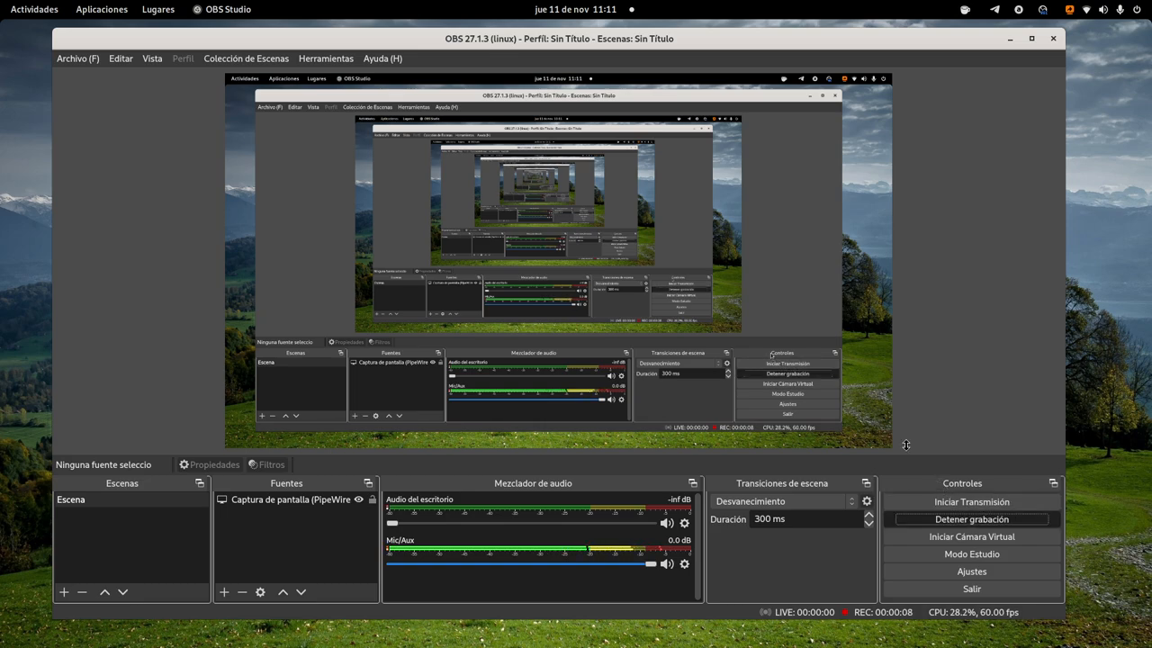
Minimize OBS Studio to reveal the Fedora Linux 35 About page.
click(35, 9)
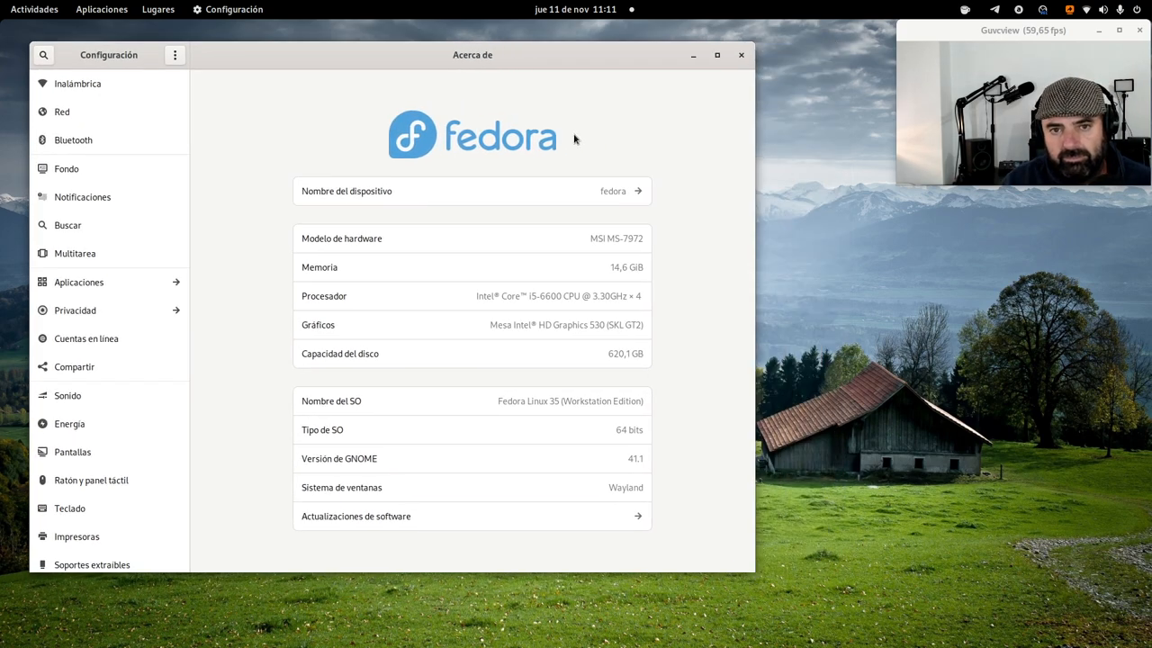
drag(471, 55, 493, 77)
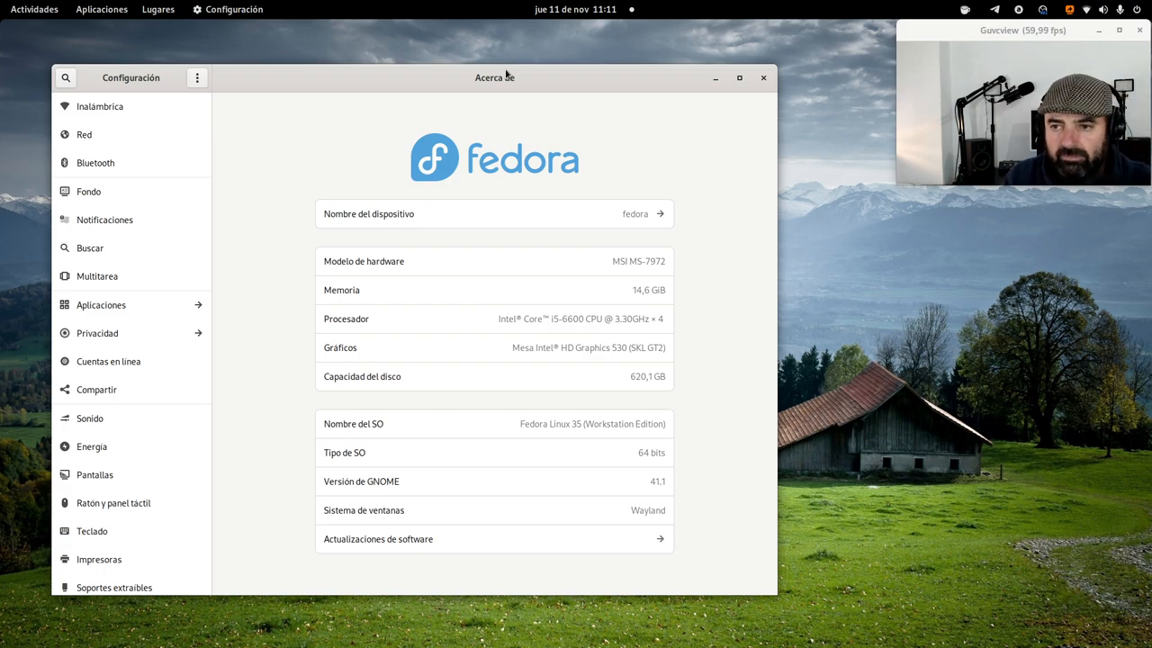
click(34, 9)
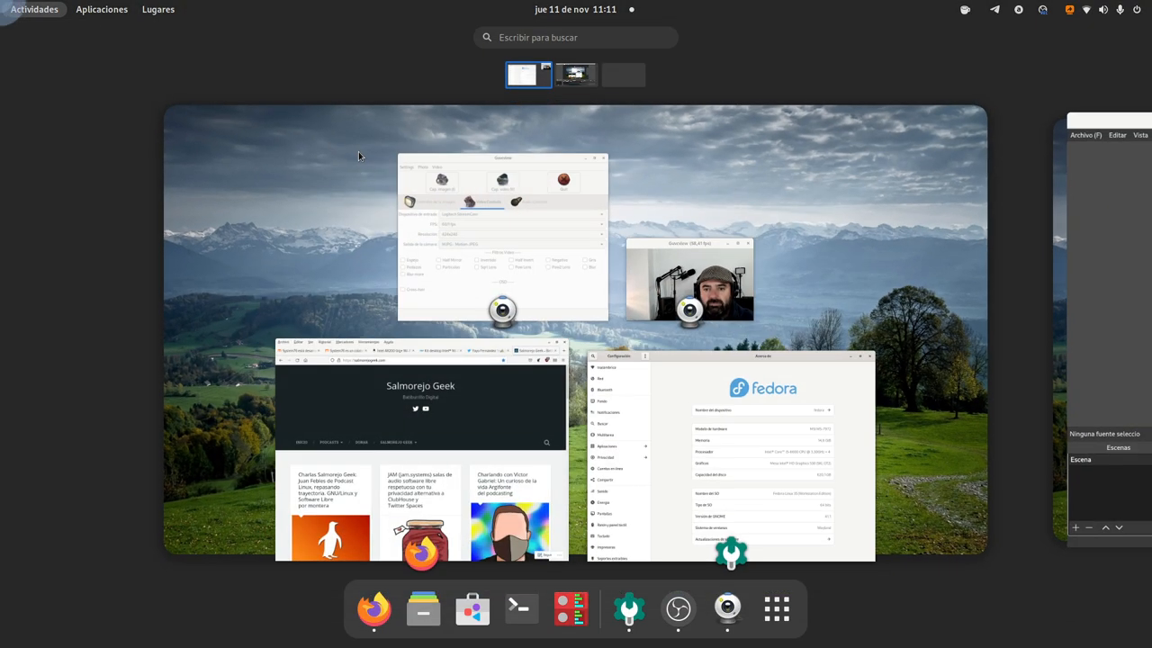
click(575, 75)
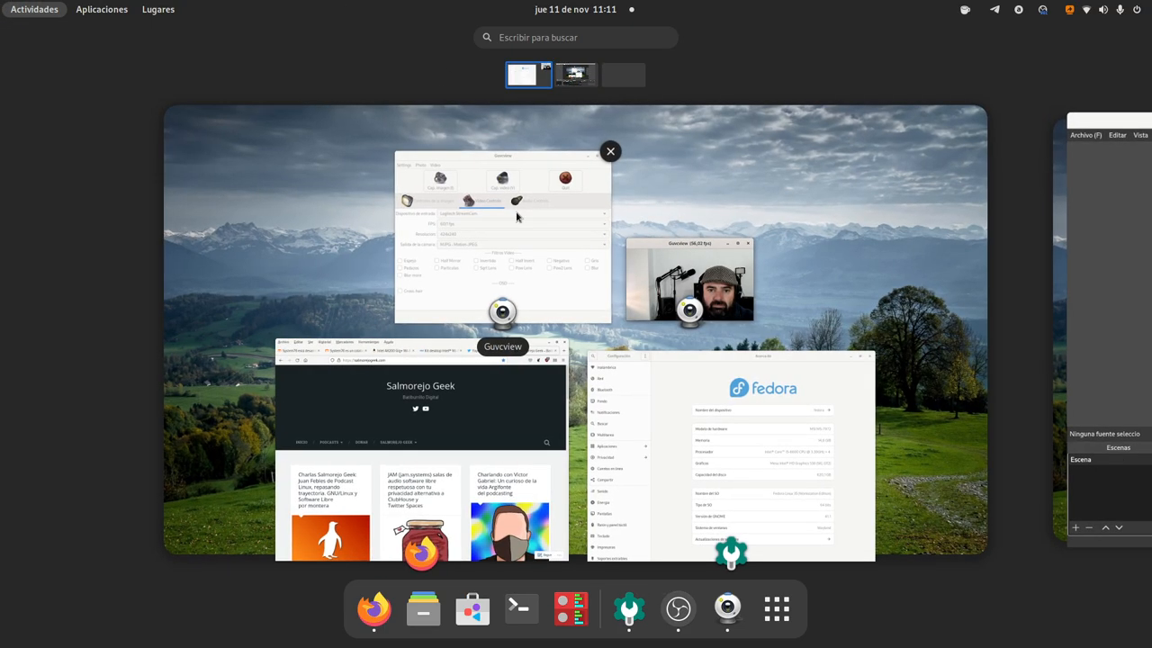
click(729, 450)
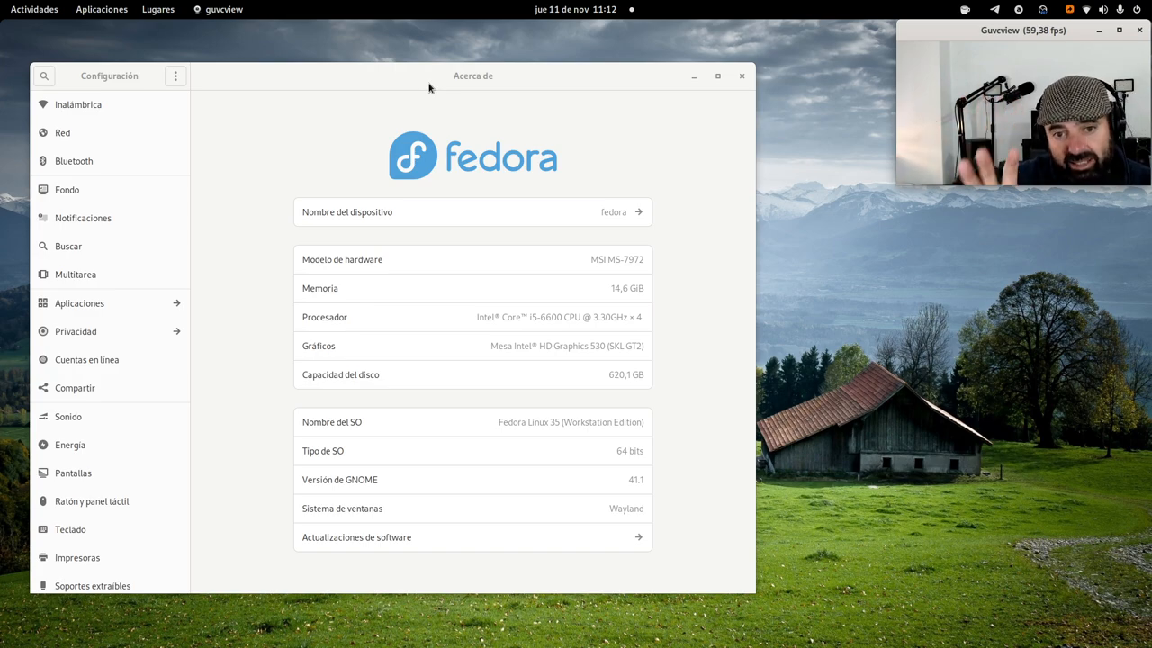
mouse_move(642, 89)
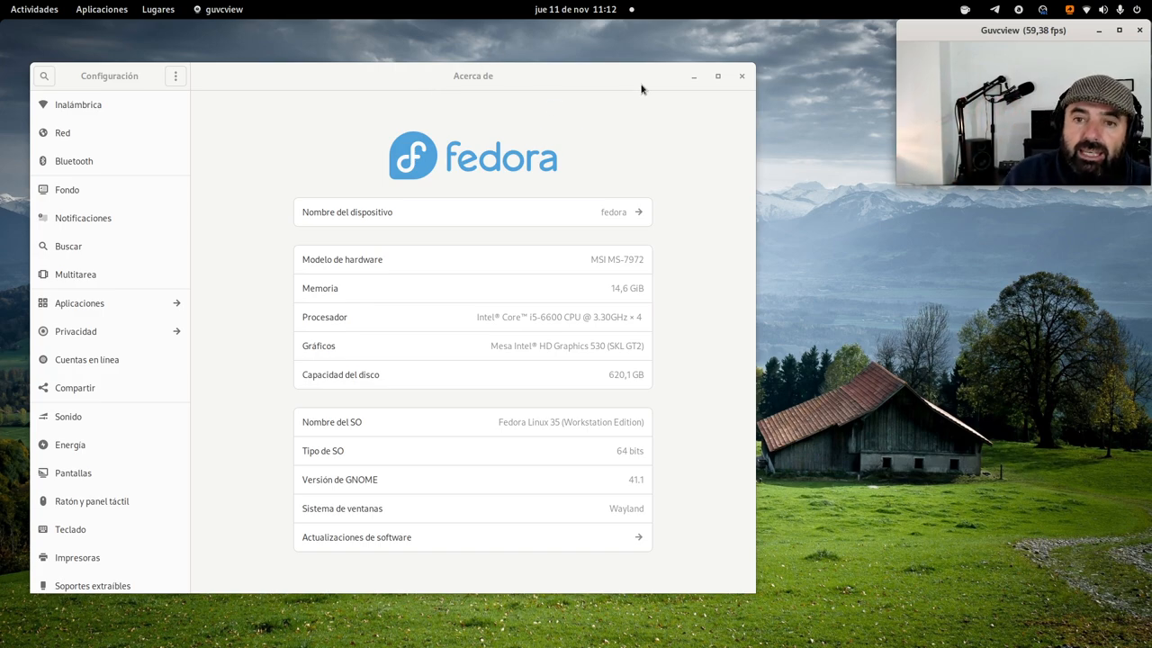
mouse_move(685, 83)
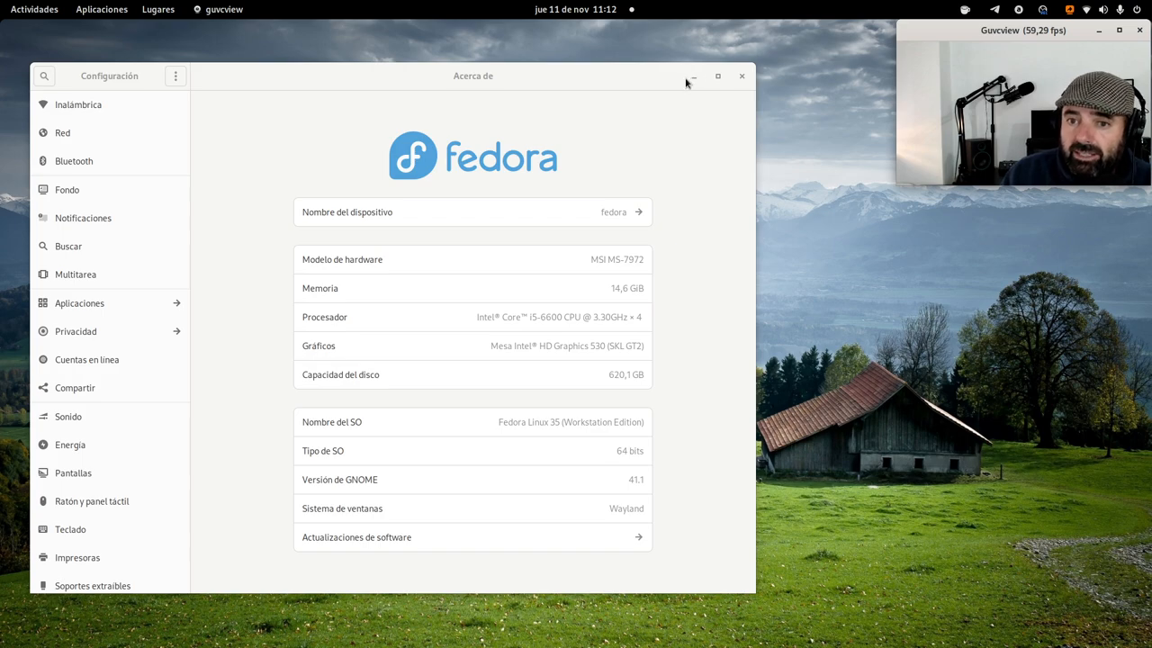
Bring Firefox forward and read the Victor Gabriel post down to its episode links.
click(741, 75)
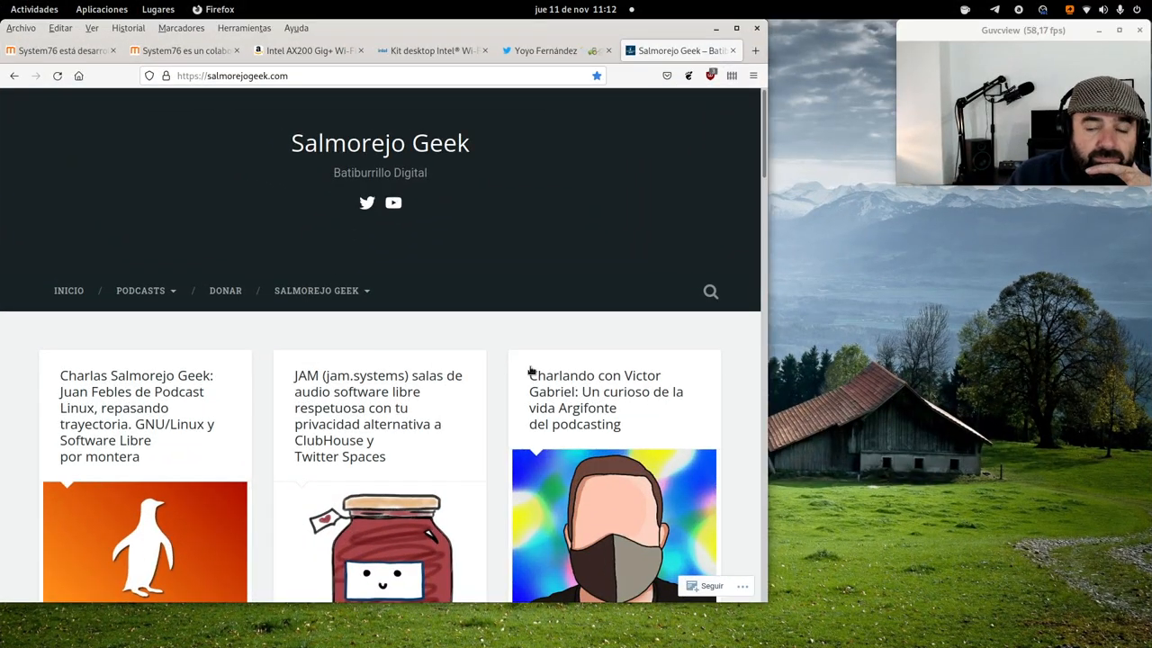
scroll(down, 3)
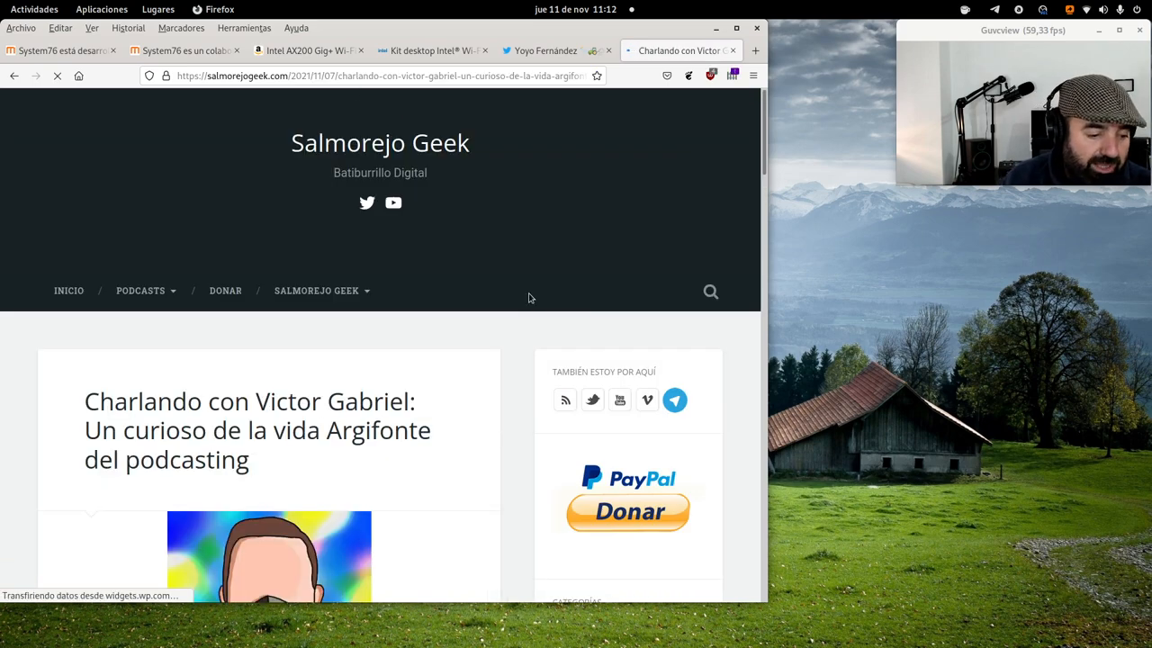
scroll(down, 3)
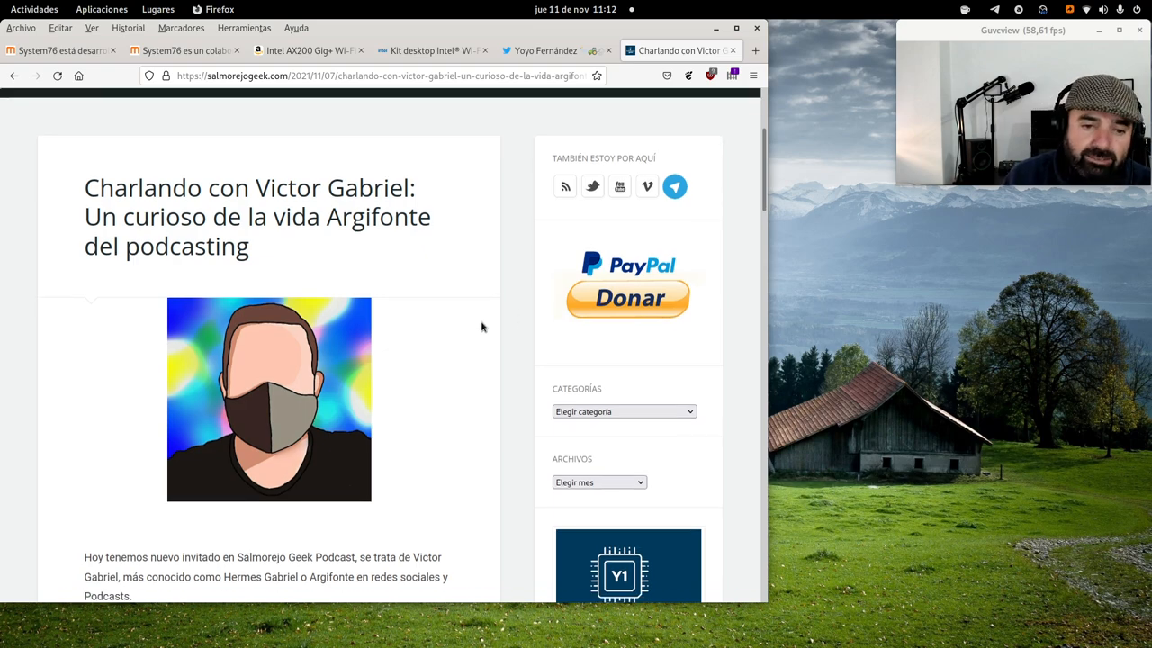
scroll(up, 3)
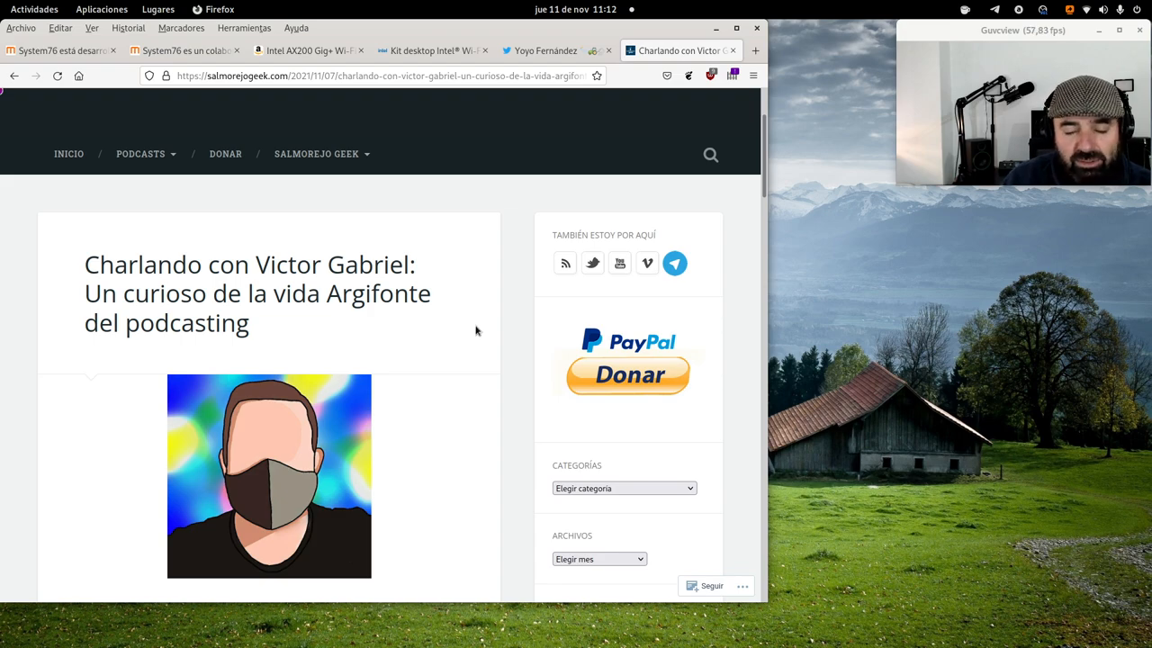
scroll(down, 3)
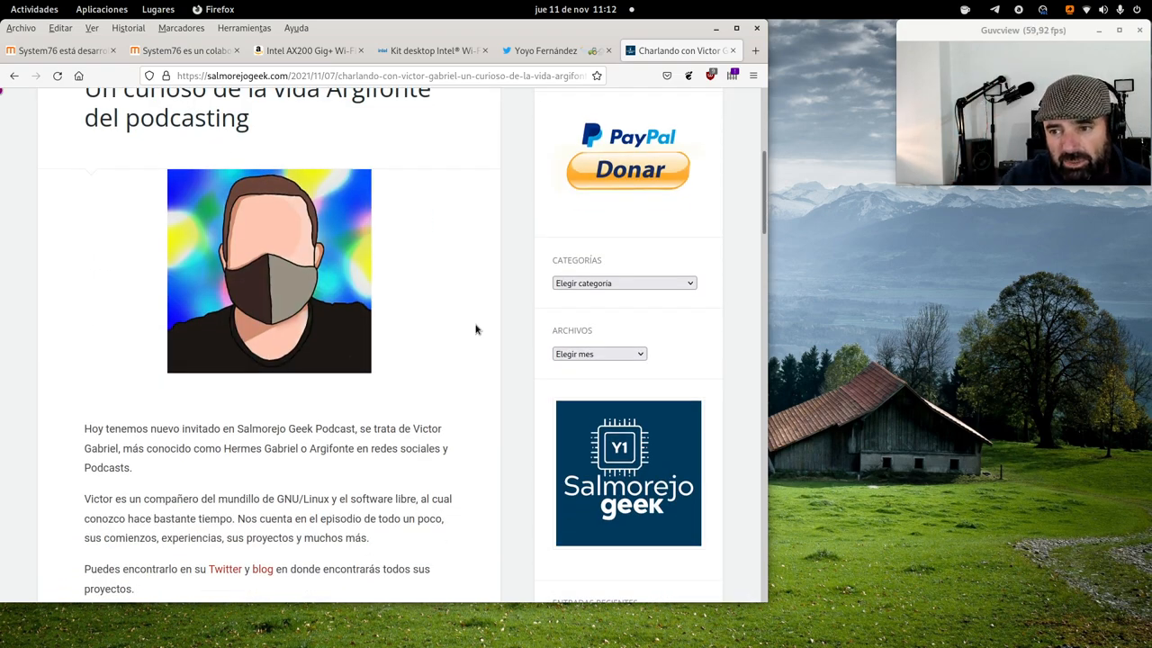
mouse_move(499, 313)
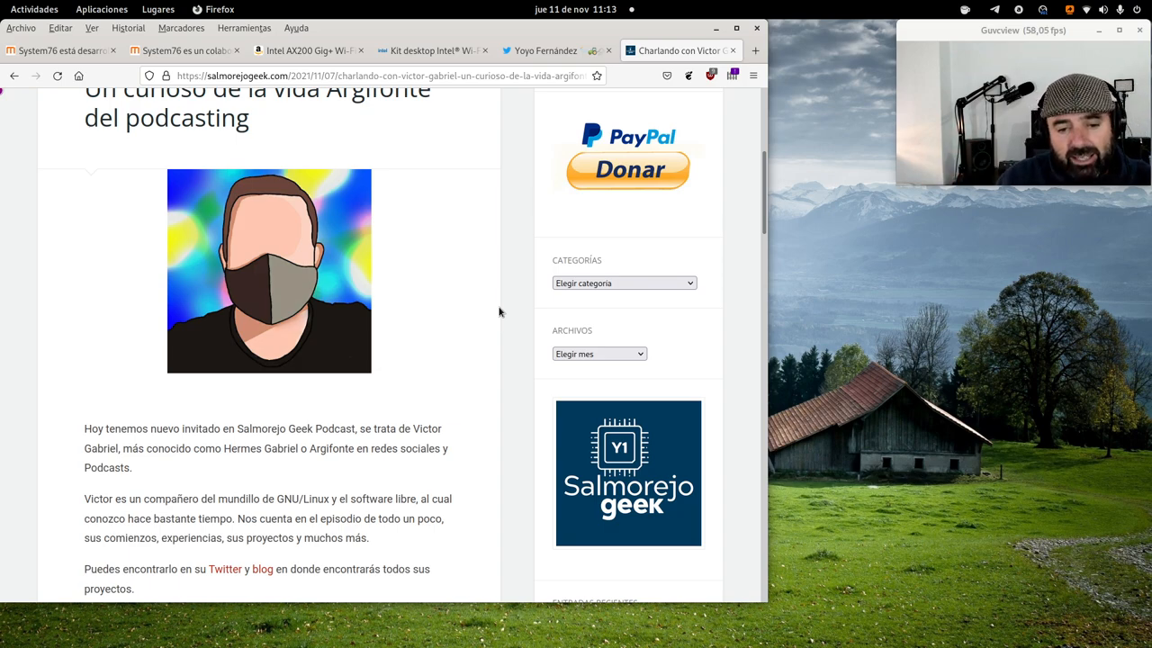
scroll(down, 3)
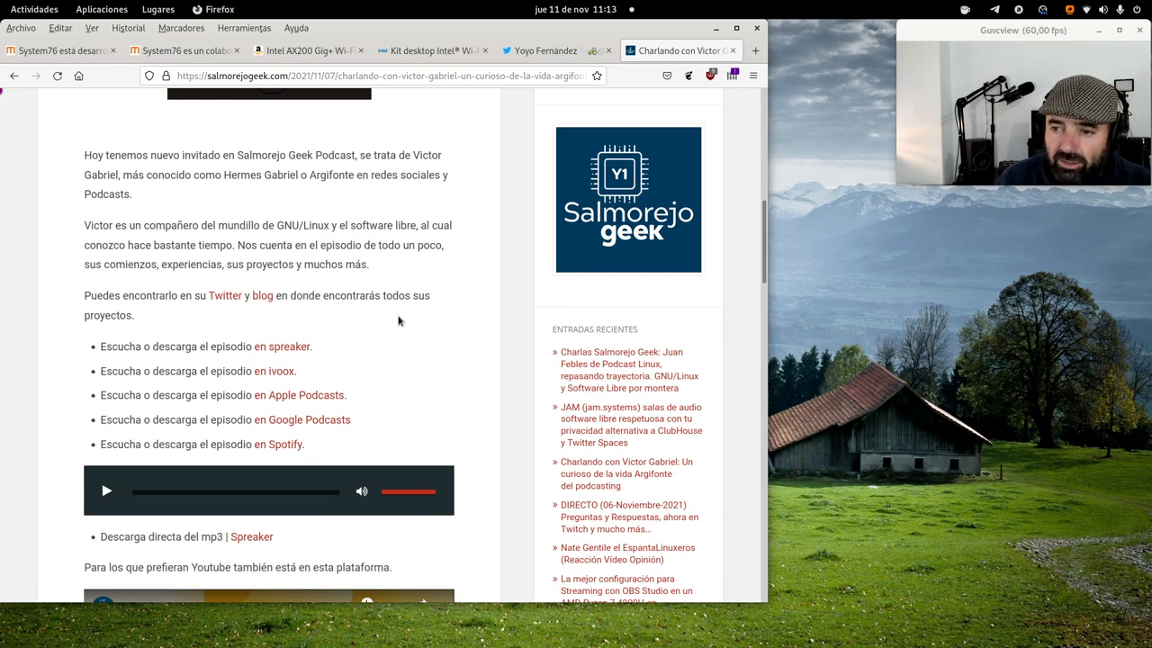
mouse_move(413, 347)
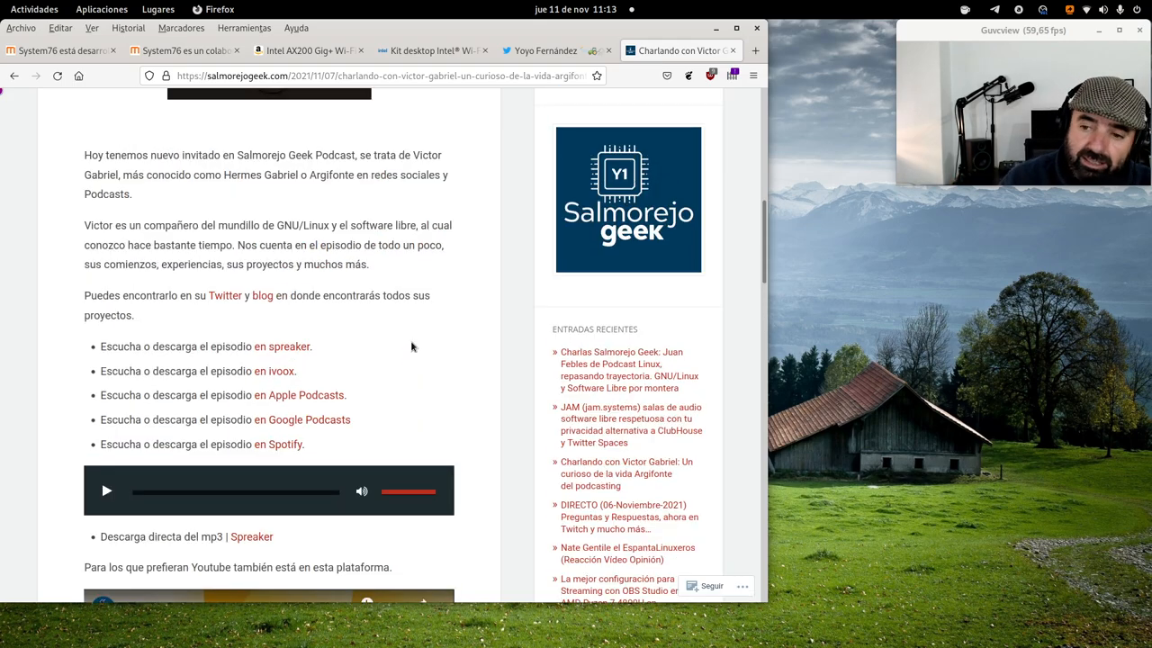
scroll(up, 3)
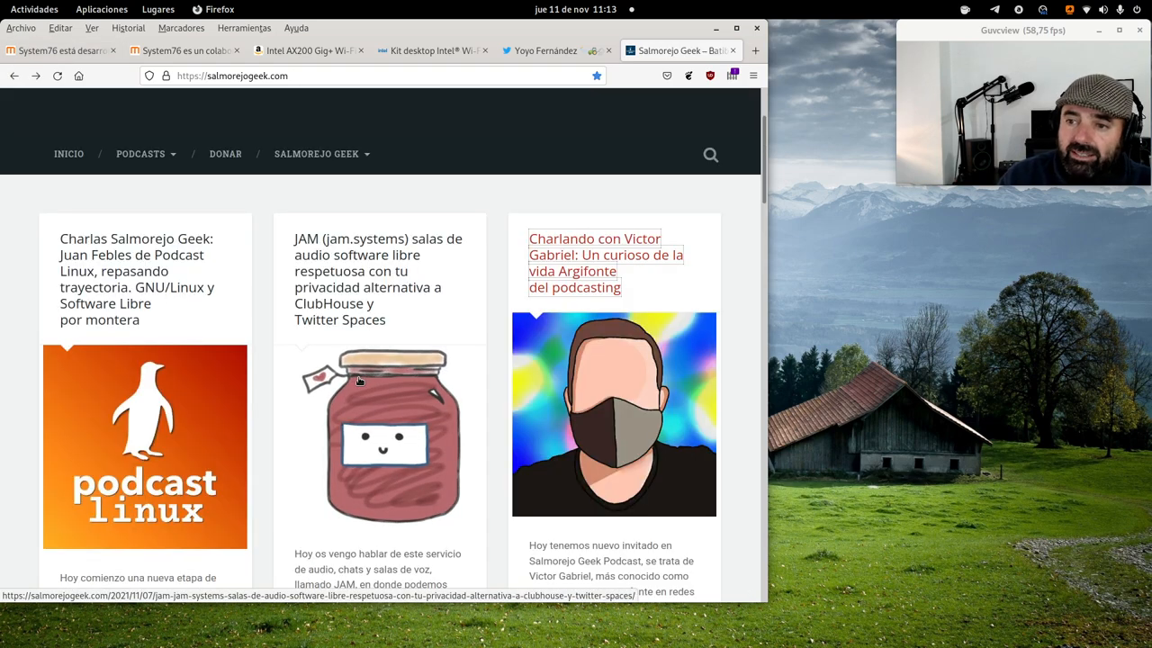
mouse_move(433, 276)
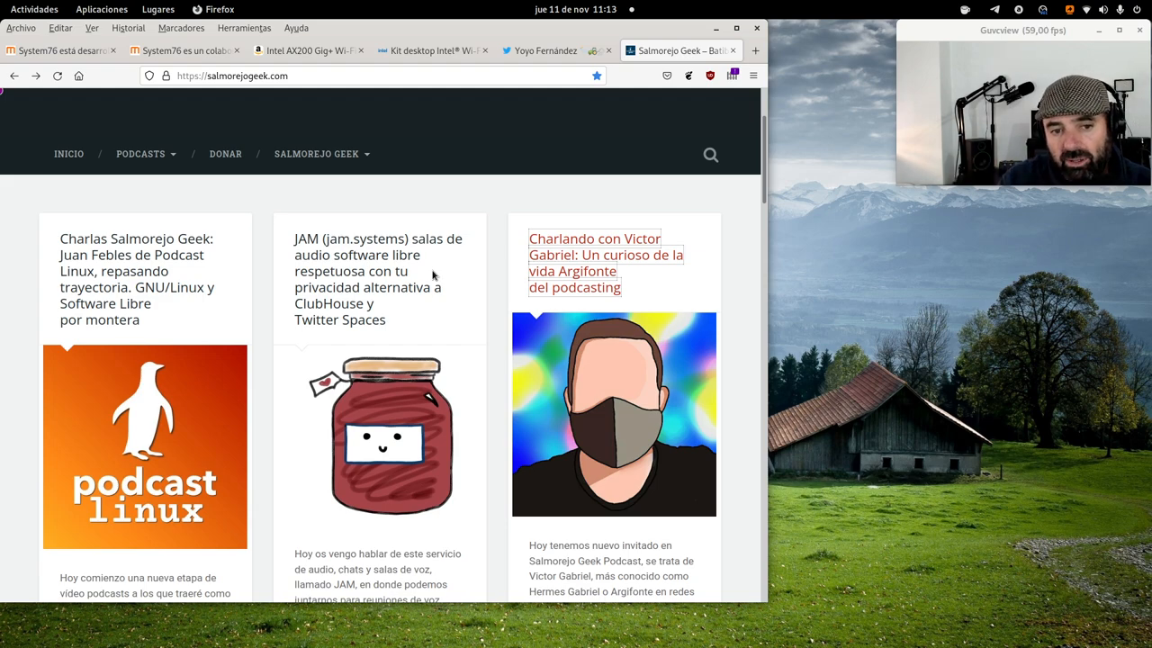
mouse_move(425, 441)
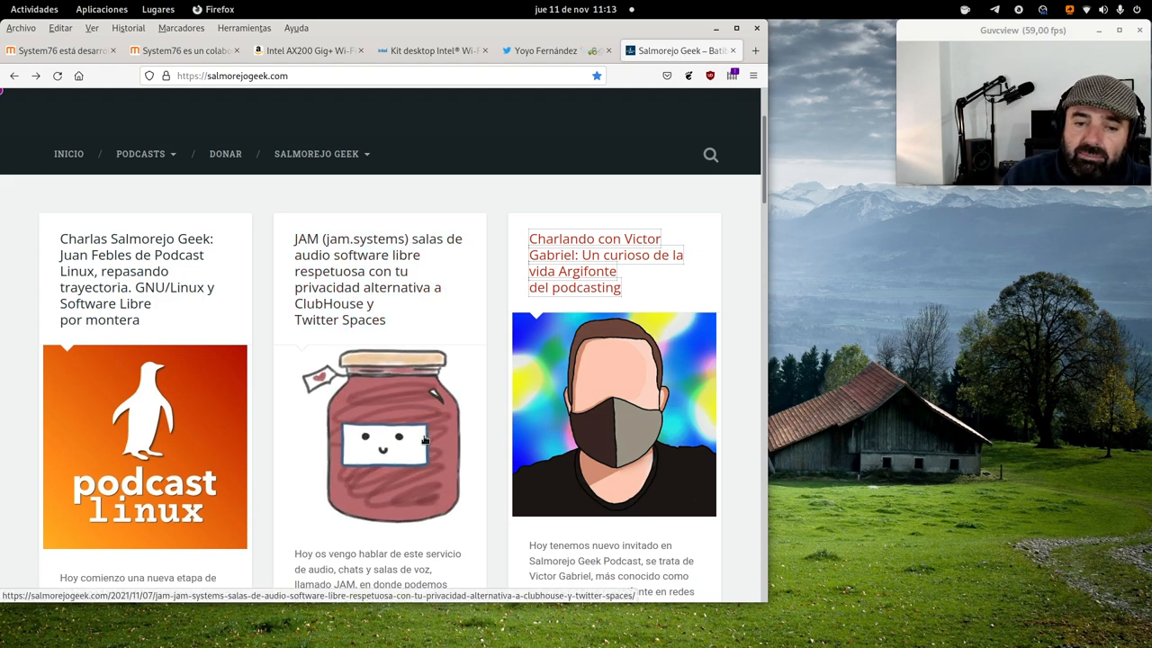
Open the JAM (jam.systems) audio rooms post and scroll through its embedded video.
click(605, 262)
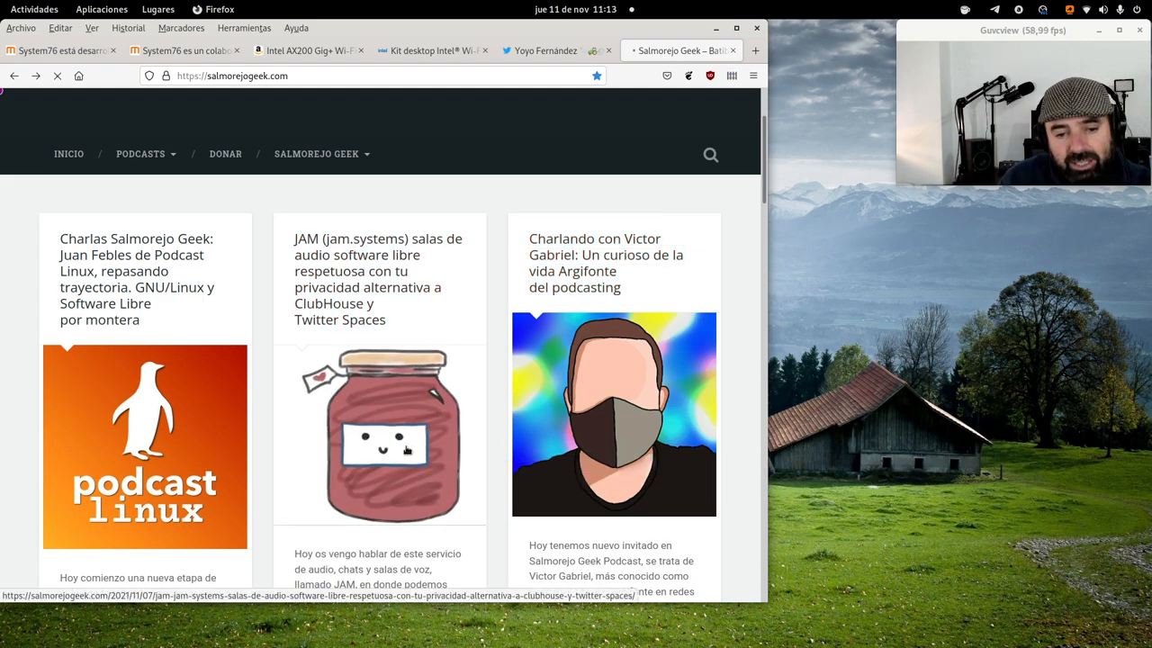
click(379, 279)
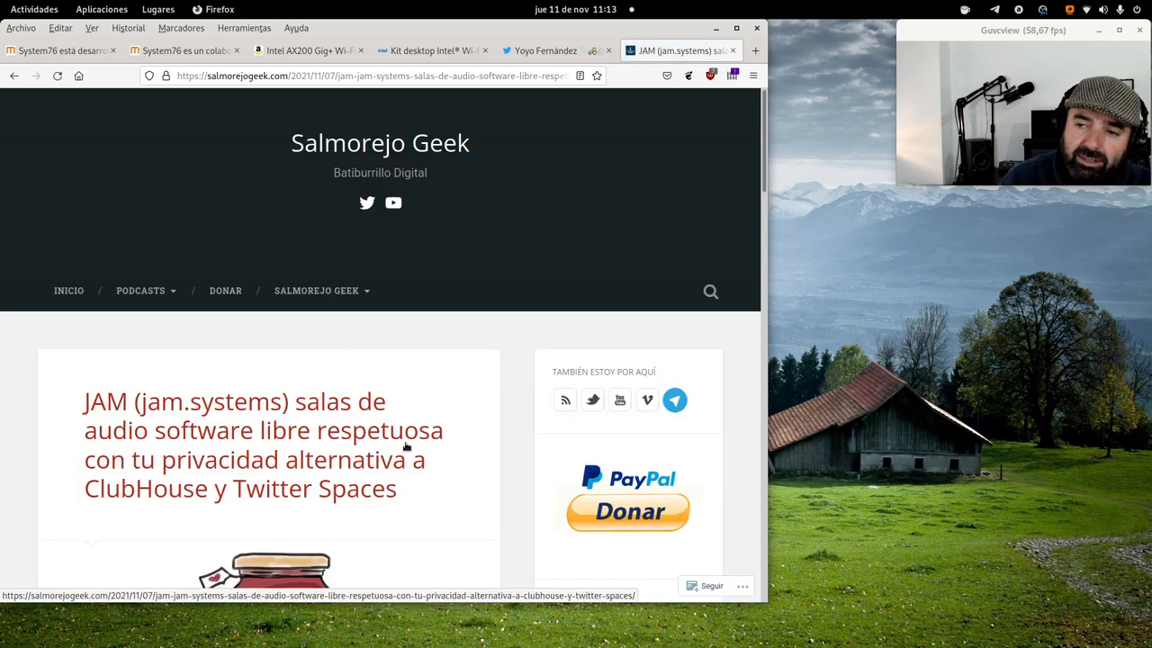
scroll(down, 3)
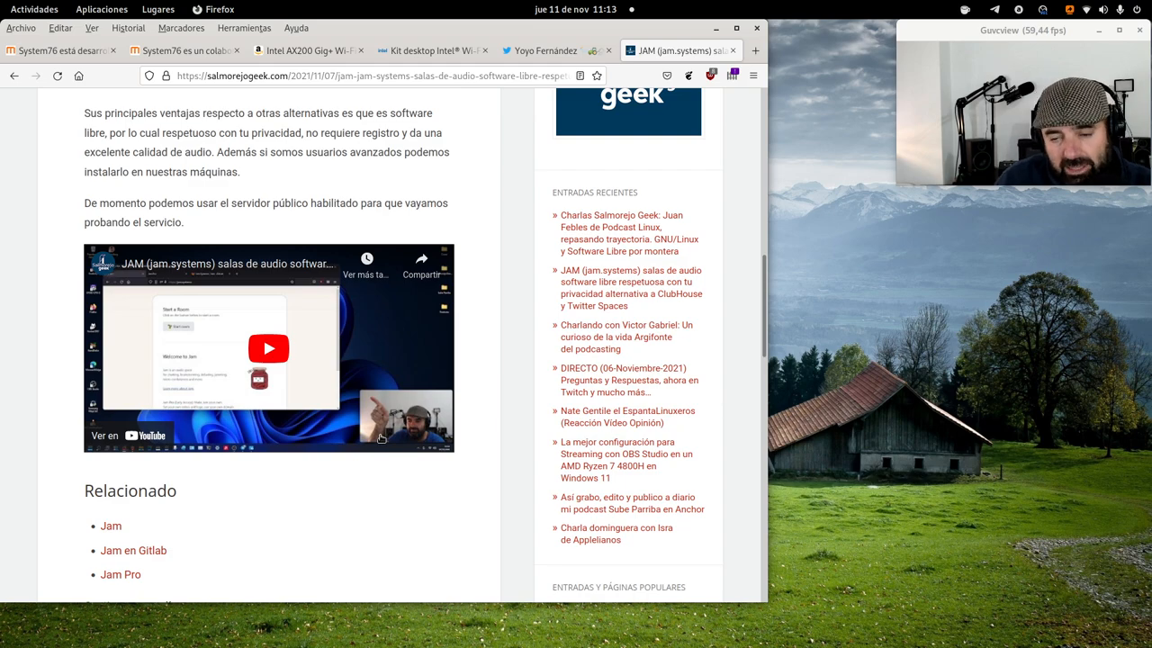
scroll(up, 3)
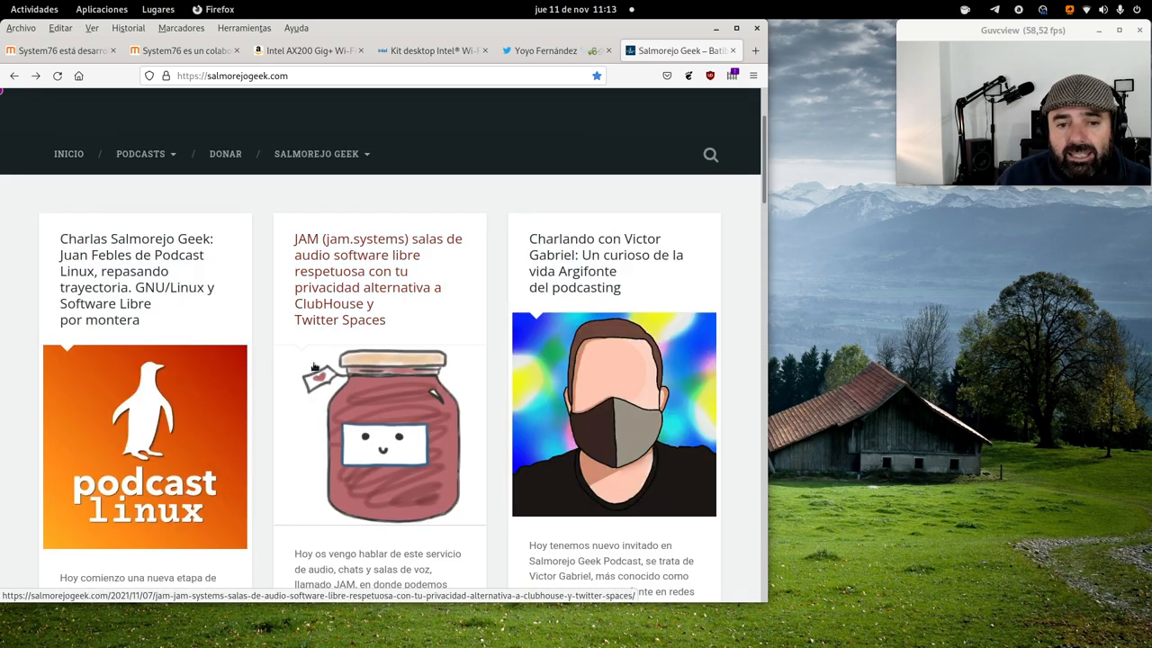
mouse_move(279, 467)
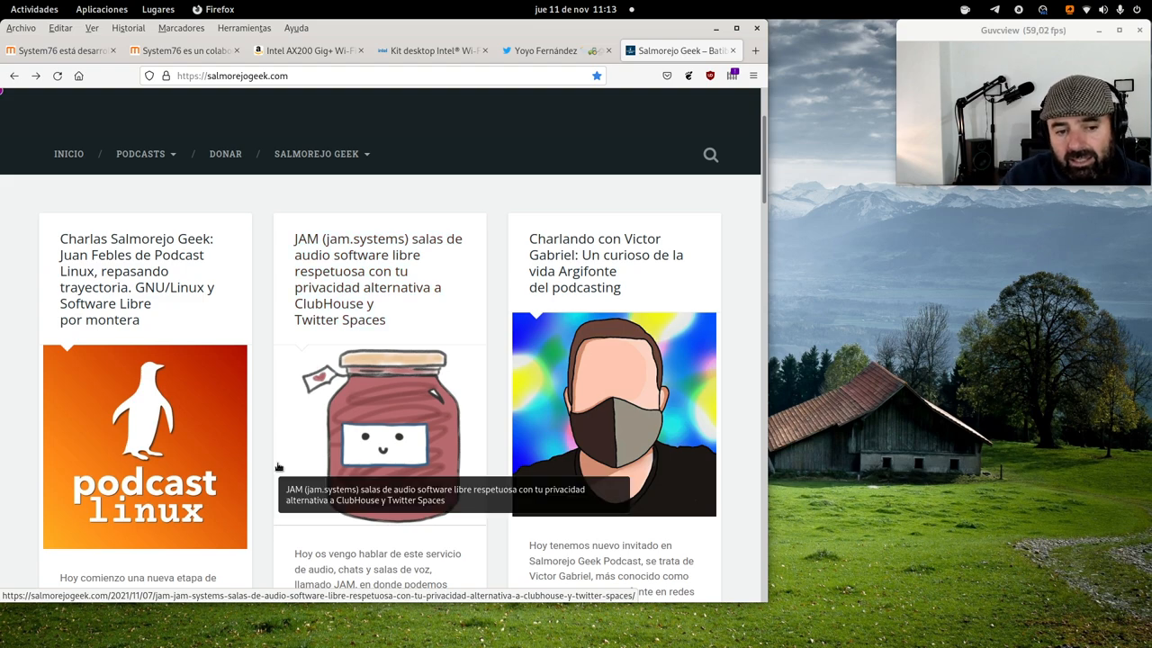
mouse_move(59, 372)
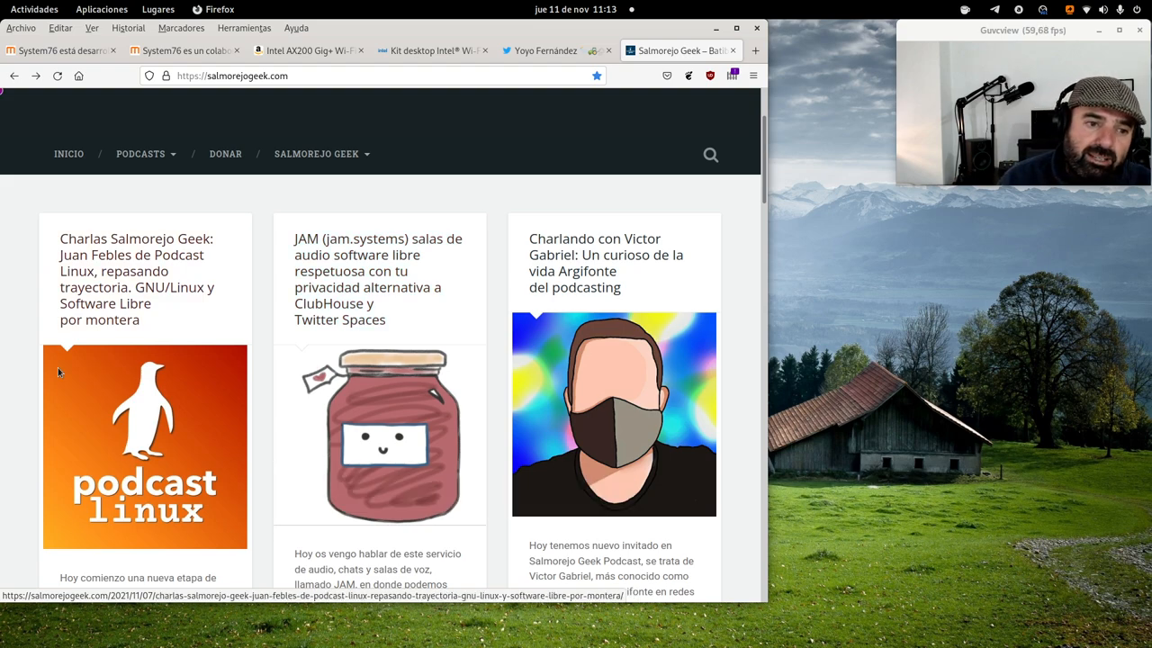
mouse_move(126, 440)
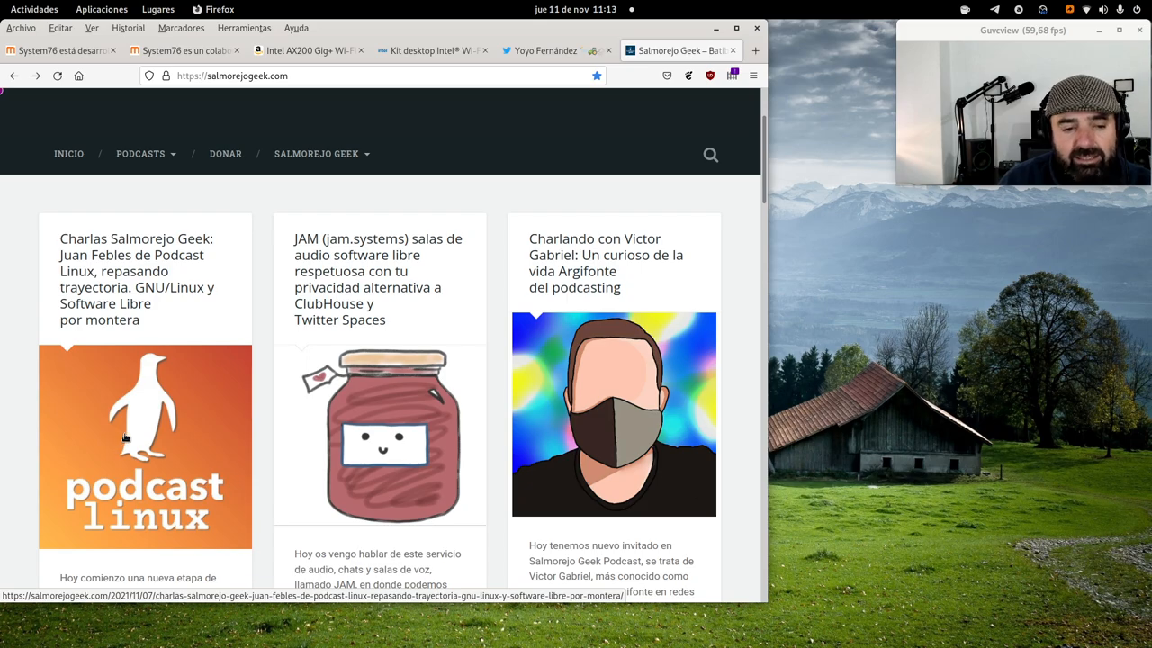
Open the Juan Febles Podcast Linux post and scroll to its embedded YouTube video.
click(135, 270)
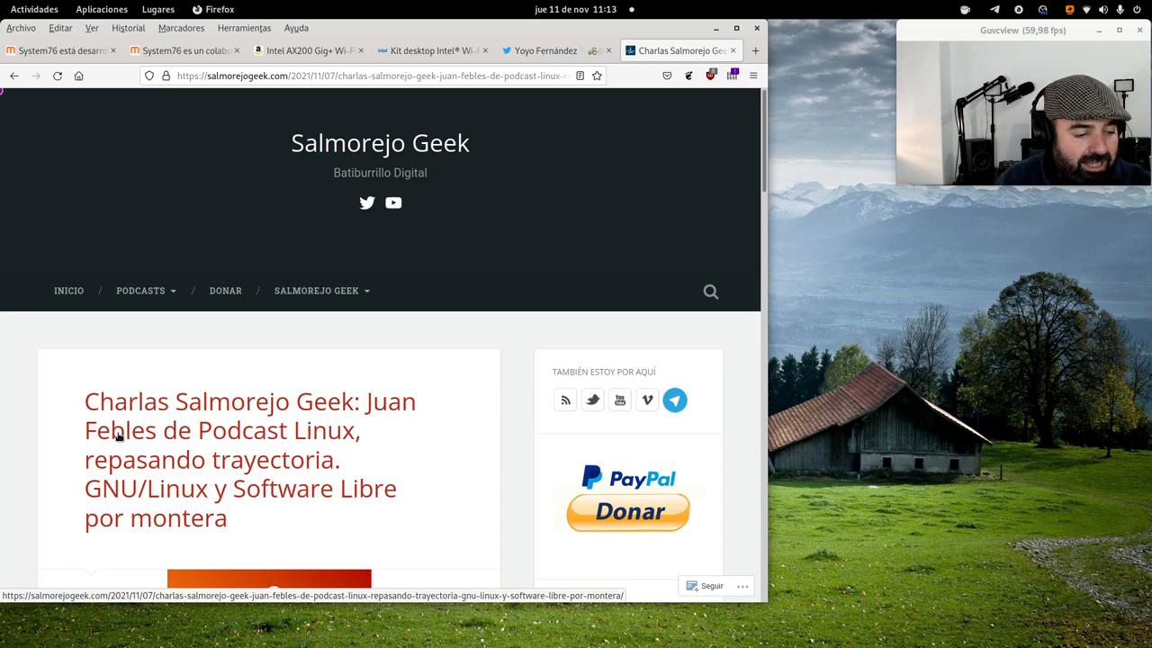
scroll(down, 3)
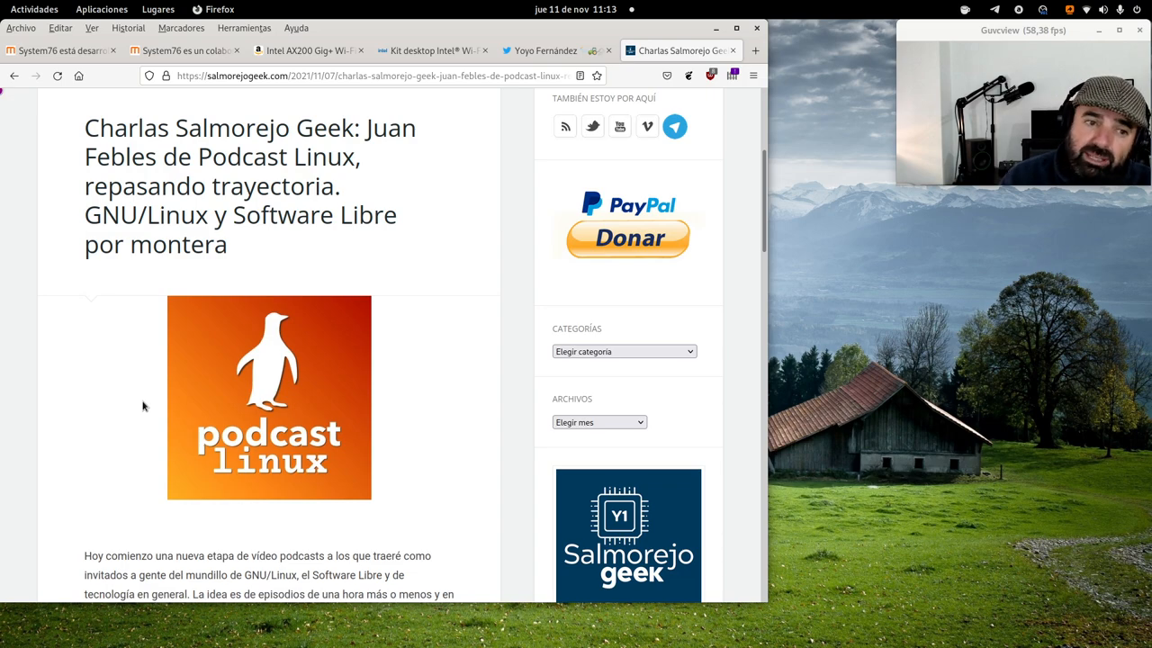
mouse_move(227, 318)
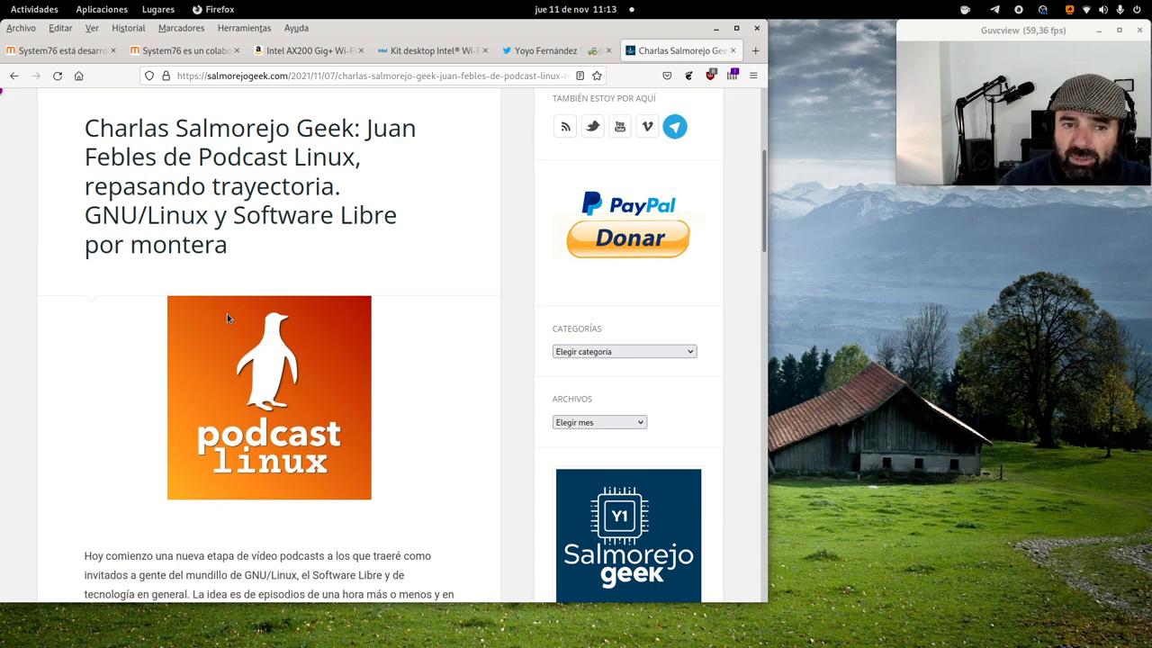
mouse_move(114, 352)
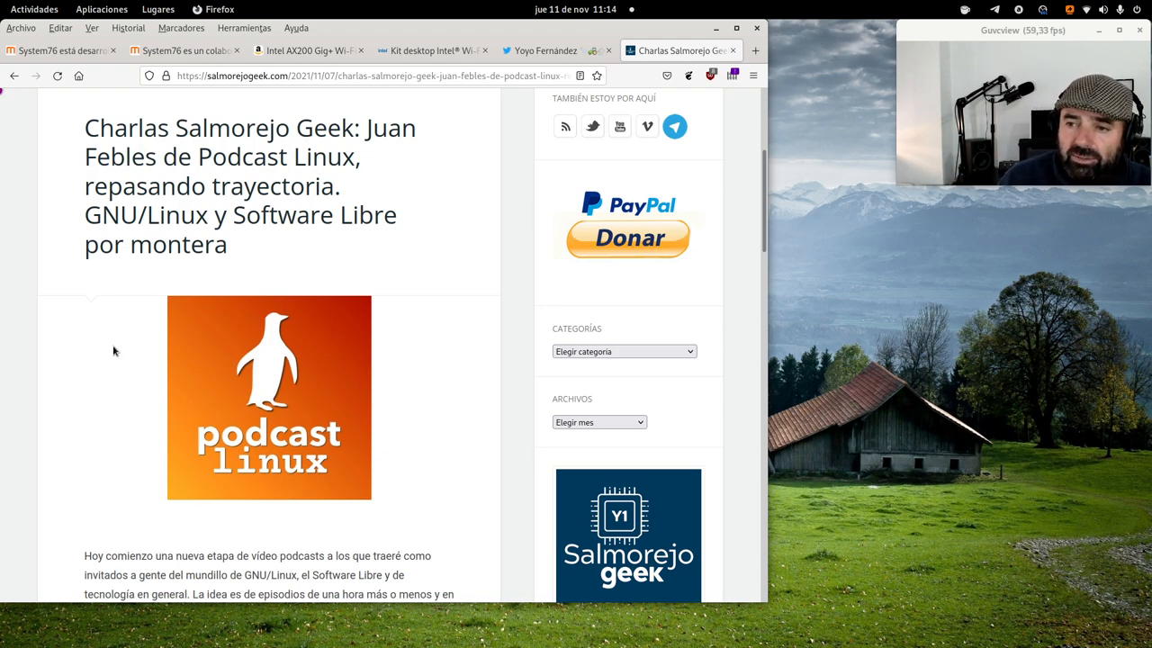
mouse_move(126, 353)
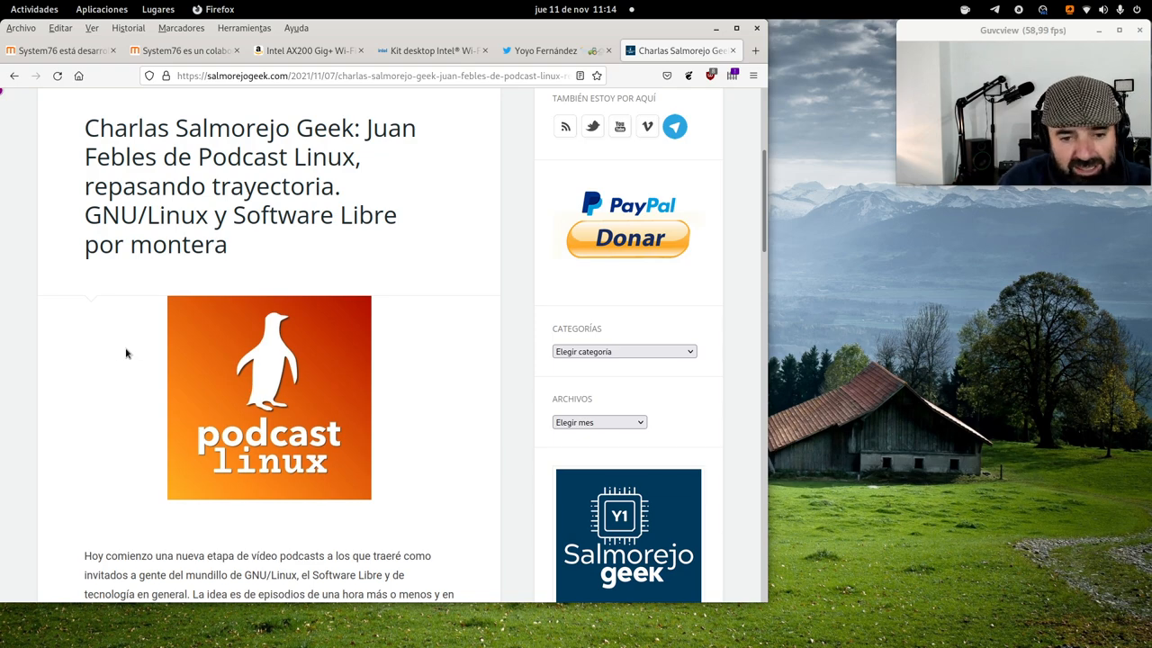
mouse_move(63, 419)
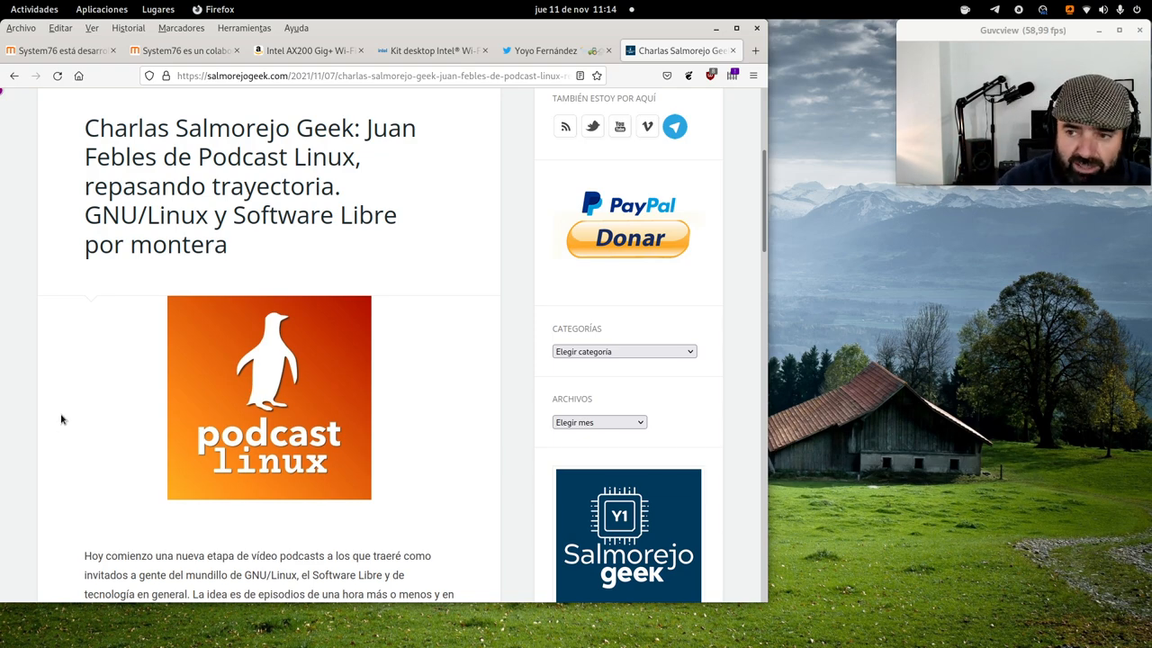
scroll(down, 3)
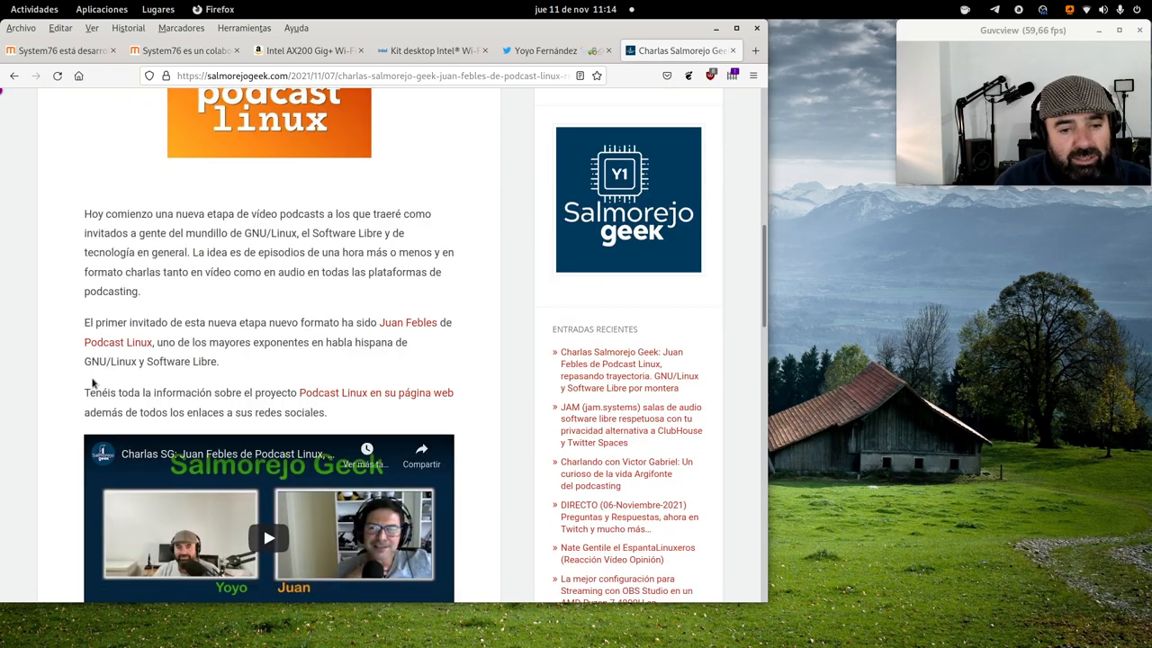
scroll(down, 3)
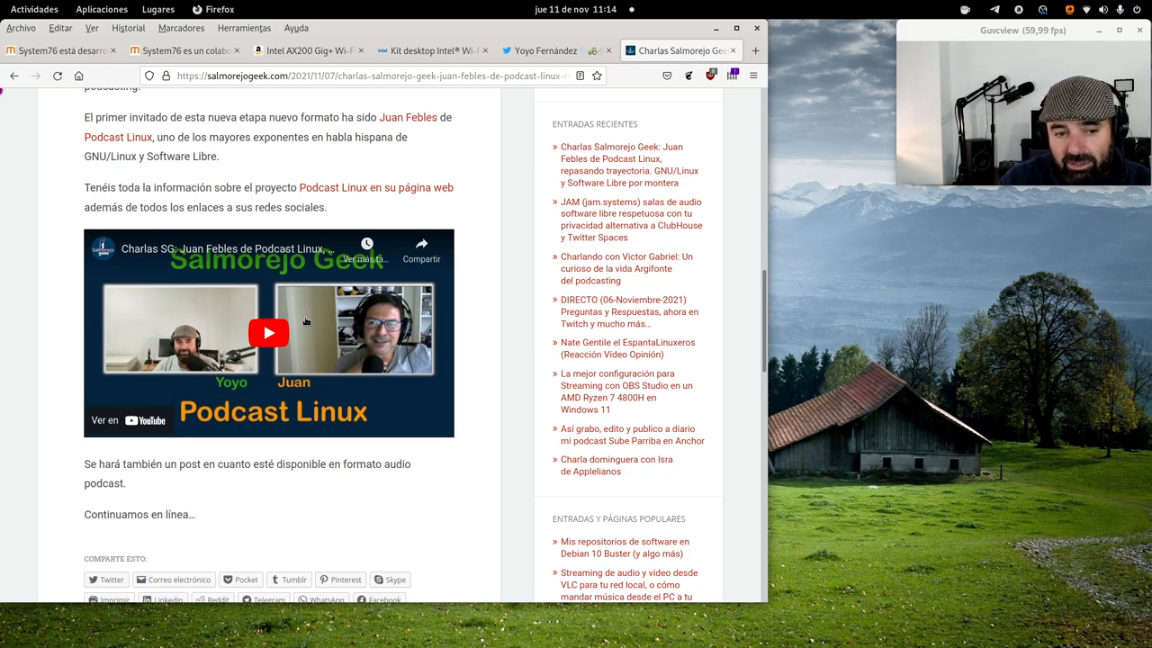
mouse_move(345, 357)
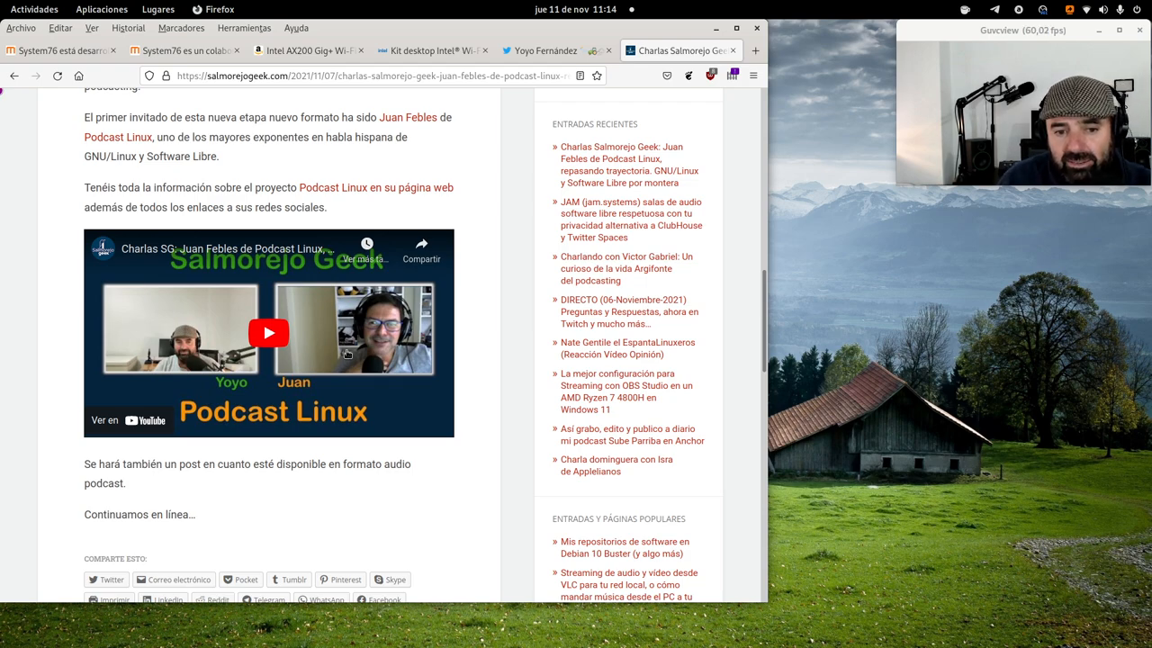
mouse_move(89, 353)
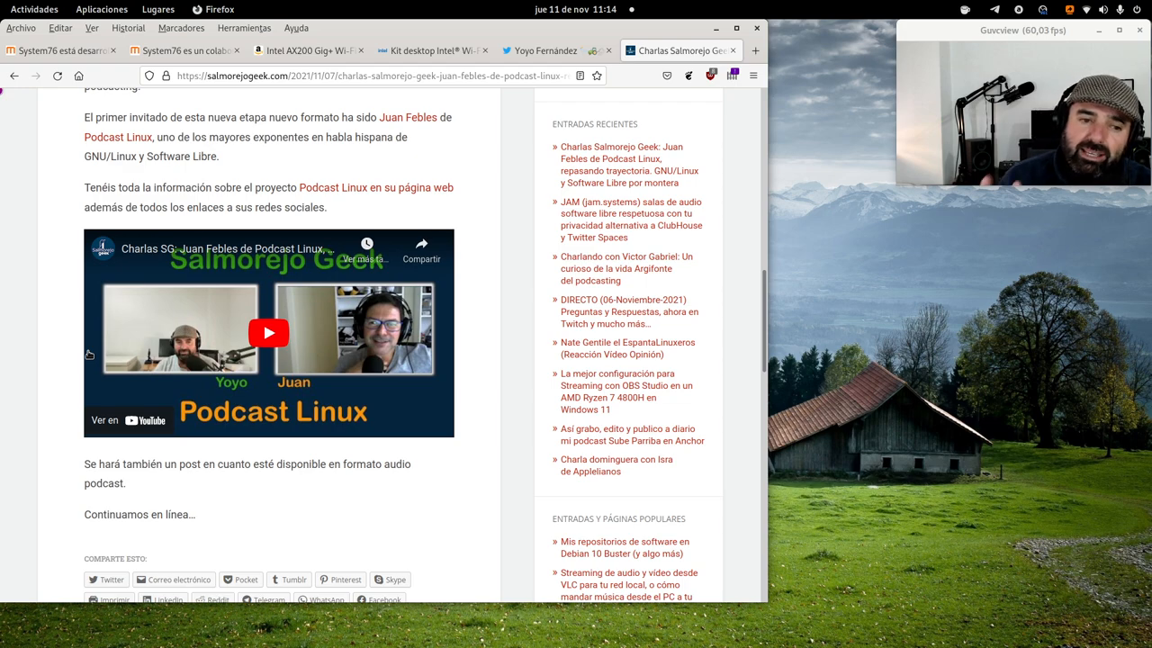
Open the Juan Febles interview video on its YouTube watch page in a new tab.
click(268, 332)
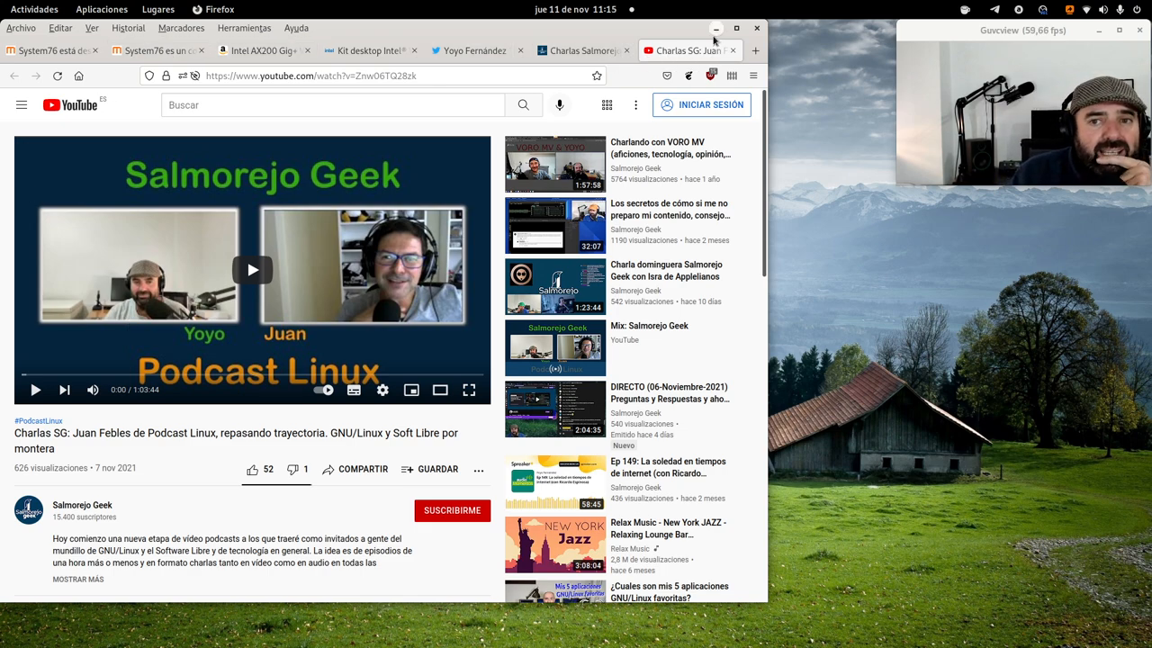
Switch to the Salmorejo Geek tab and load the blog's home page.
click(581, 50)
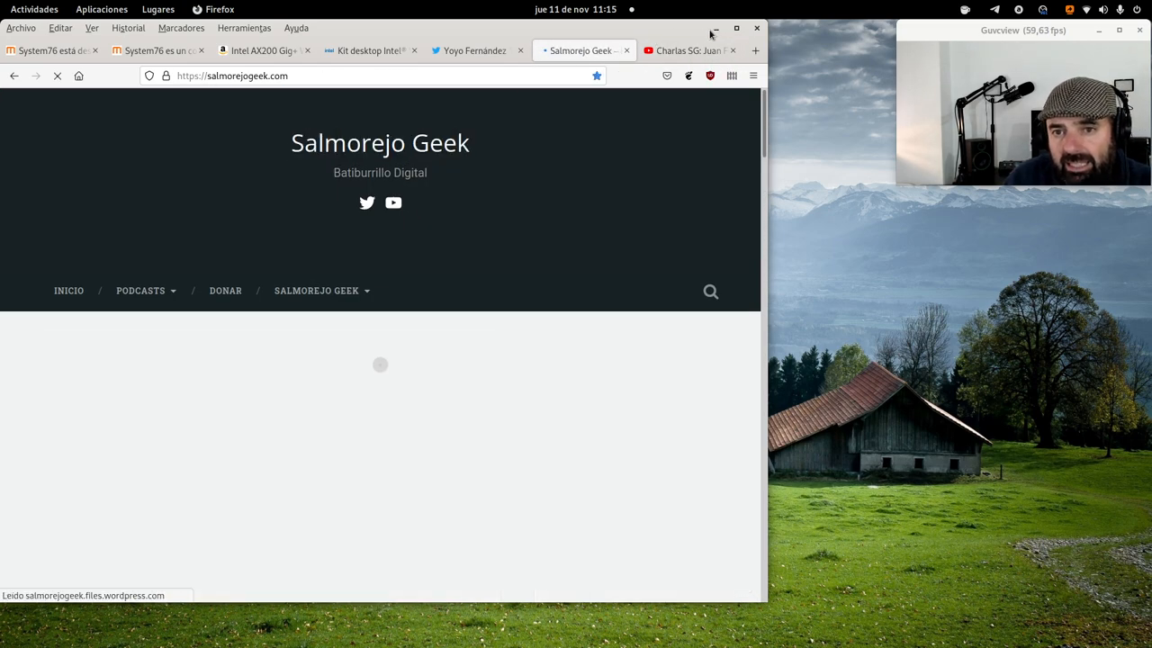
click(715, 28)
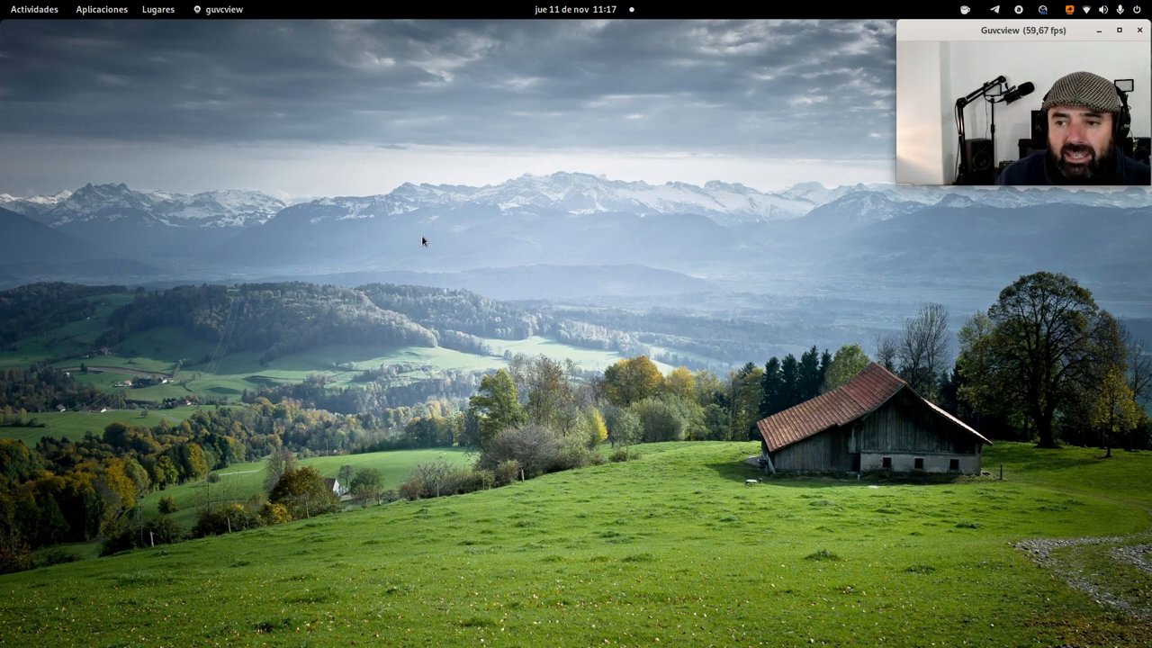
mouse_move(396, 246)
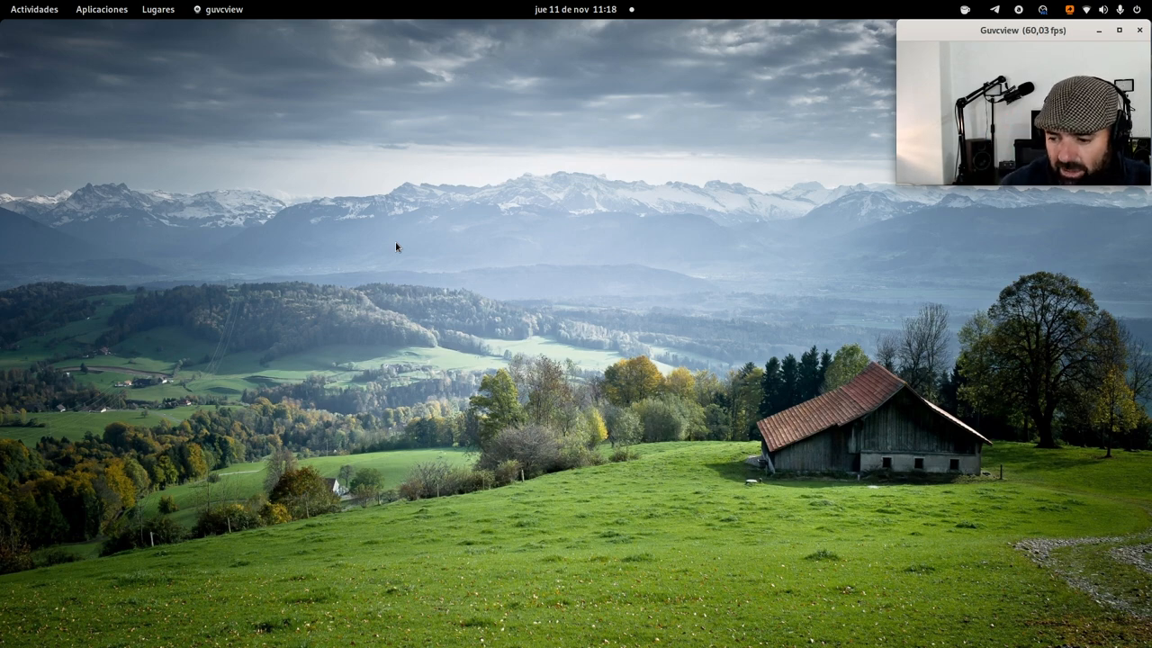
mouse_move(239, 25)
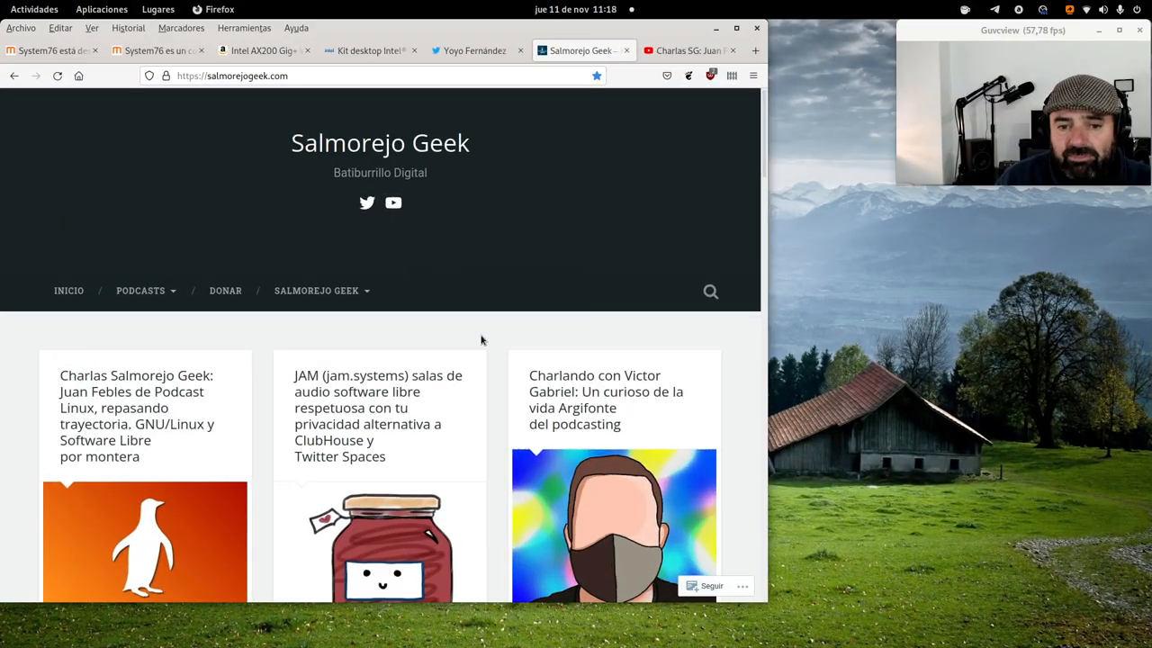
Load amazon.es in the tab that held the YouTube video.
click(684, 50)
text(M)
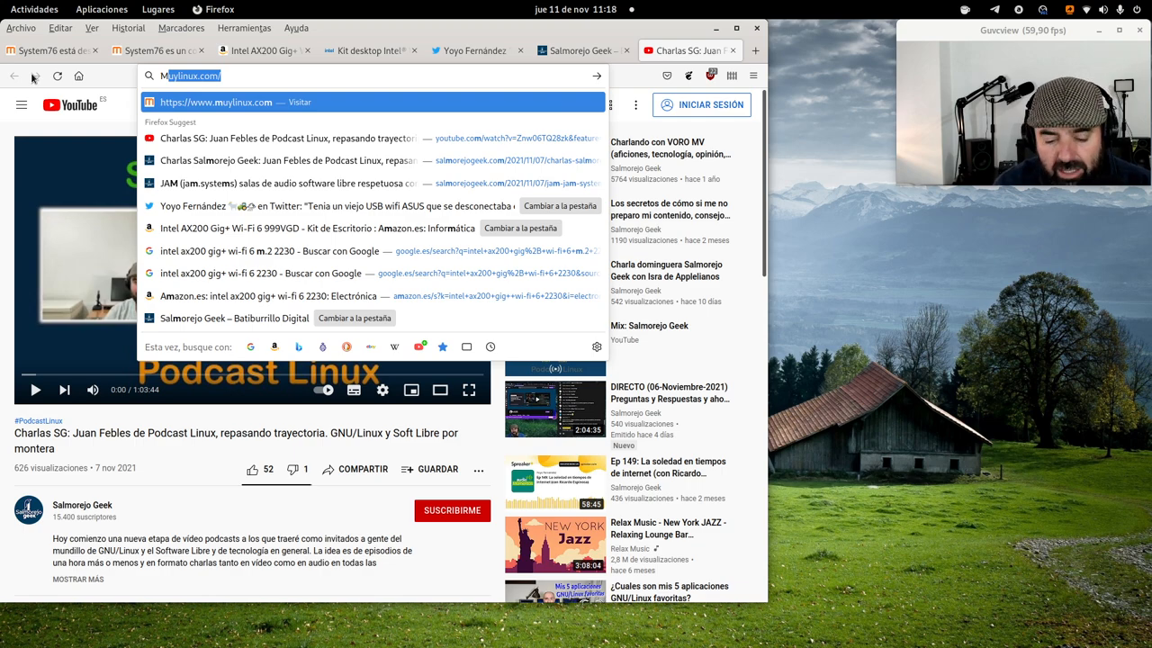
text(amazon.es)
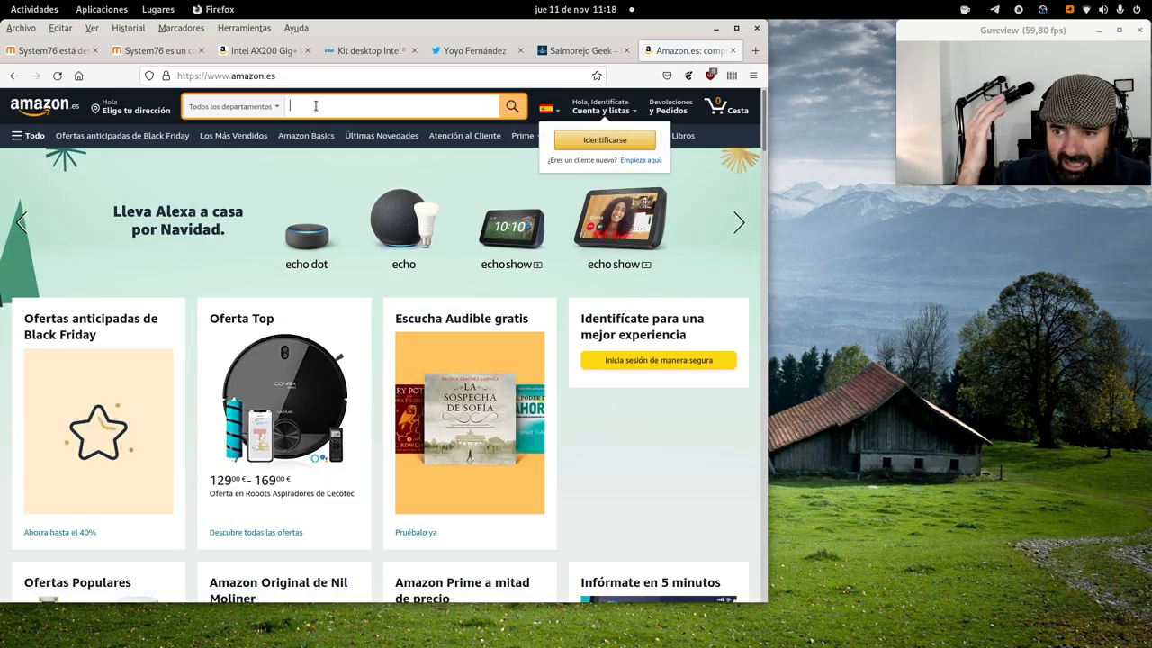
Type 'wifi 6 ax' and pick the 'wifi 6 ax200' suggestion, done twice.
text(wifi)
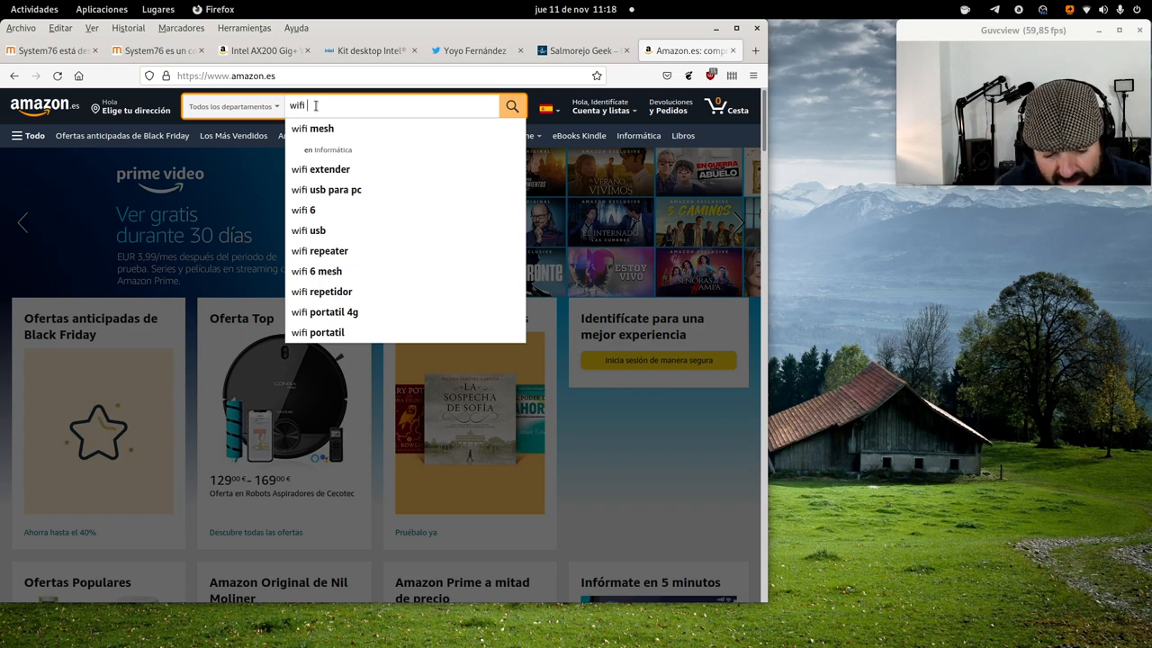
text(6)
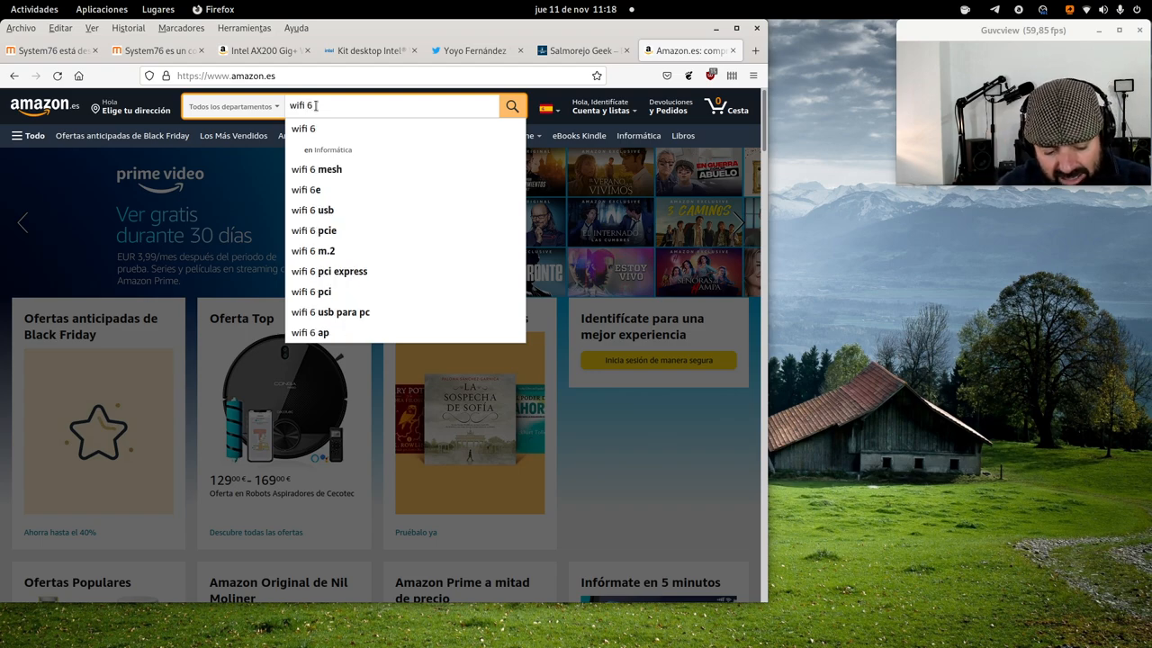
text(ax)
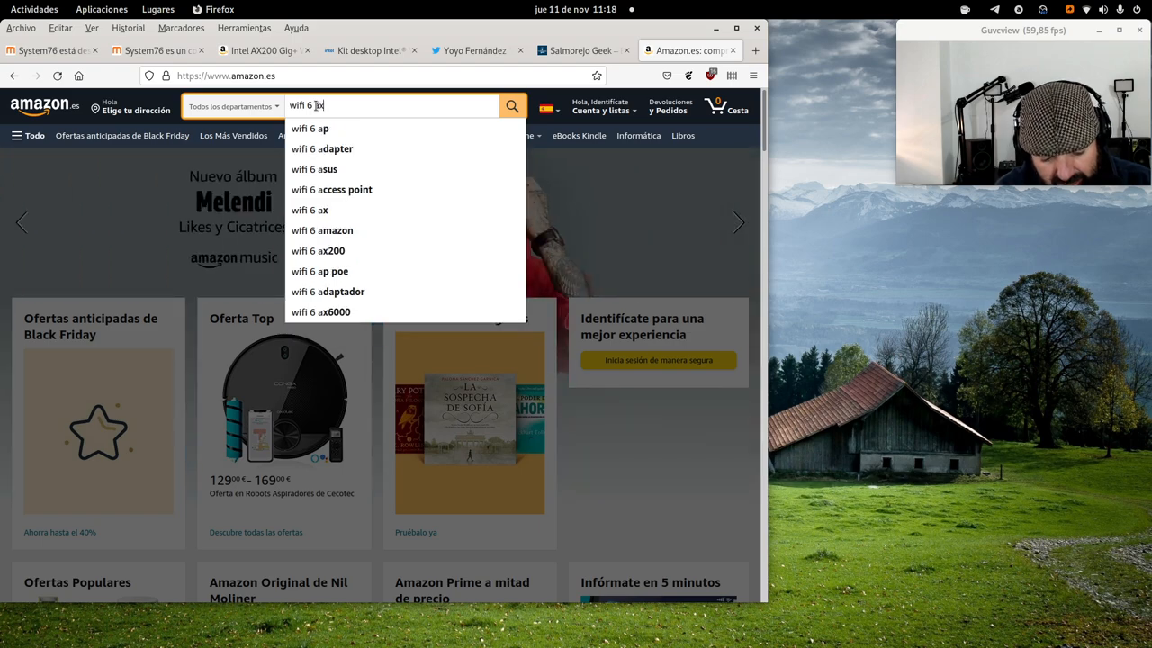
click(318, 250)
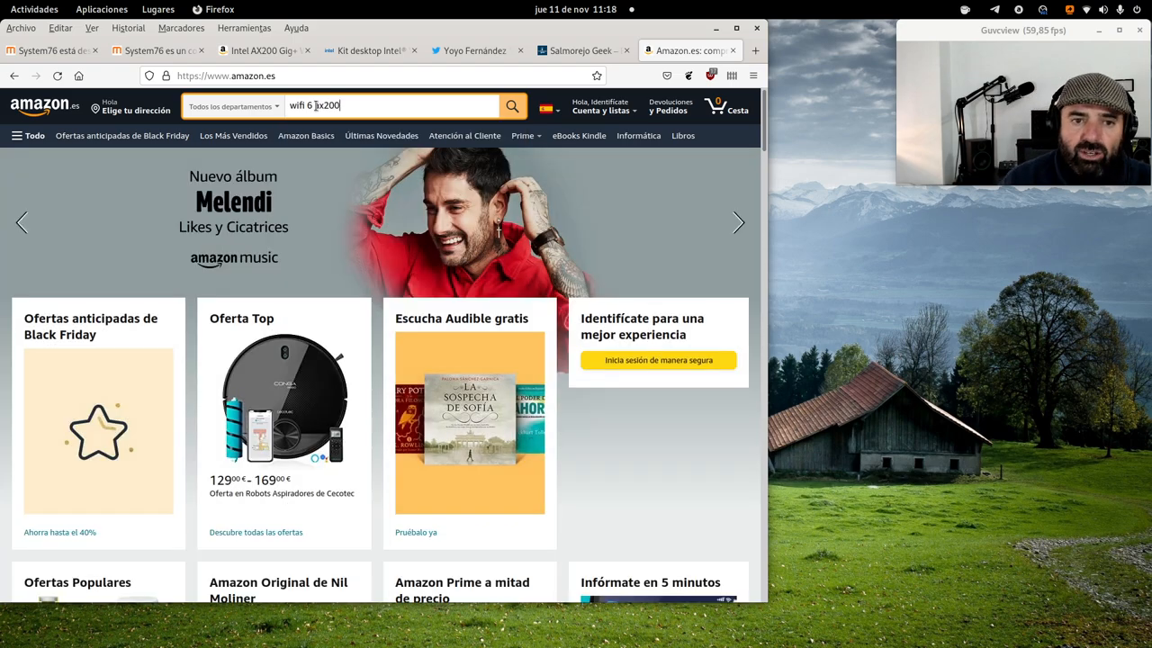
mouse_move(233, 281)
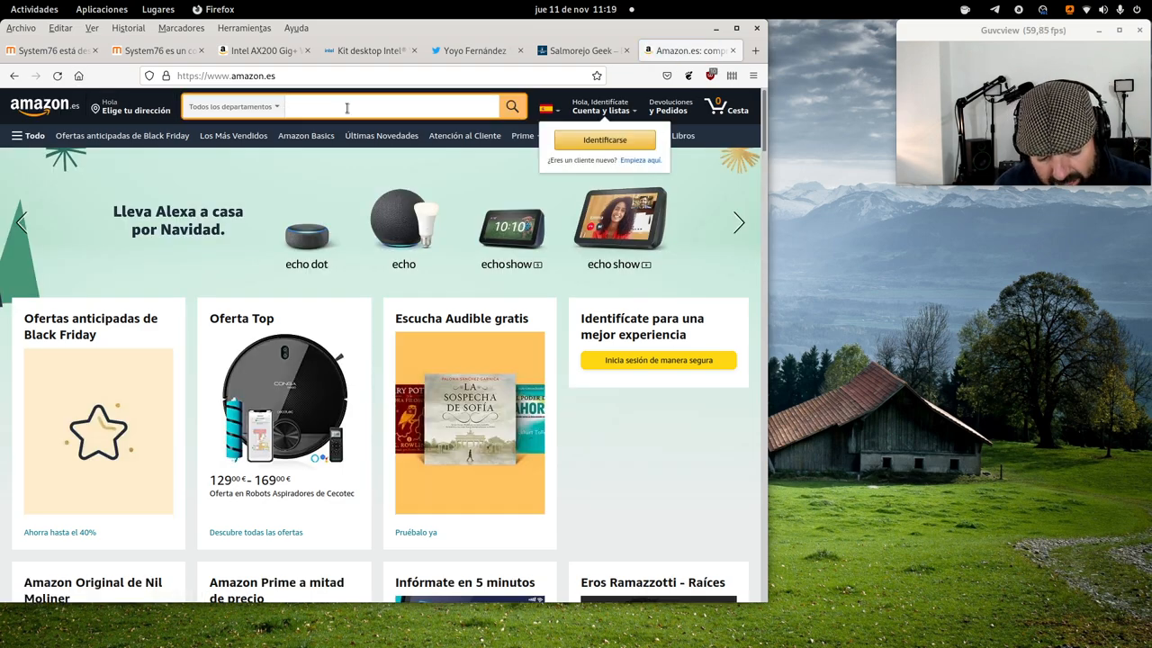
text(wi)
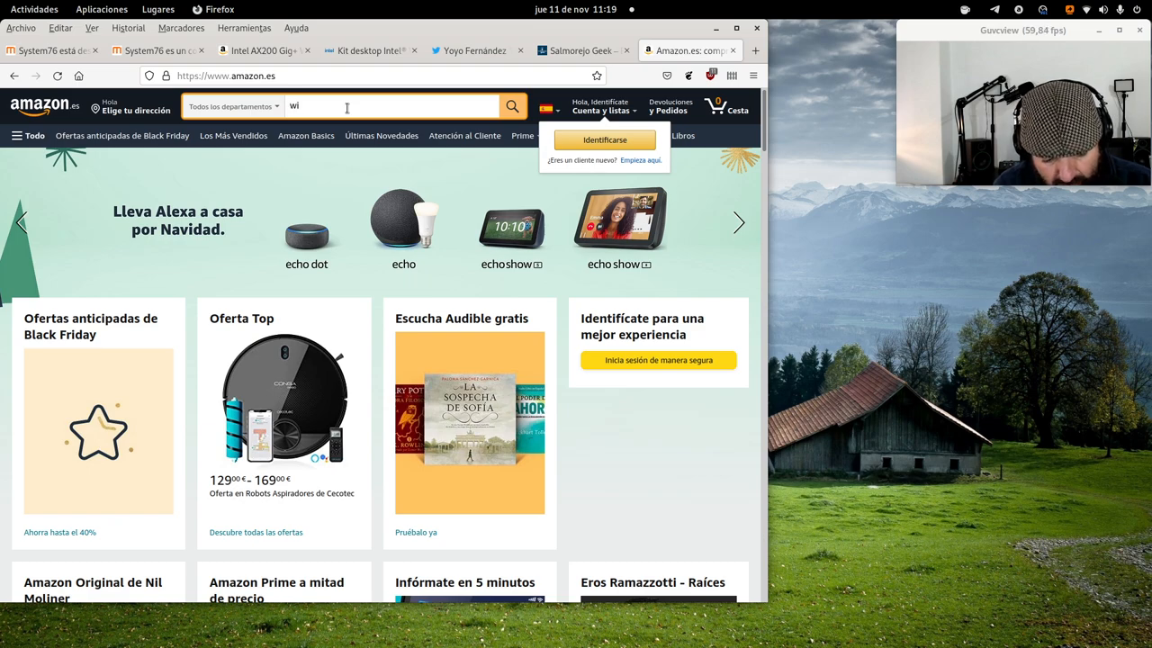
text(fi 6)
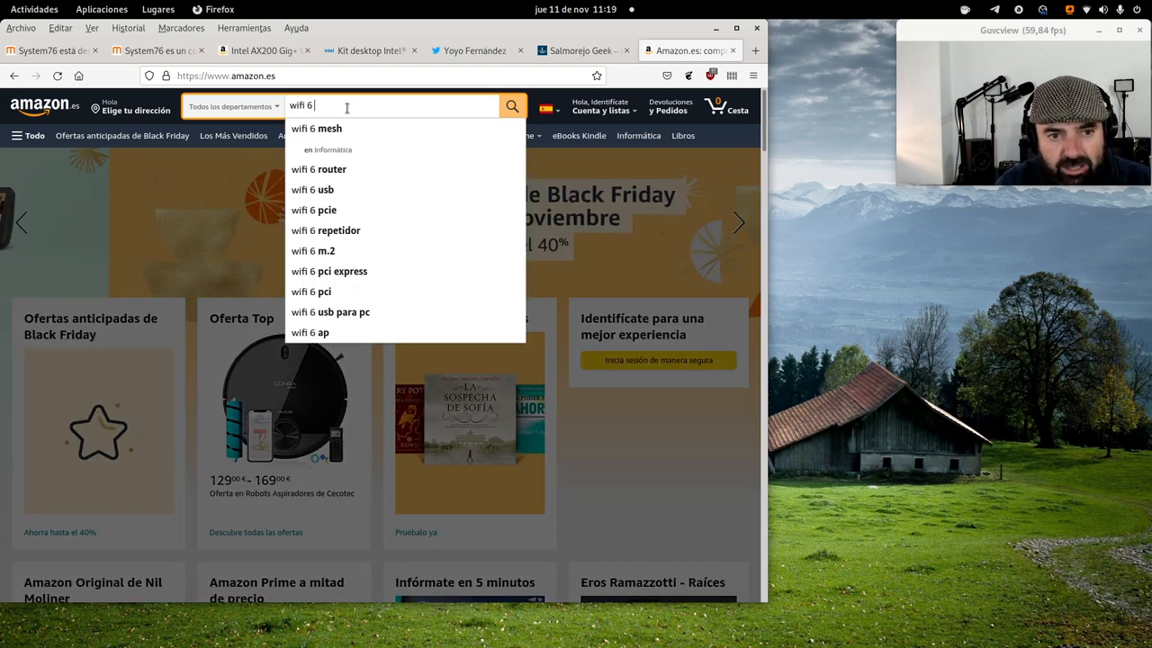
text(ax)
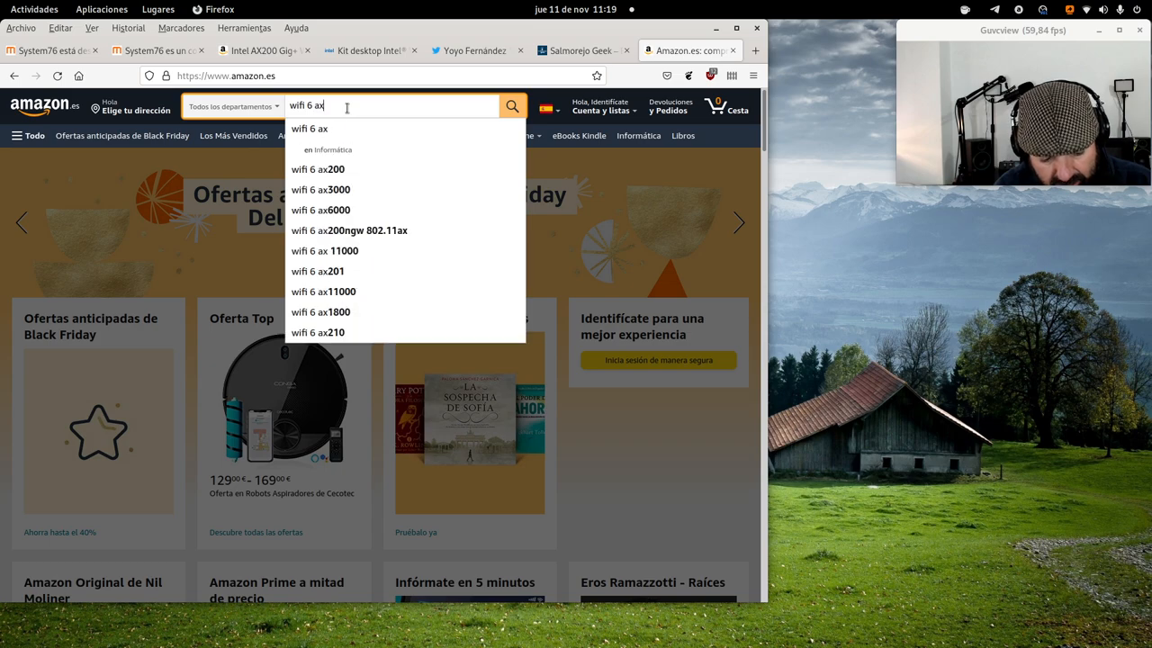
click(317, 169)
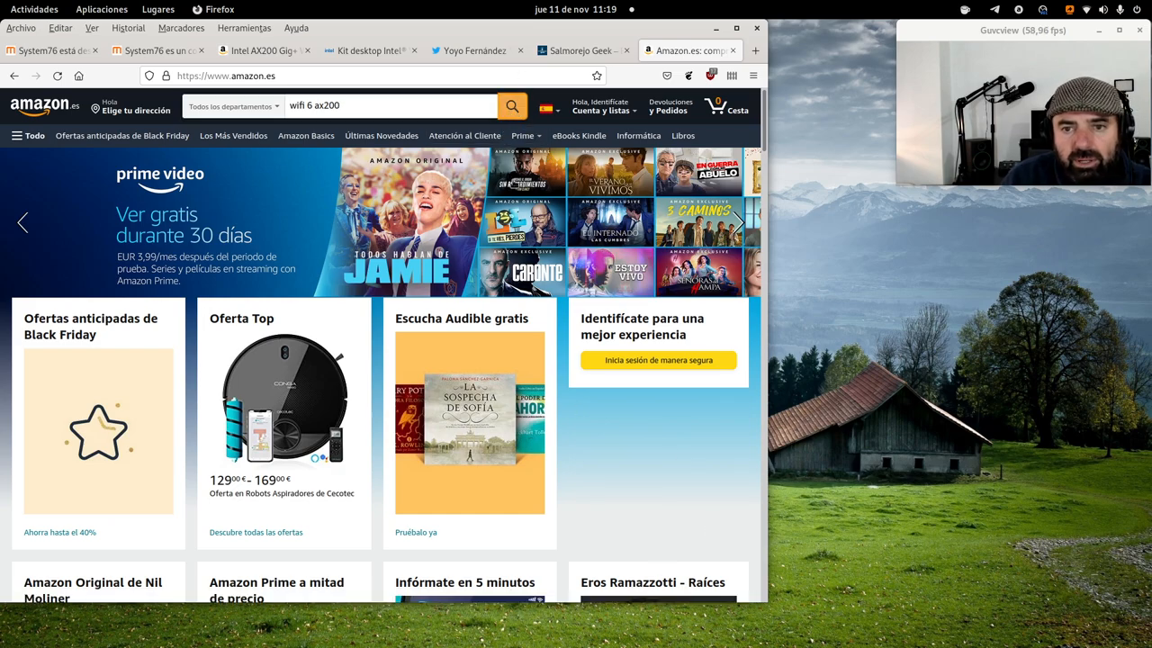
Open and browse the Asus PCE-AX3000 Wi-Fi 6 card listing.
scroll(down, 3)
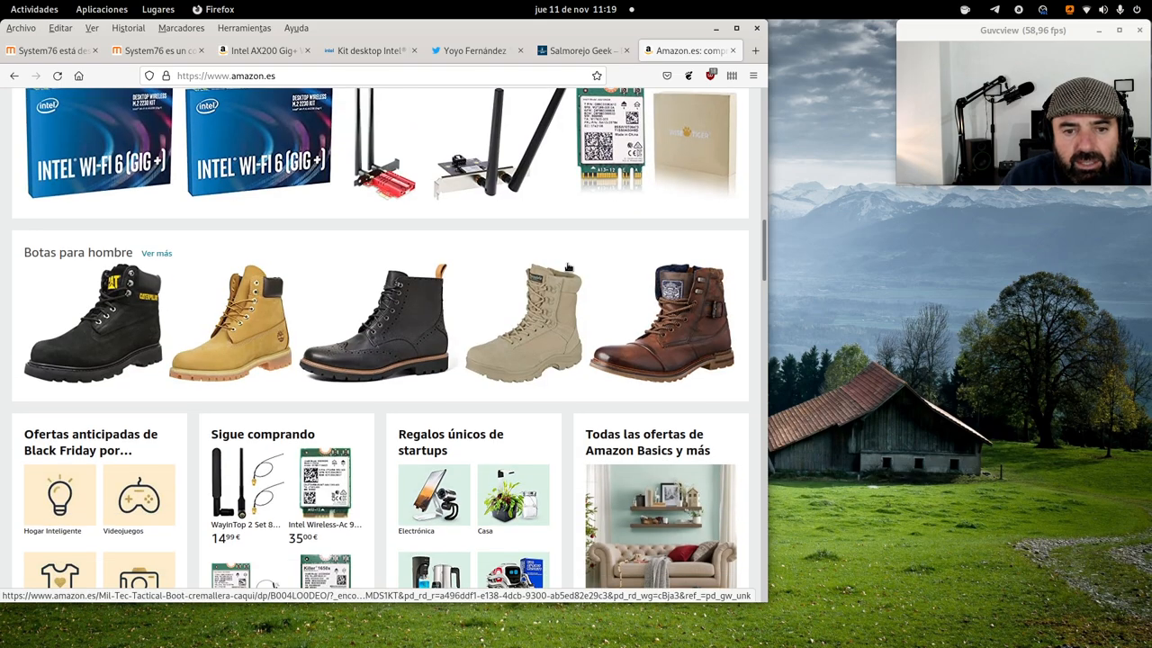
scroll(up, 3)
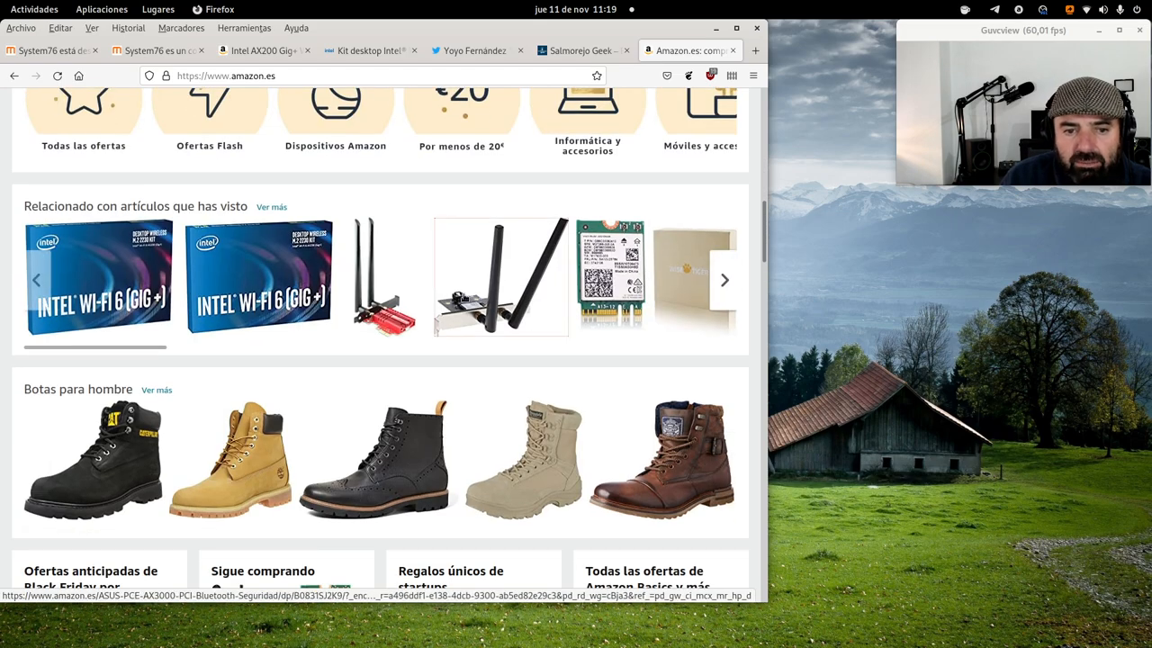
click(501, 277)
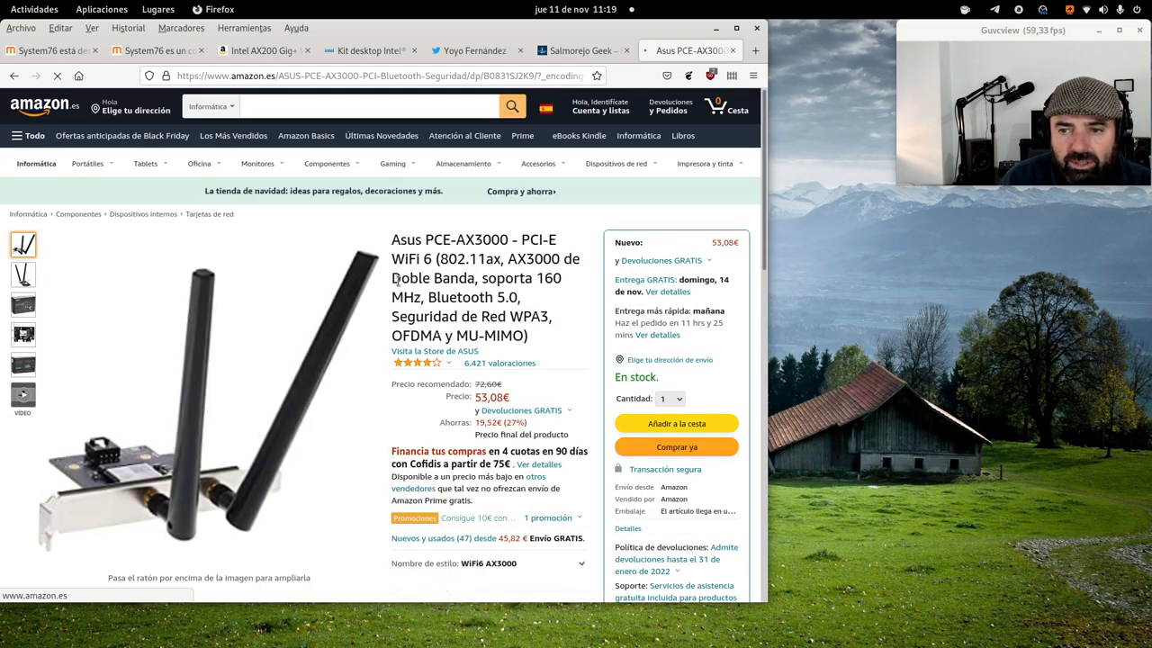
scroll(down, 3)
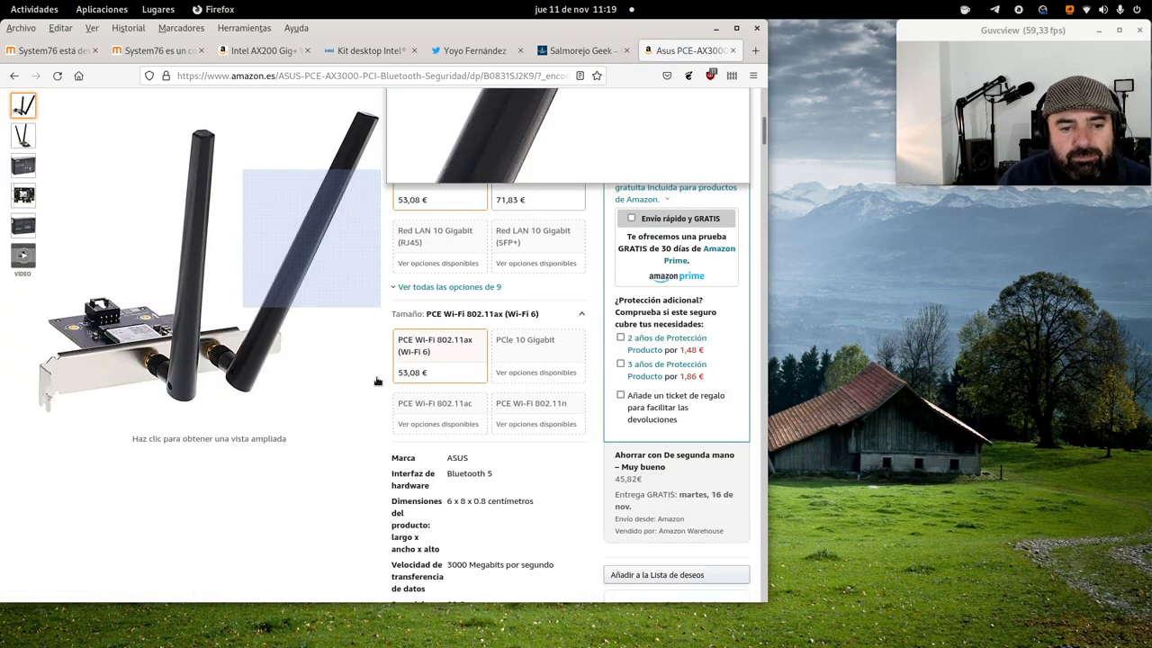
scroll(up, 3)
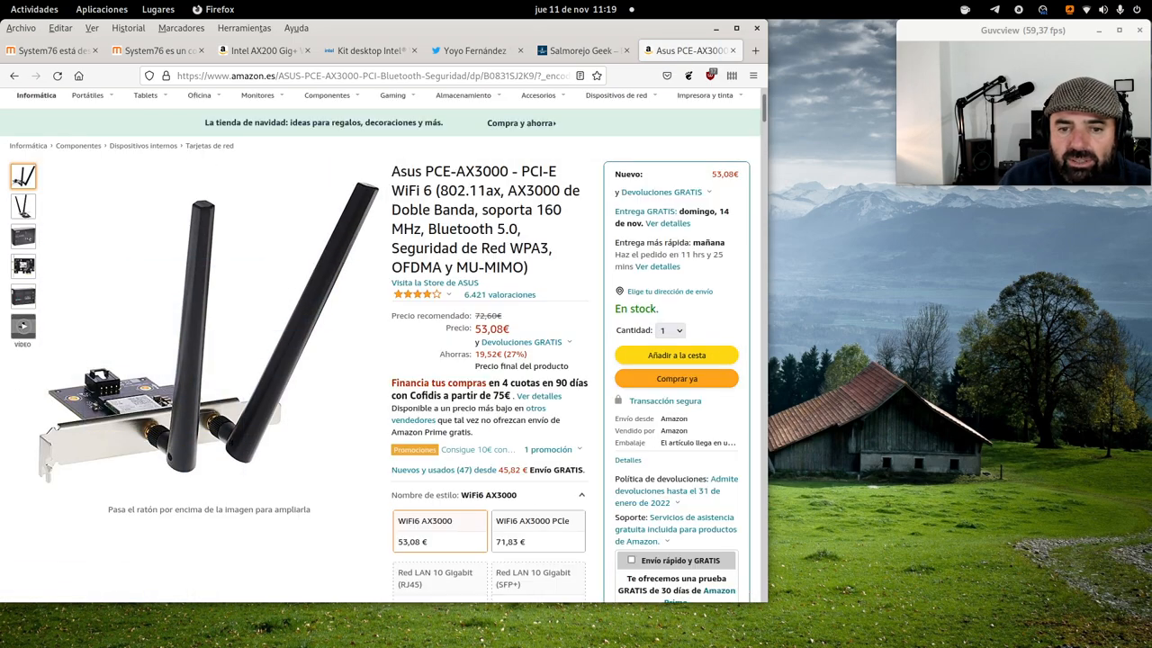
scroll(up, 3)
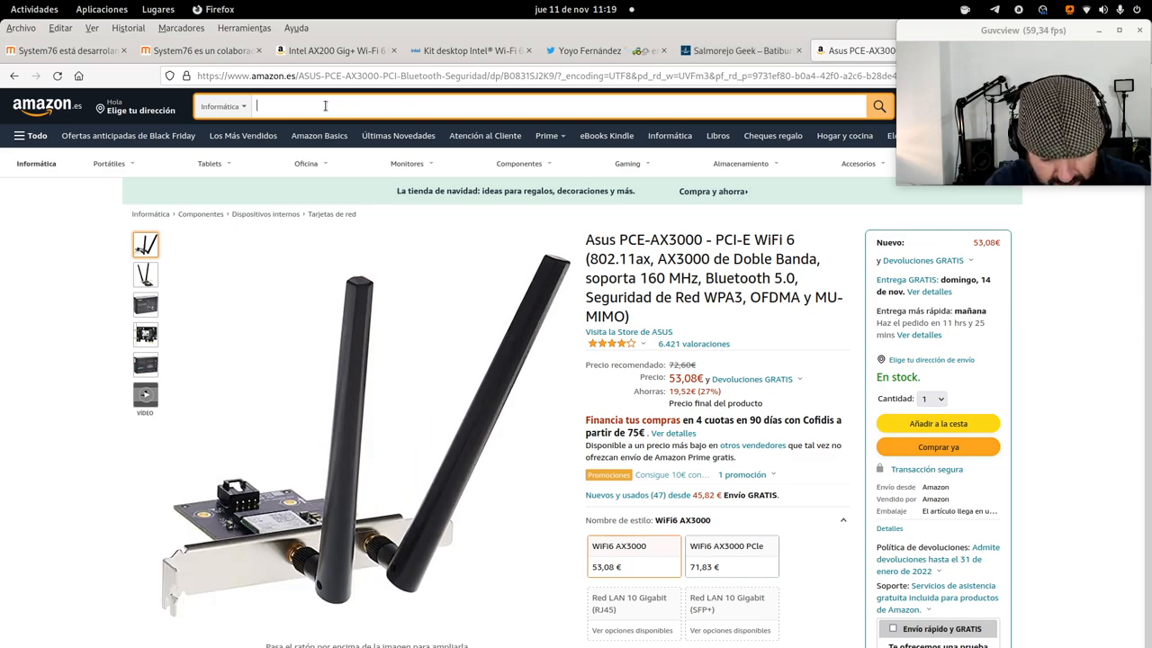
Type 'wifi 6 ax200' in the search box and return to the Amazon home page.
text(wifi)
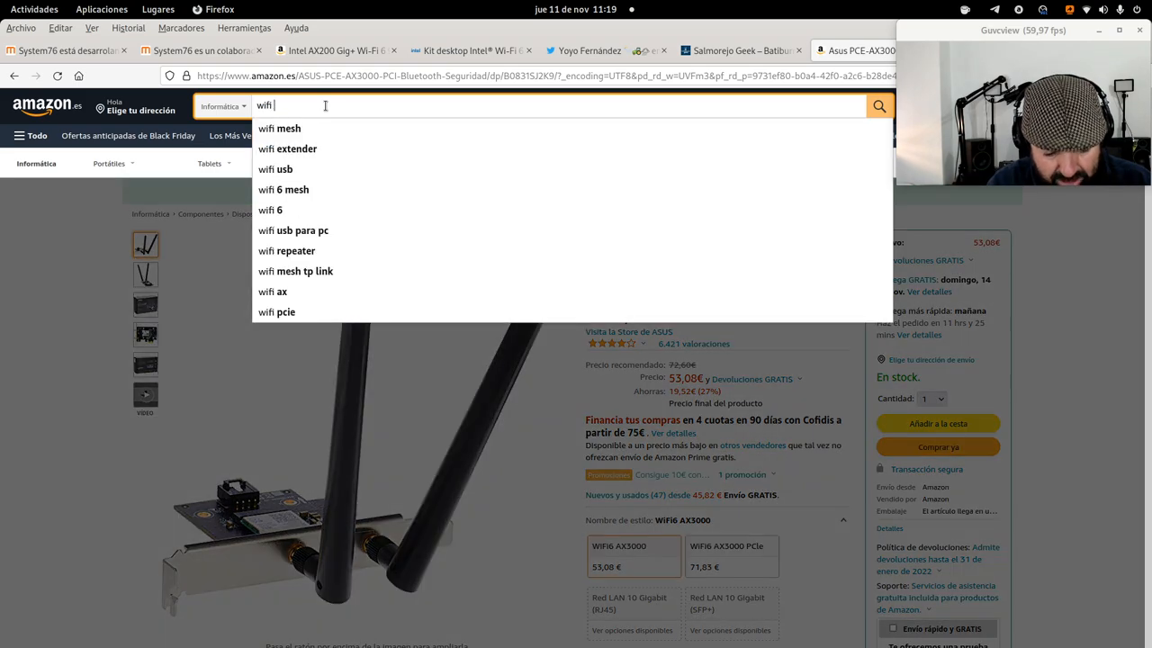
text(6)
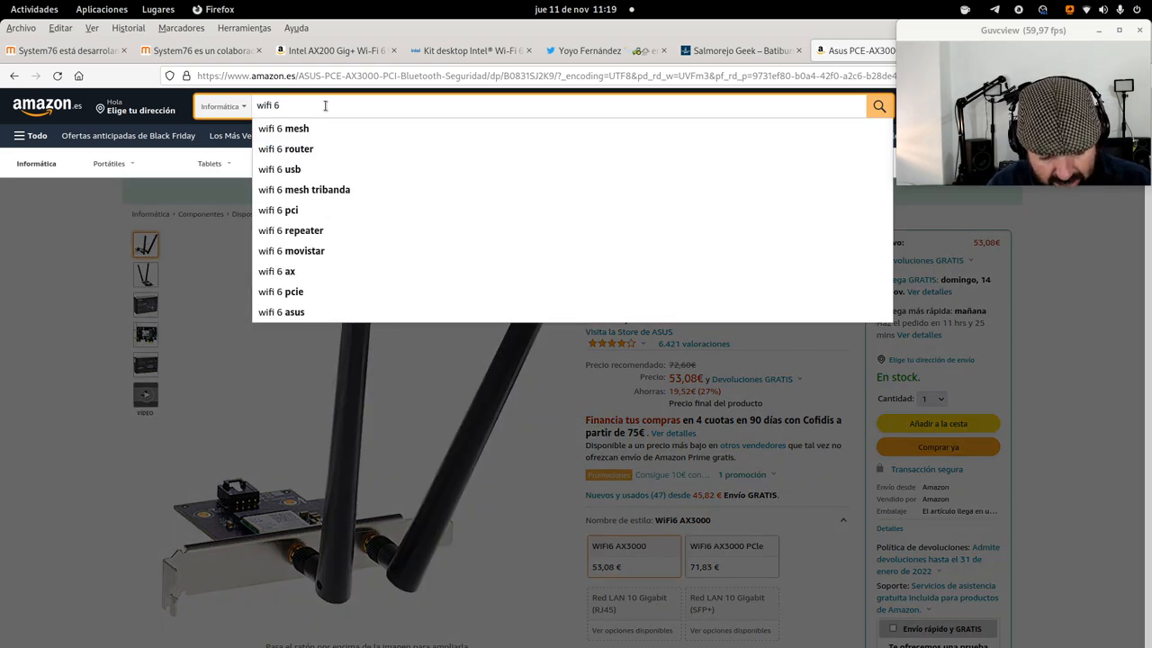
text(ax200)
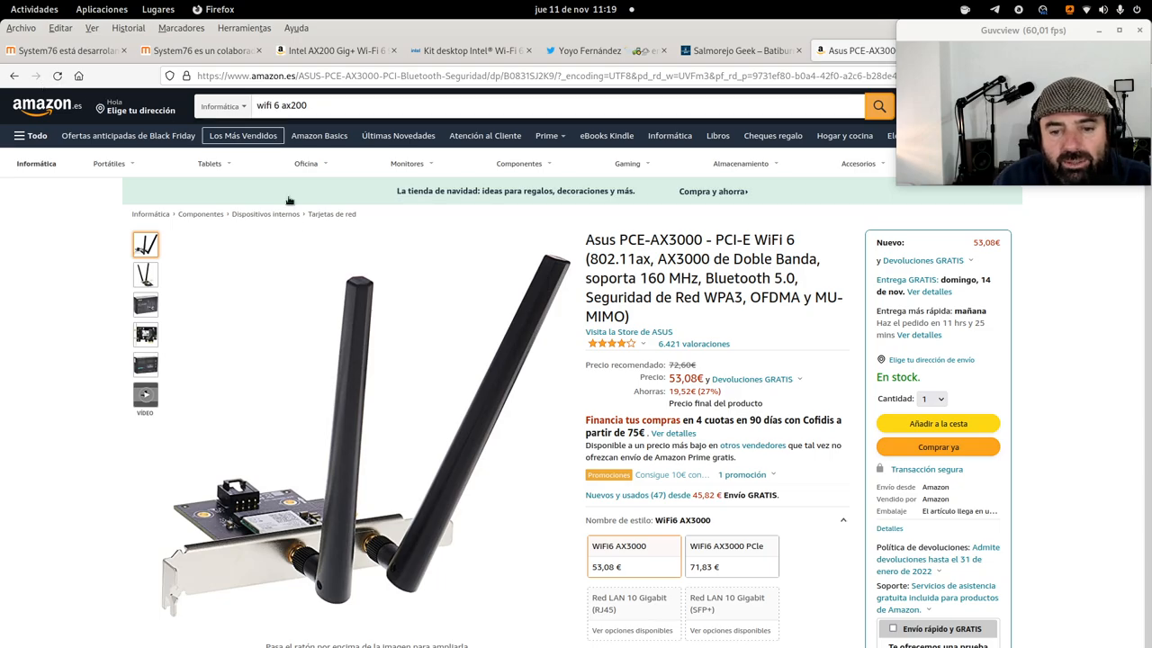
click(47, 105)
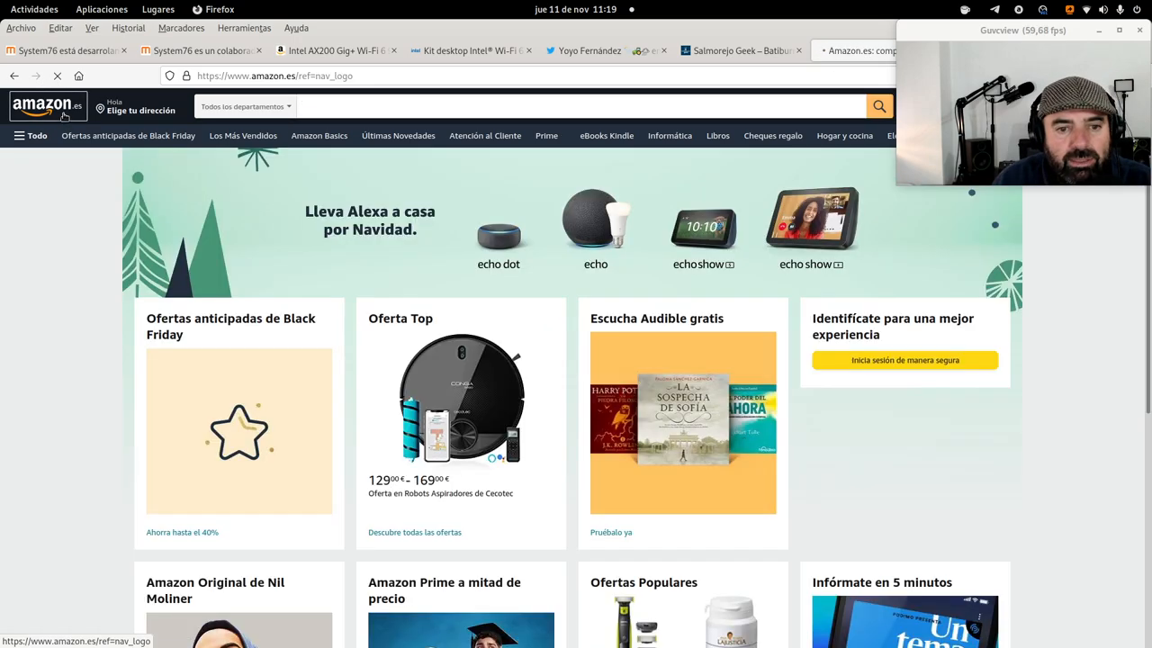
Scroll the Ubit Wi-Fi 6 card listing to its two-antenna product photo.
scroll(down, 3)
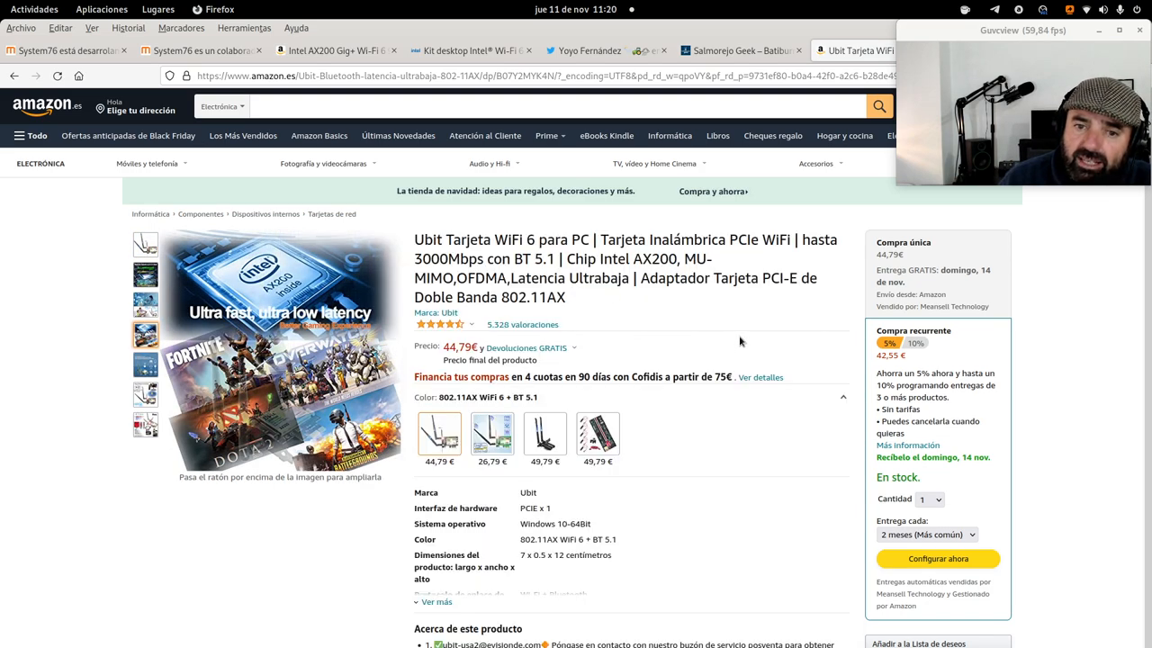
mouse_move(674, 292)
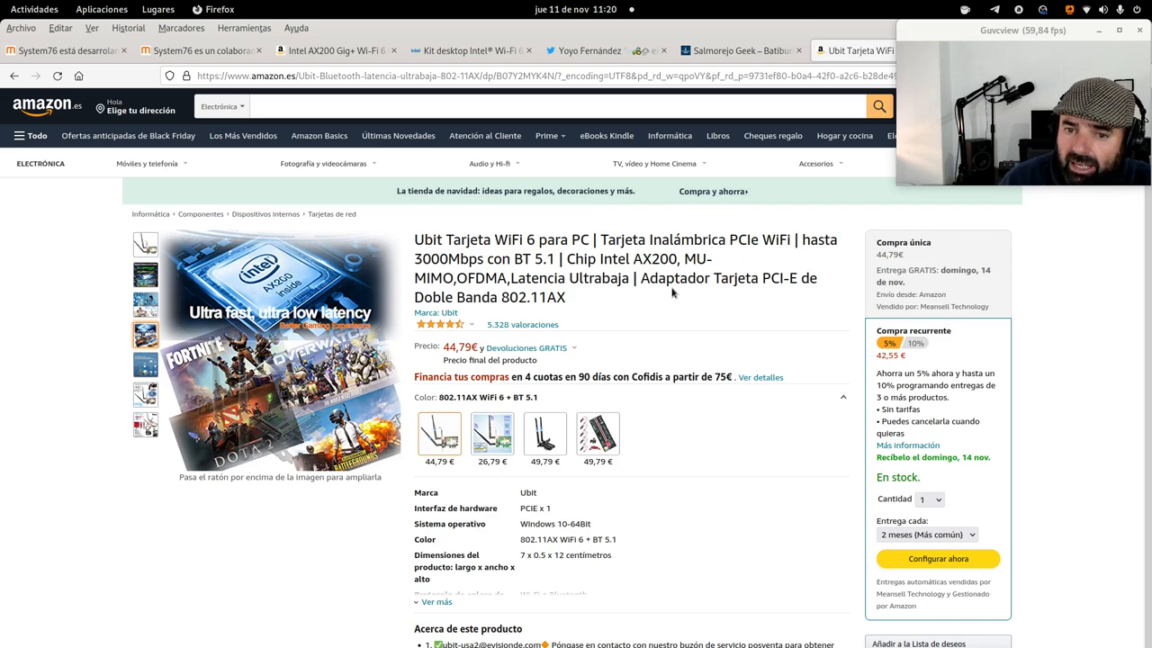
mouse_move(662, 273)
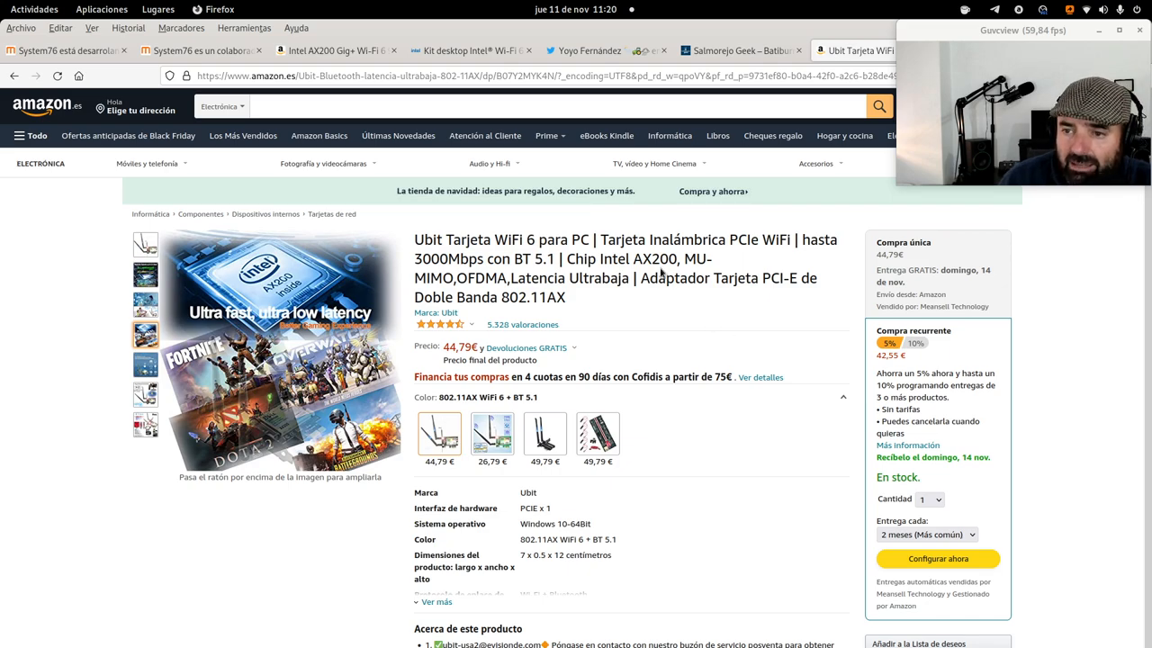
mouse_move(594, 531)
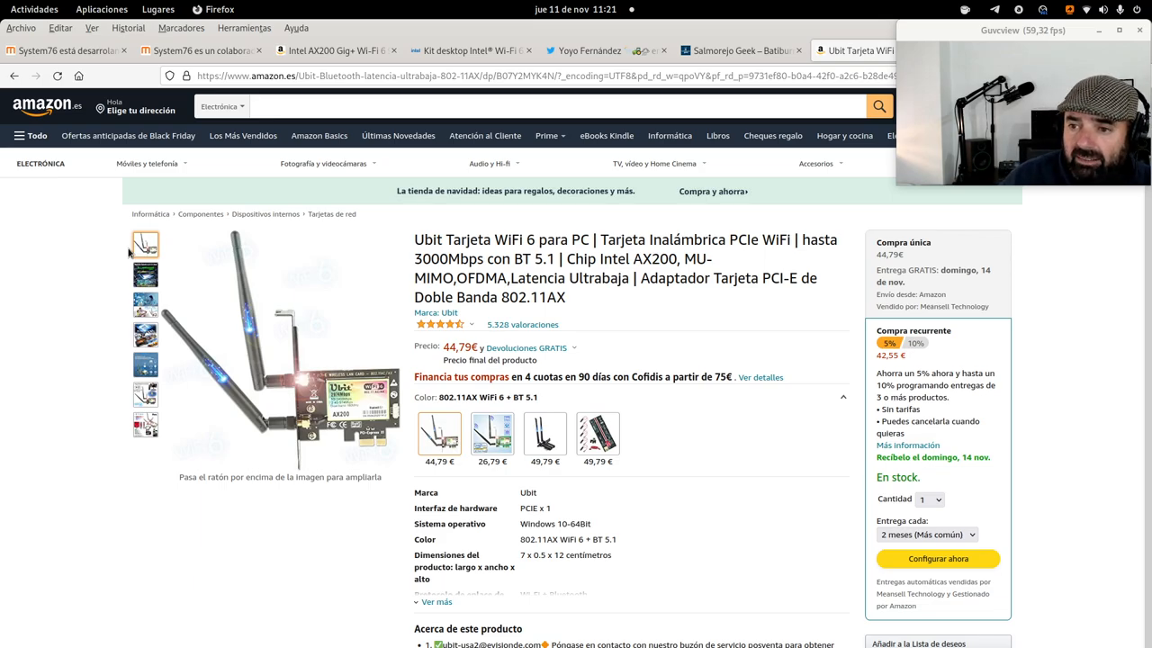
mouse_move(147, 163)
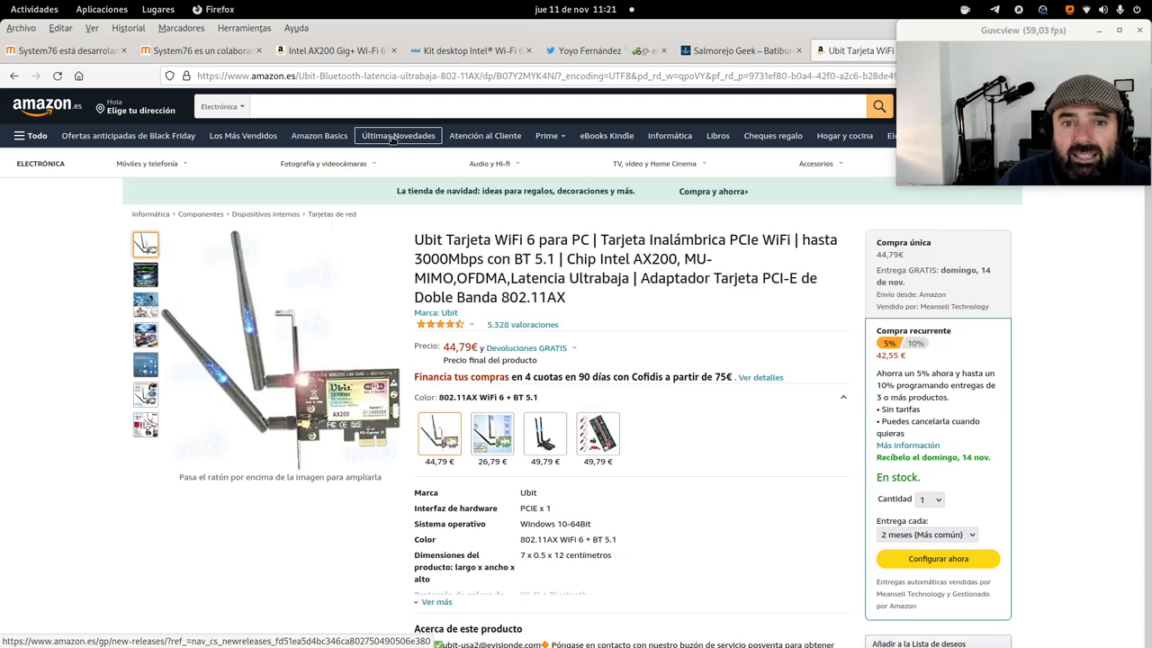
Browse the Intel AX200 Gig+ kit listing (39,23 €) and zoom into its card-and-antennas photo.
click(336, 50)
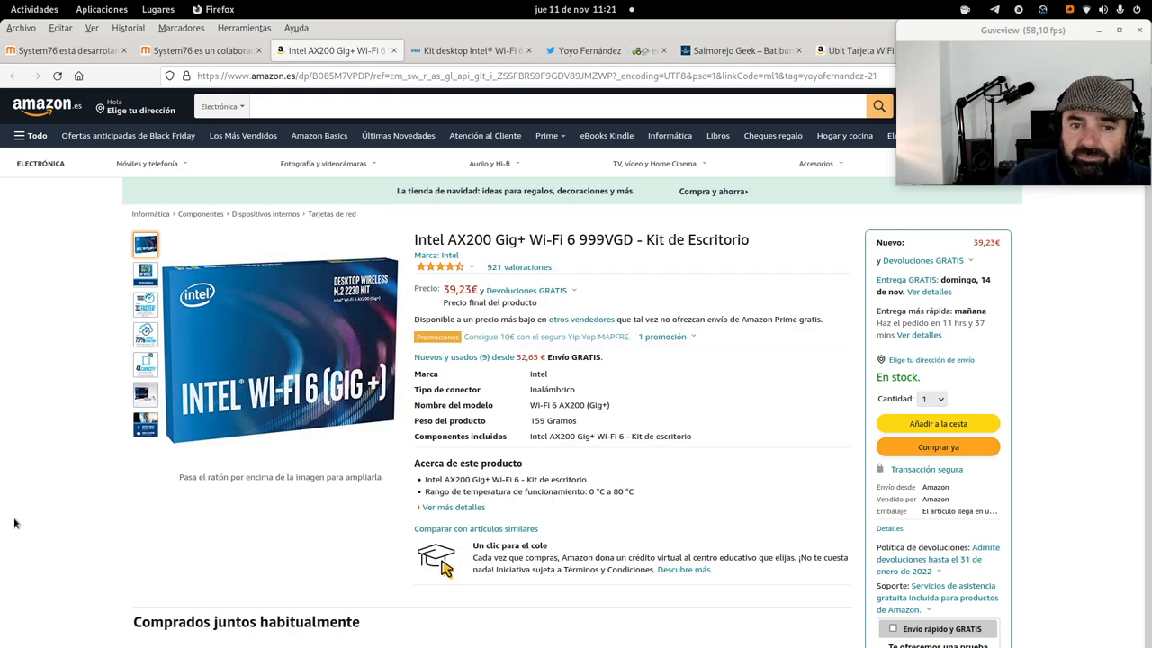
mouse_move(485, 263)
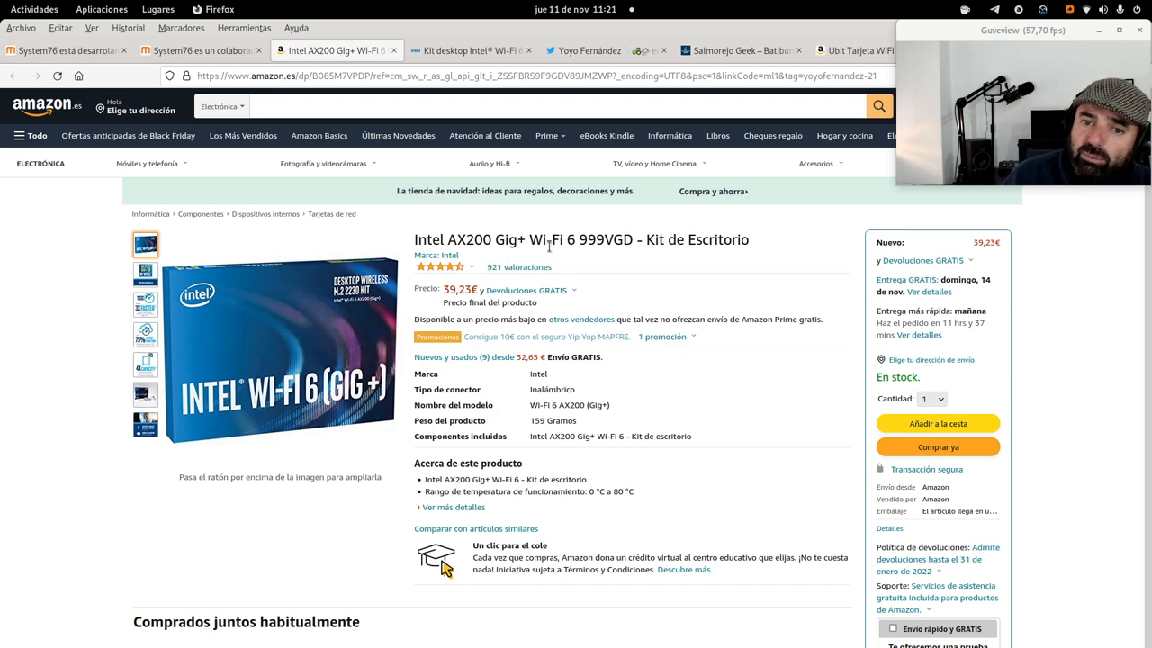
mouse_move(560, 367)
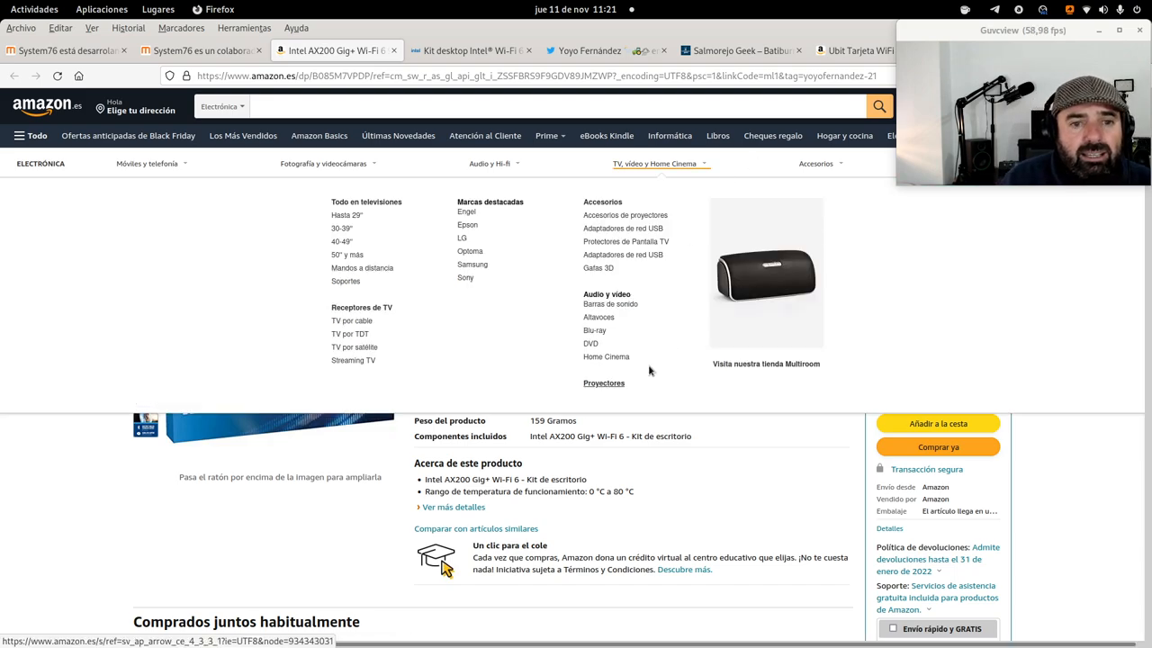
scroll(down, 3)
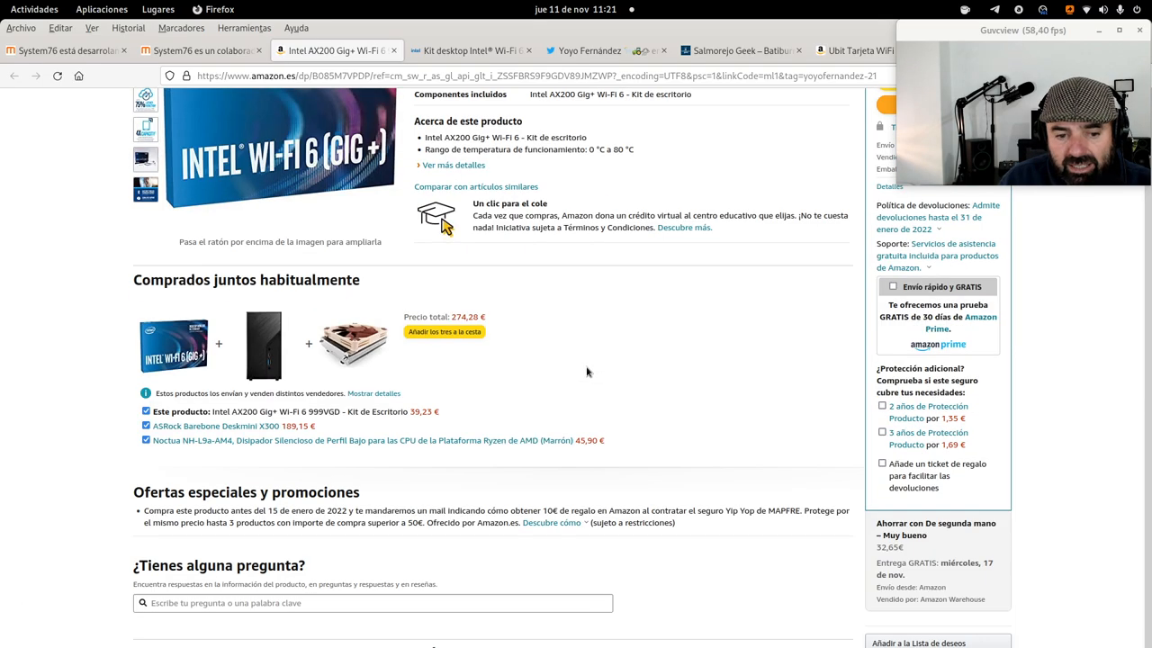
scroll(down, 3)
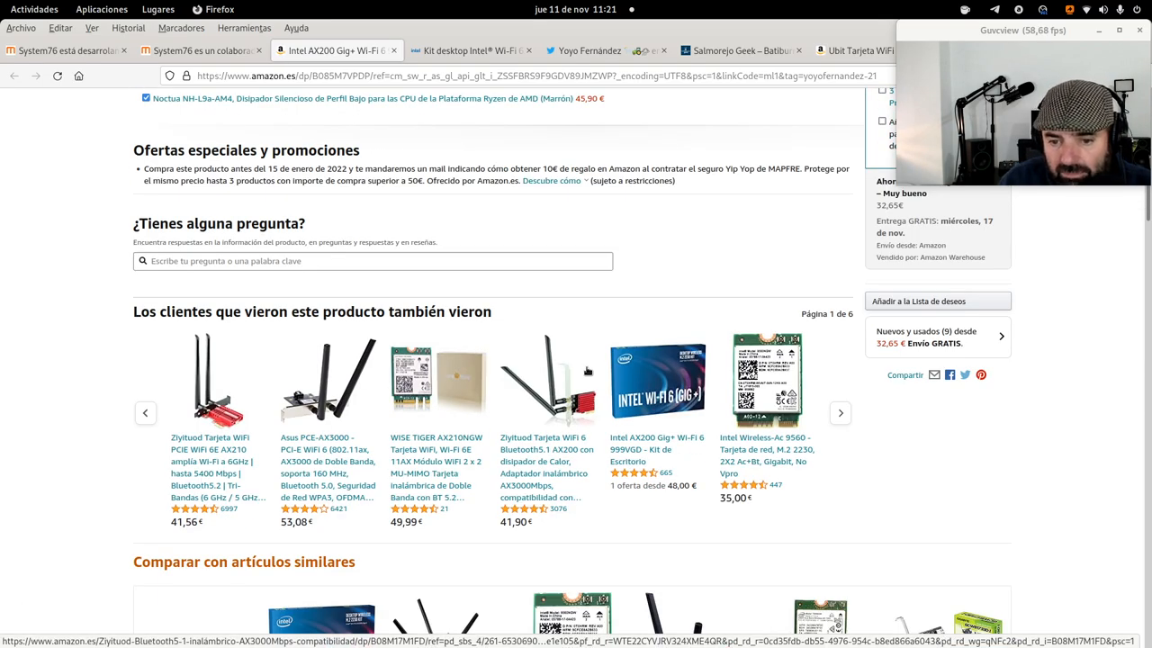
scroll(down, 3)
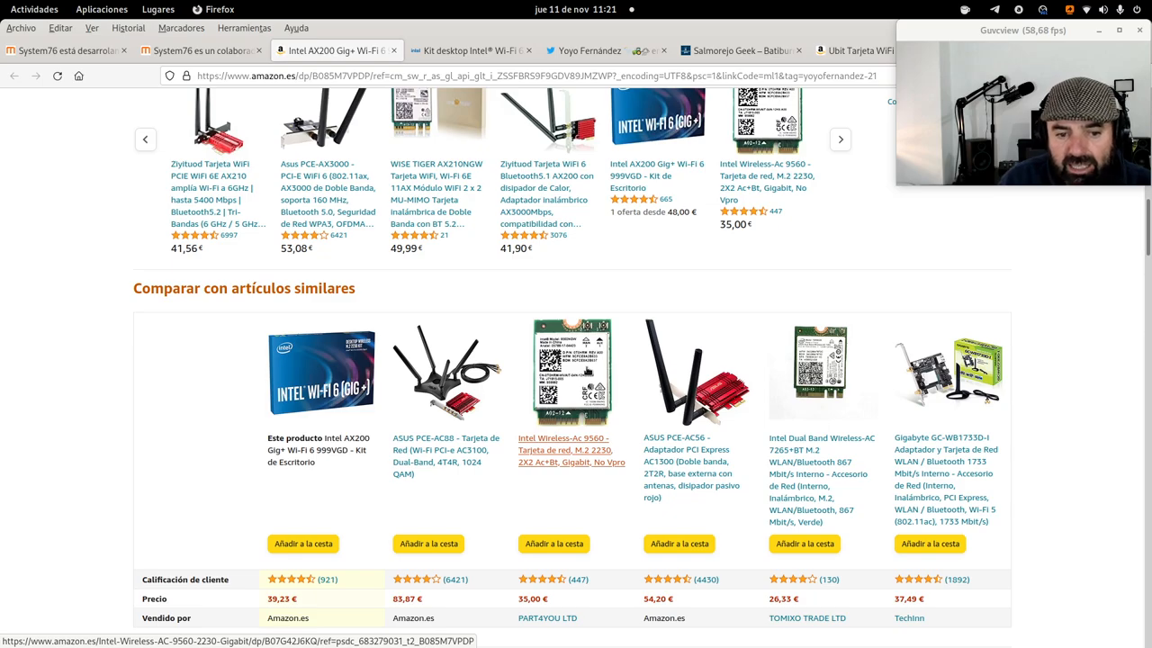
scroll(up, 3)
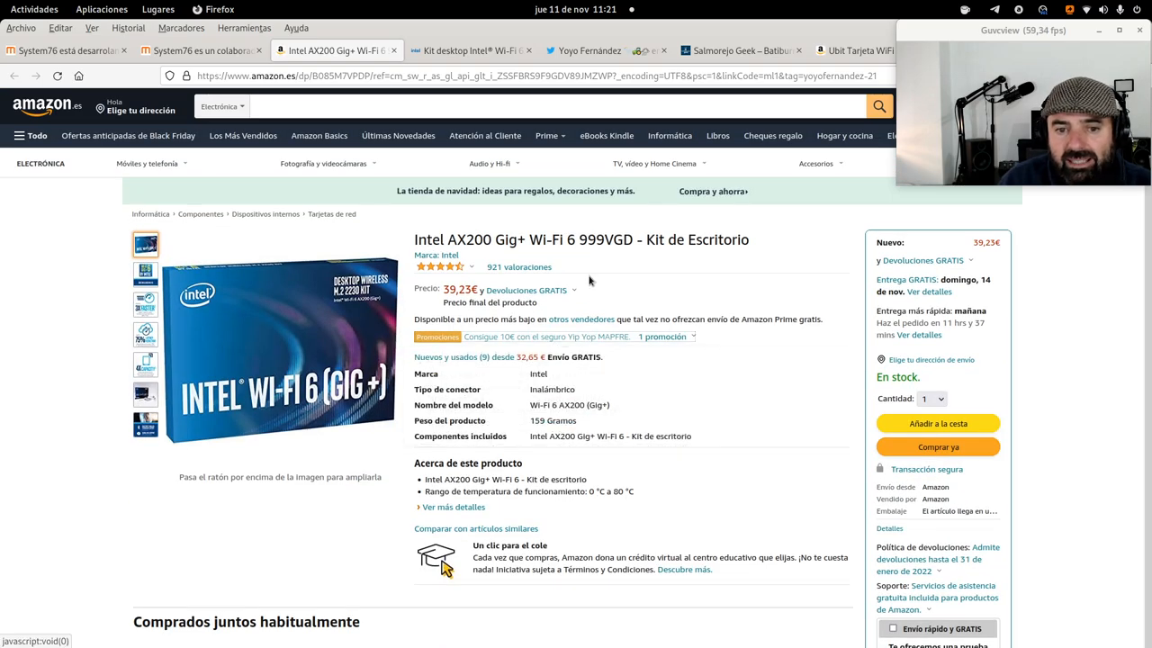
mouse_move(587, 248)
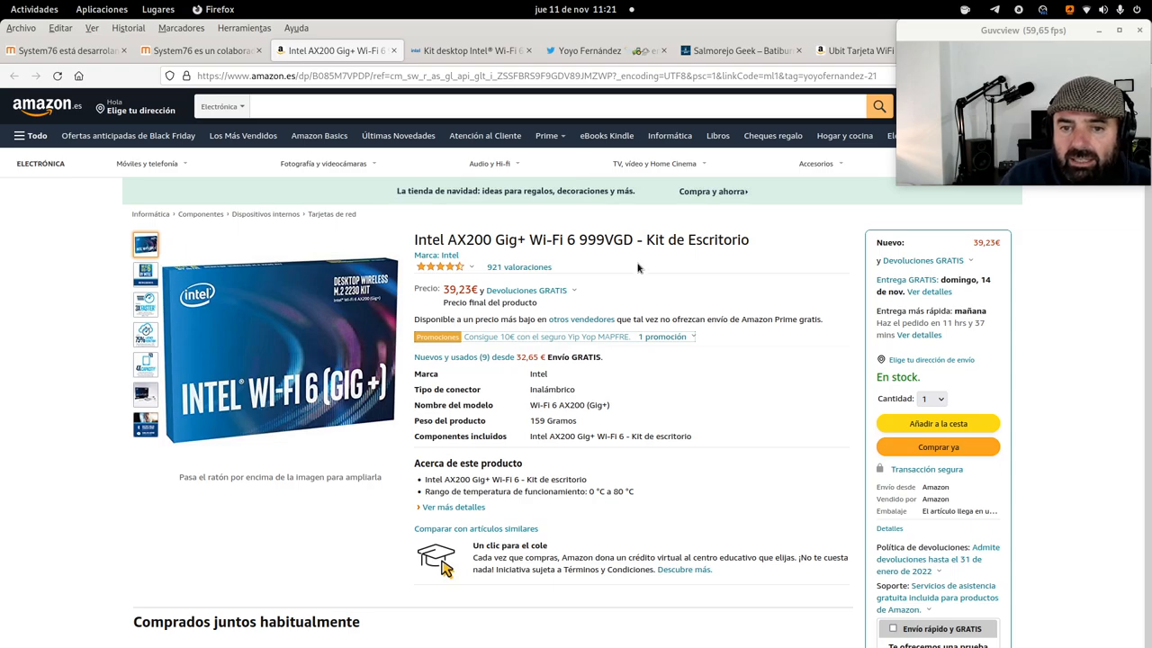
scroll(down, 3)
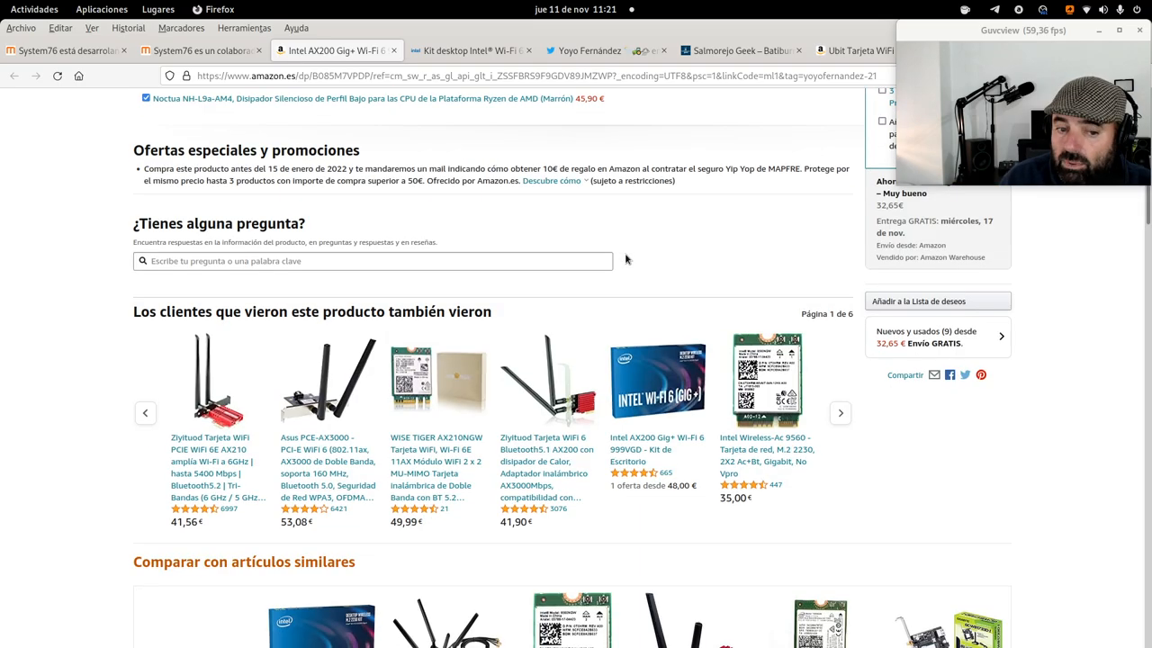
scroll(down, 3)
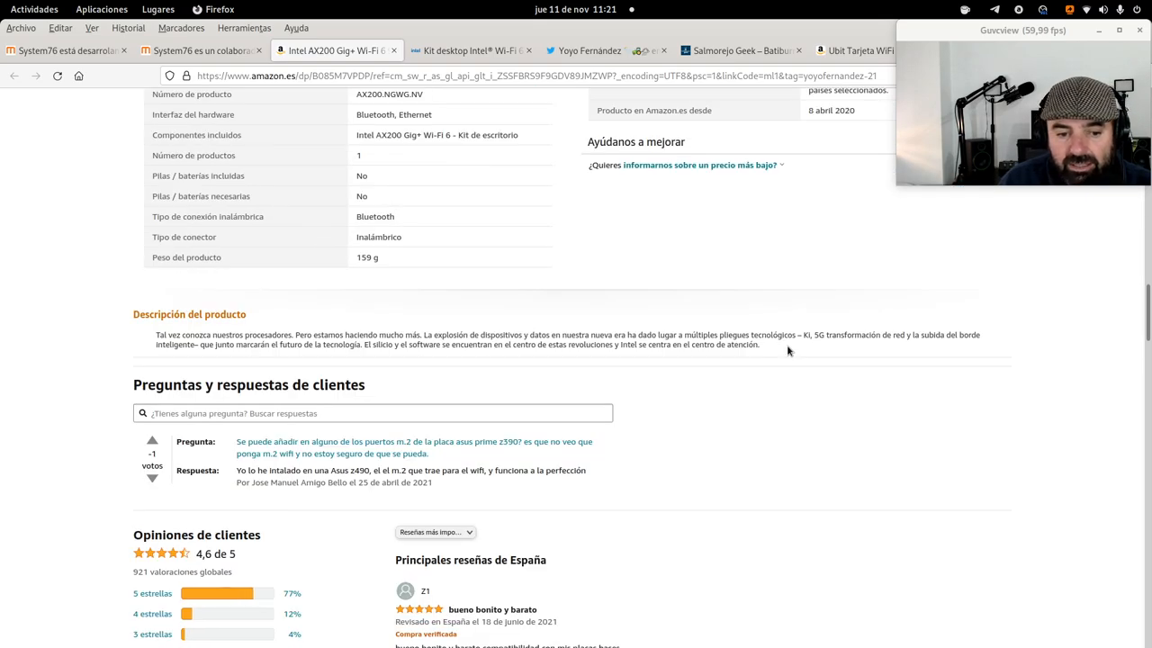
scroll(up, 3)
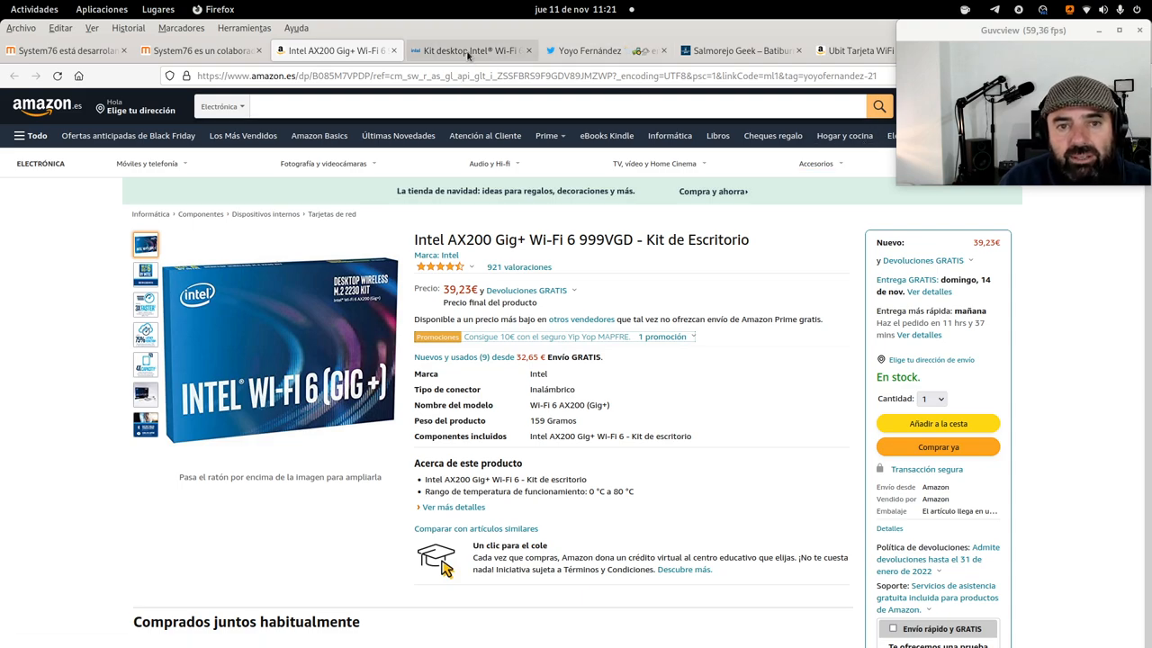
mouse_move(472, 51)
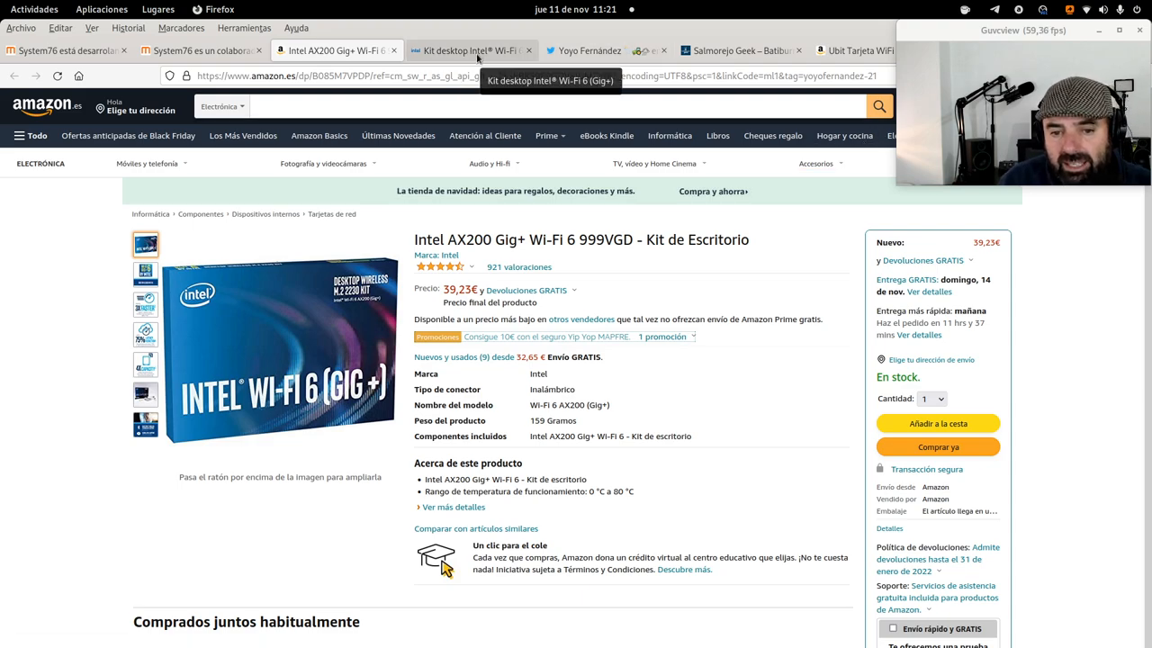
click(145, 395)
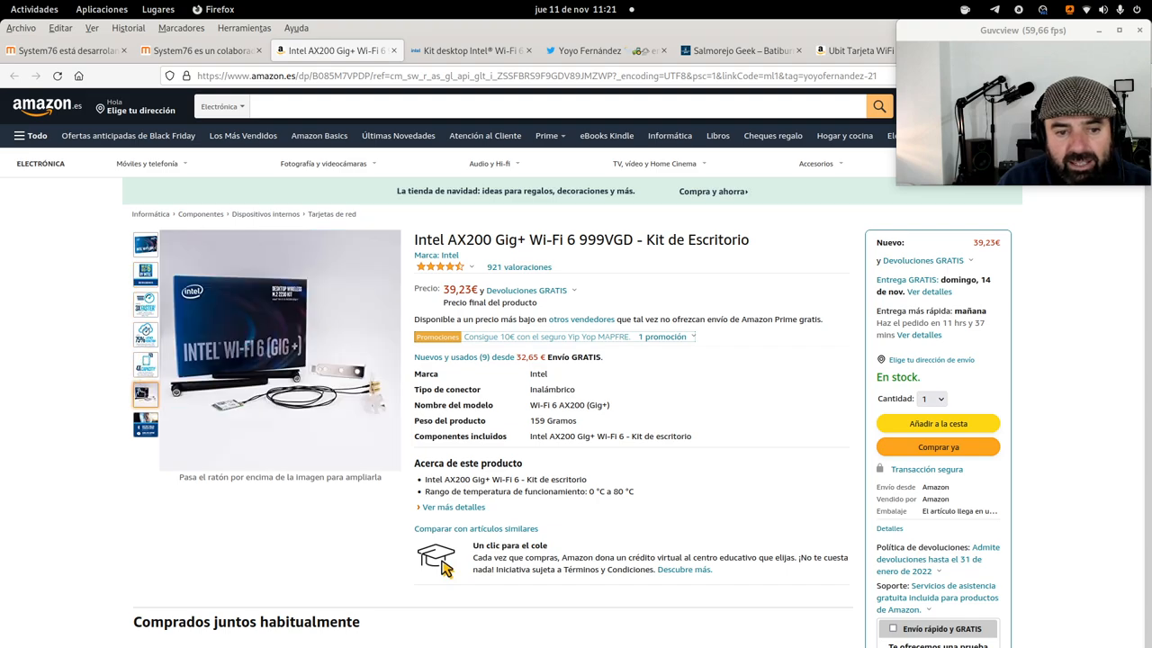
mouse_move(279, 351)
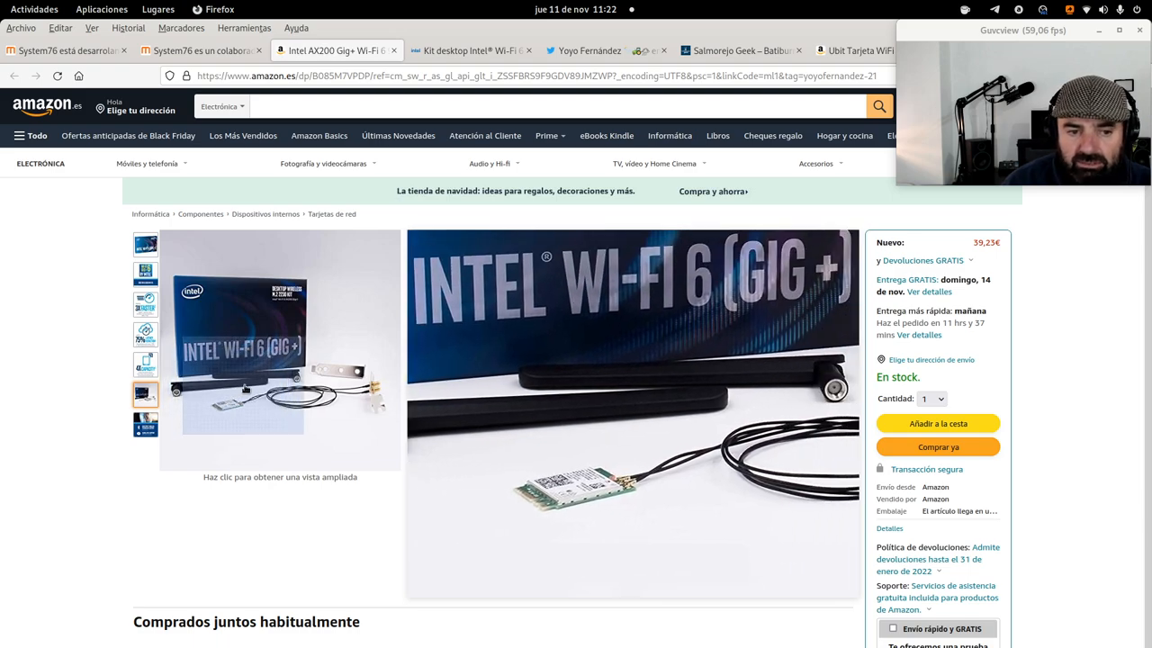
mouse_move(228, 377)
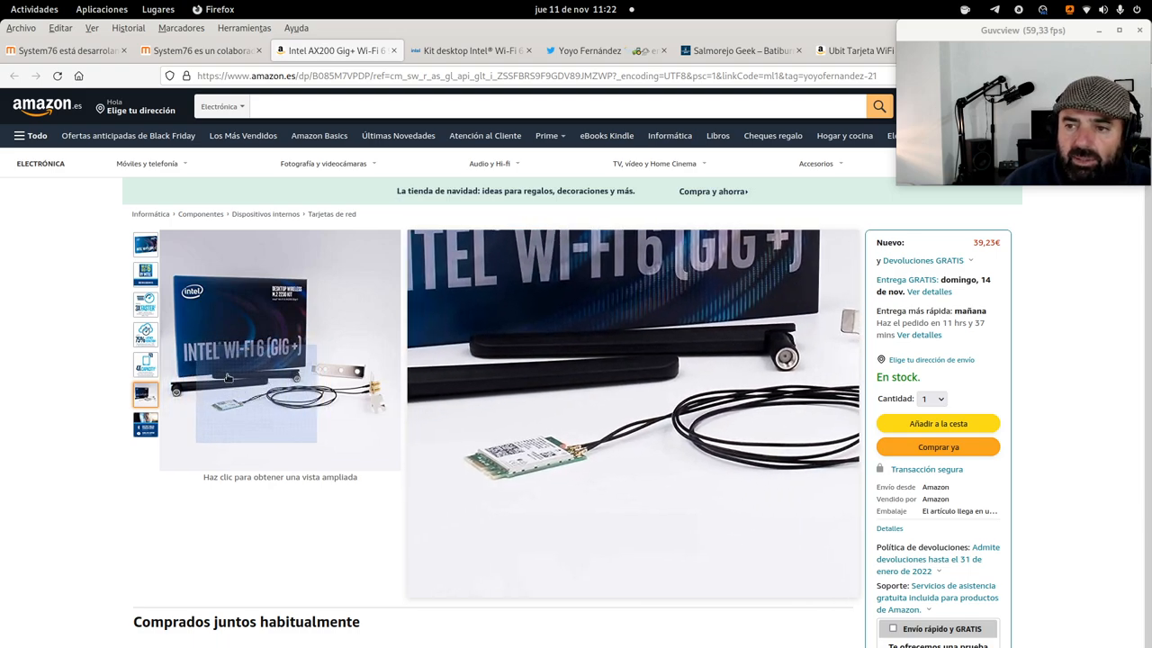
click(144, 304)
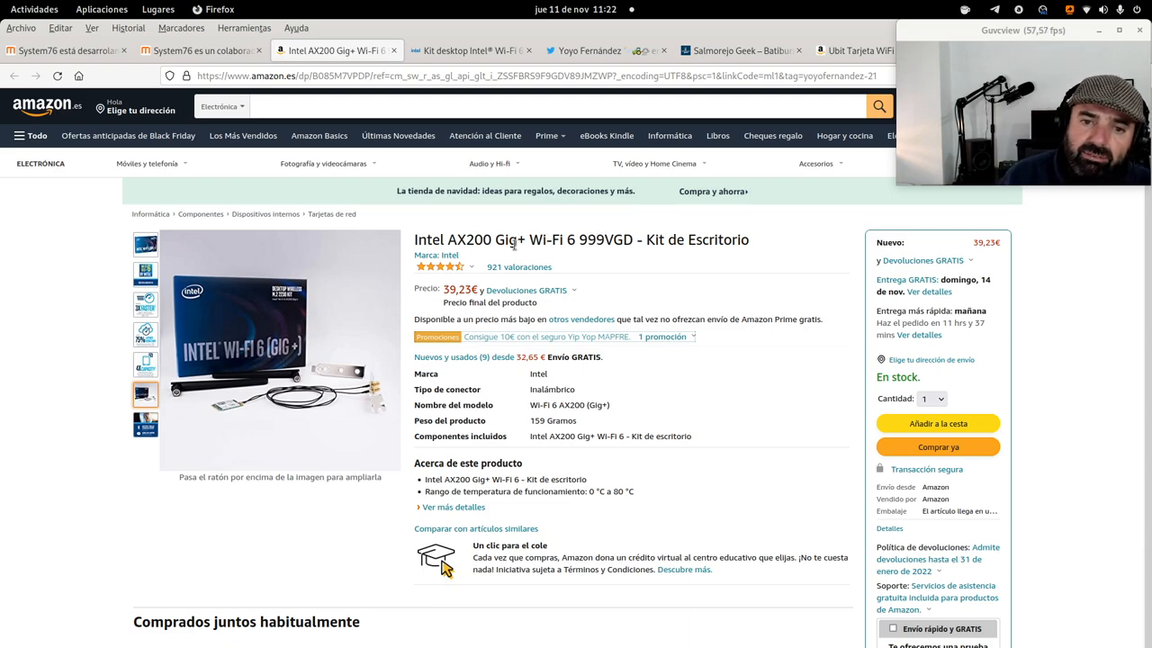
mouse_move(627, 274)
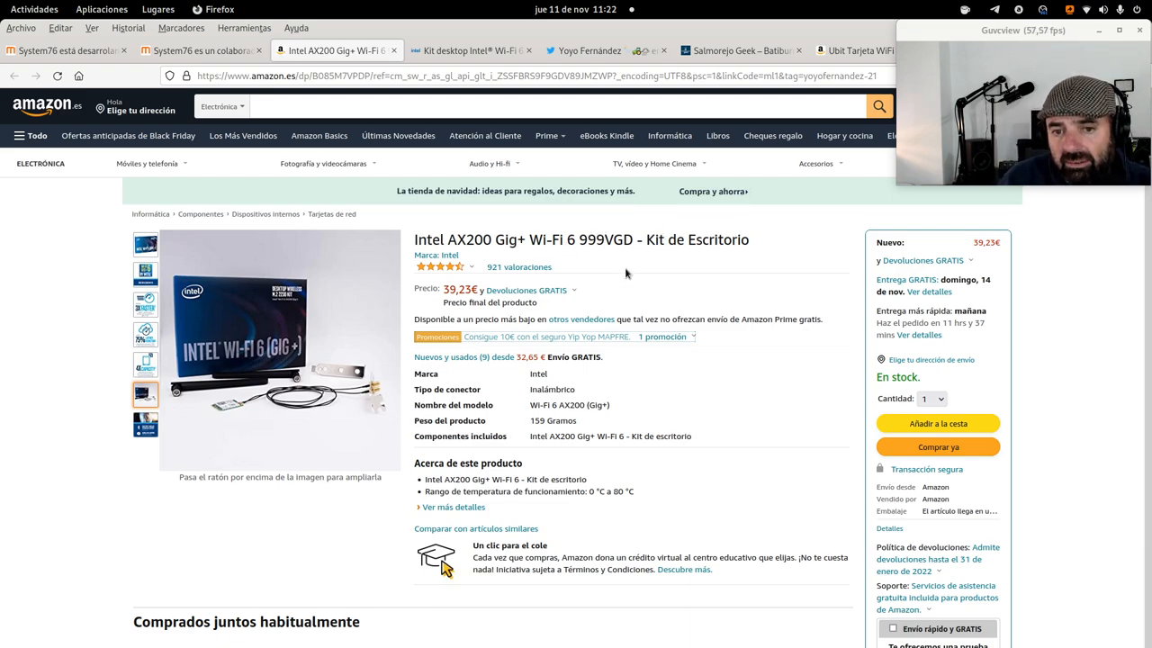
scroll(down, 3)
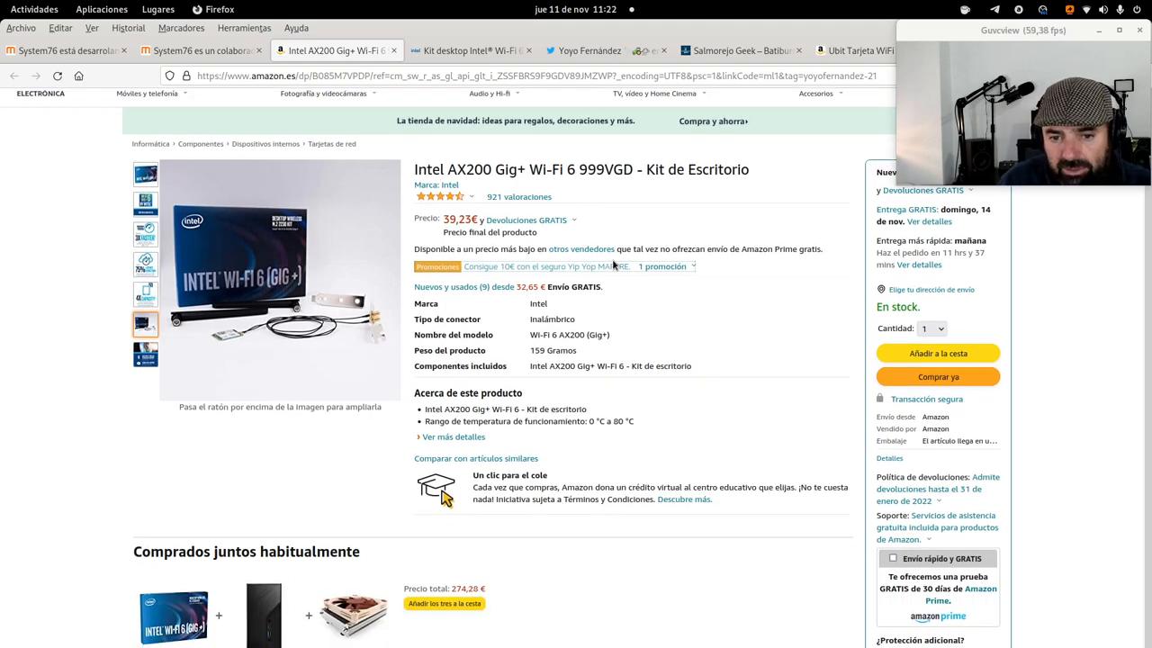
scroll(down, 3)
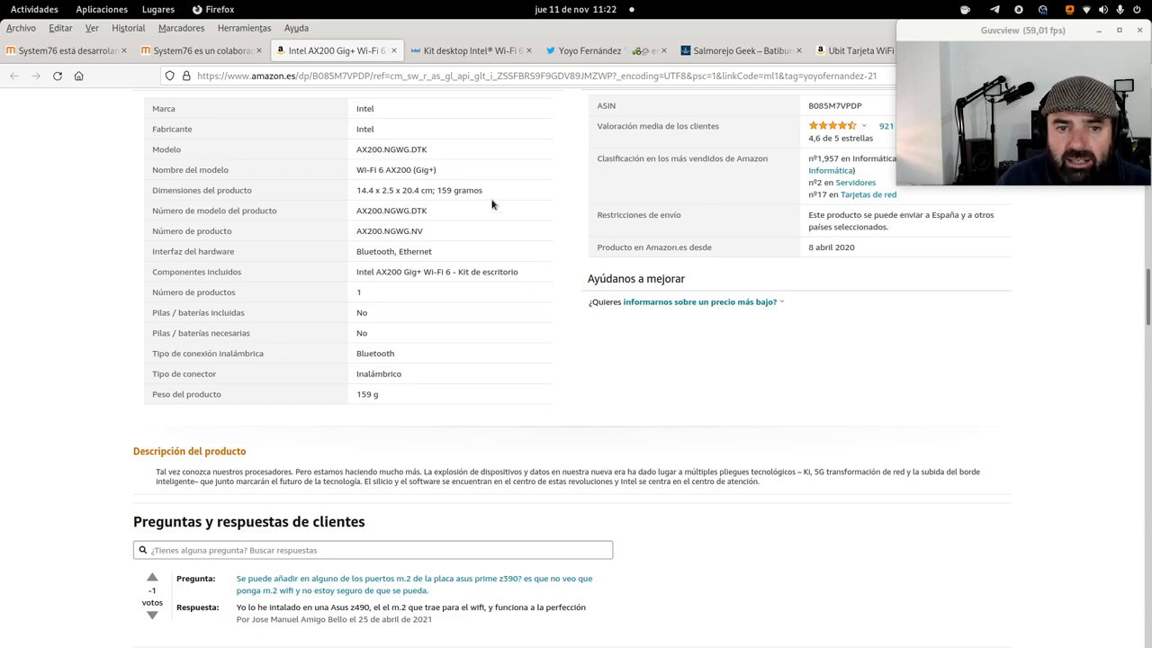
scroll(down, 3)
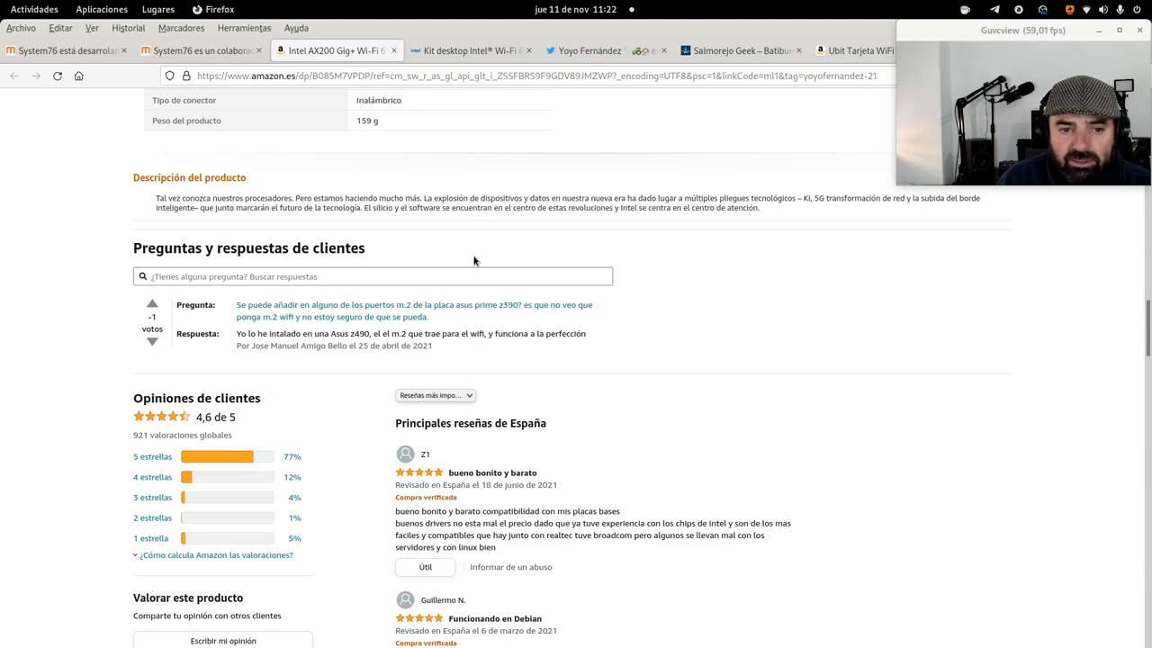
mouse_move(471, 326)
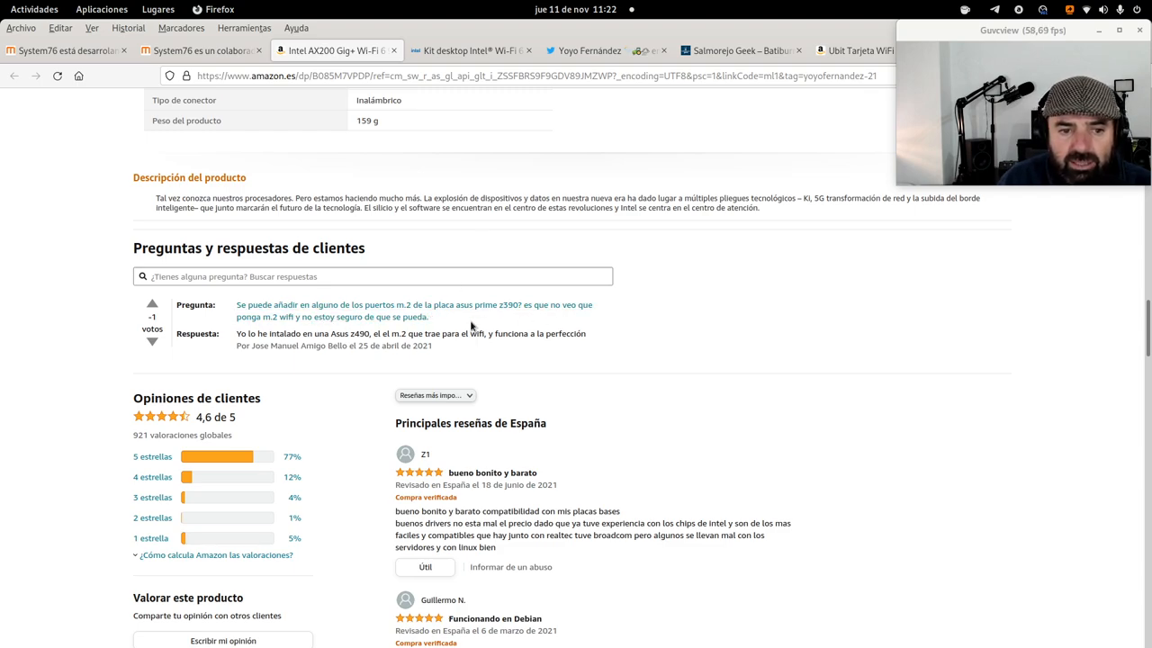
mouse_move(554, 326)
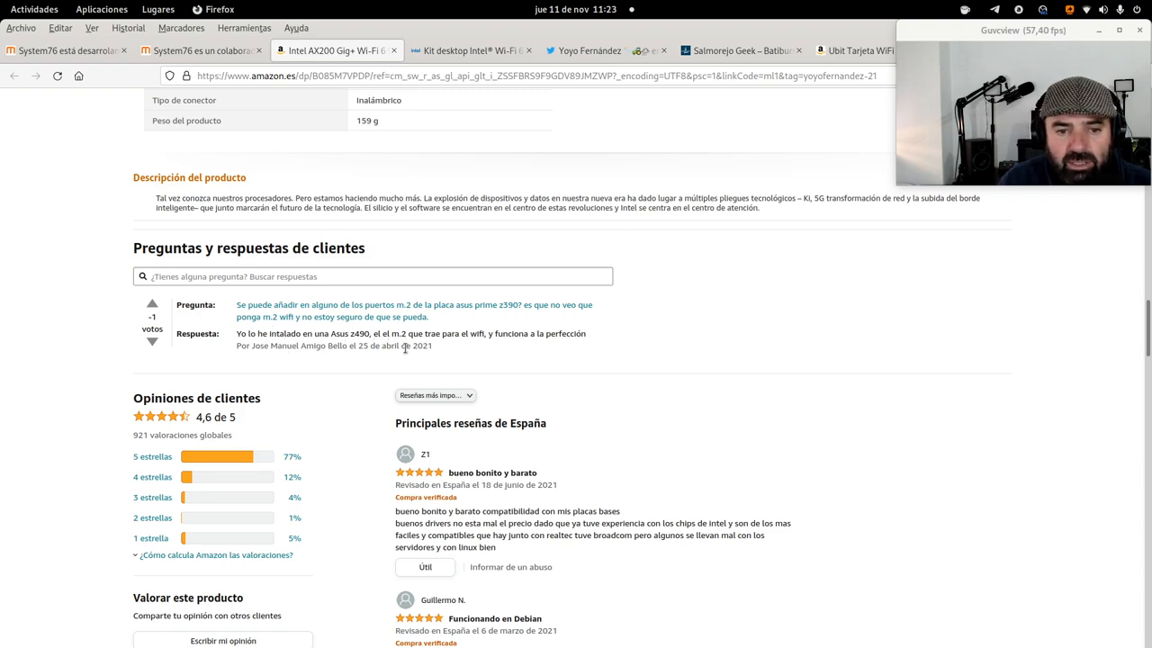
mouse_move(531, 345)
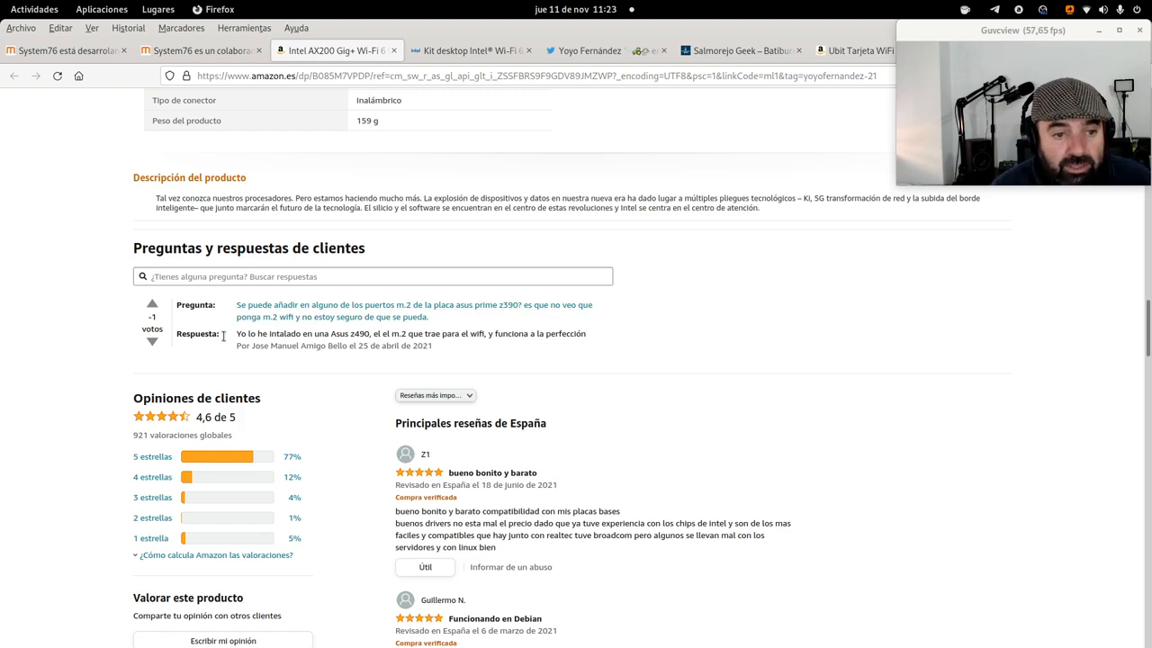
mouse_move(411, 350)
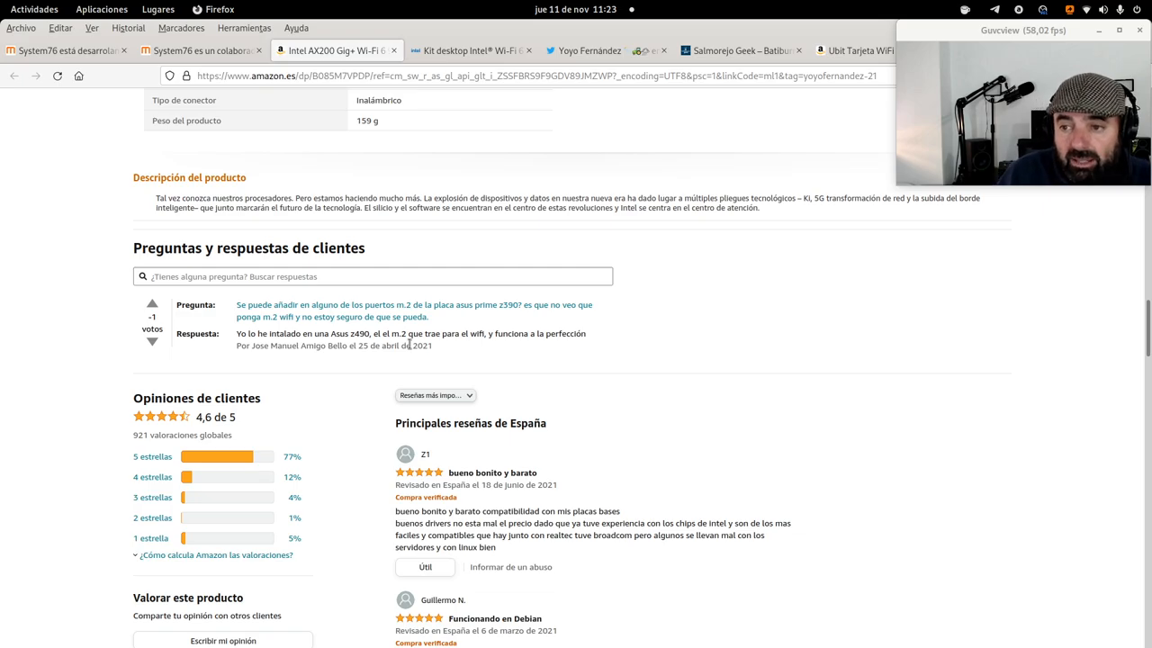
scroll(up, 3)
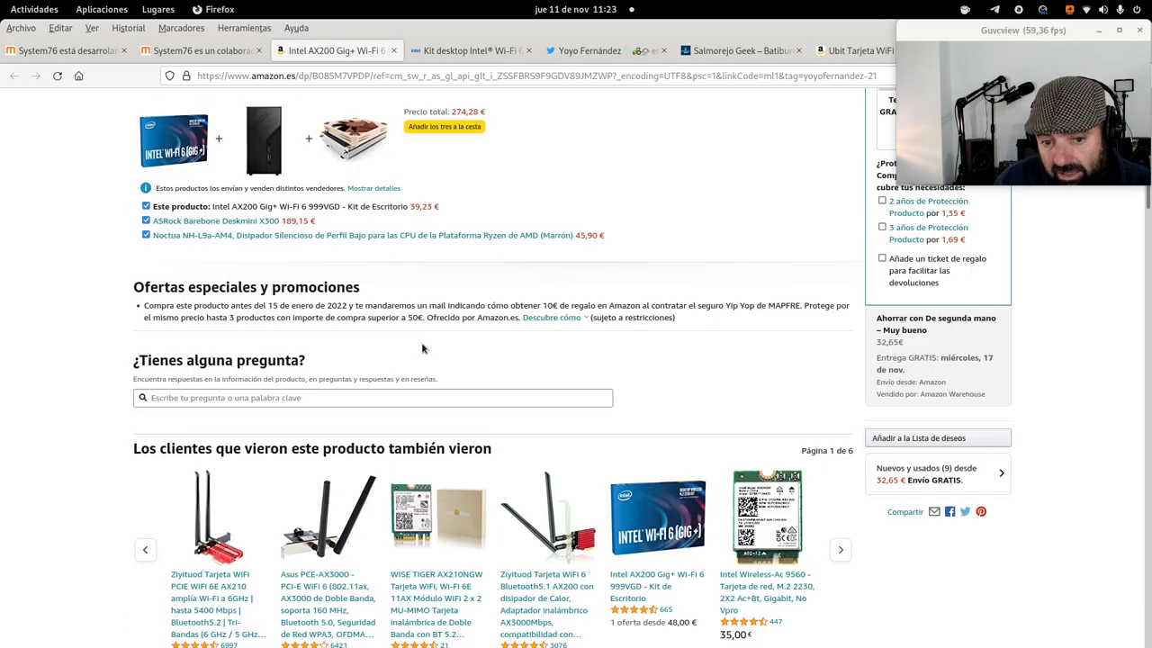
scroll(up, 3)
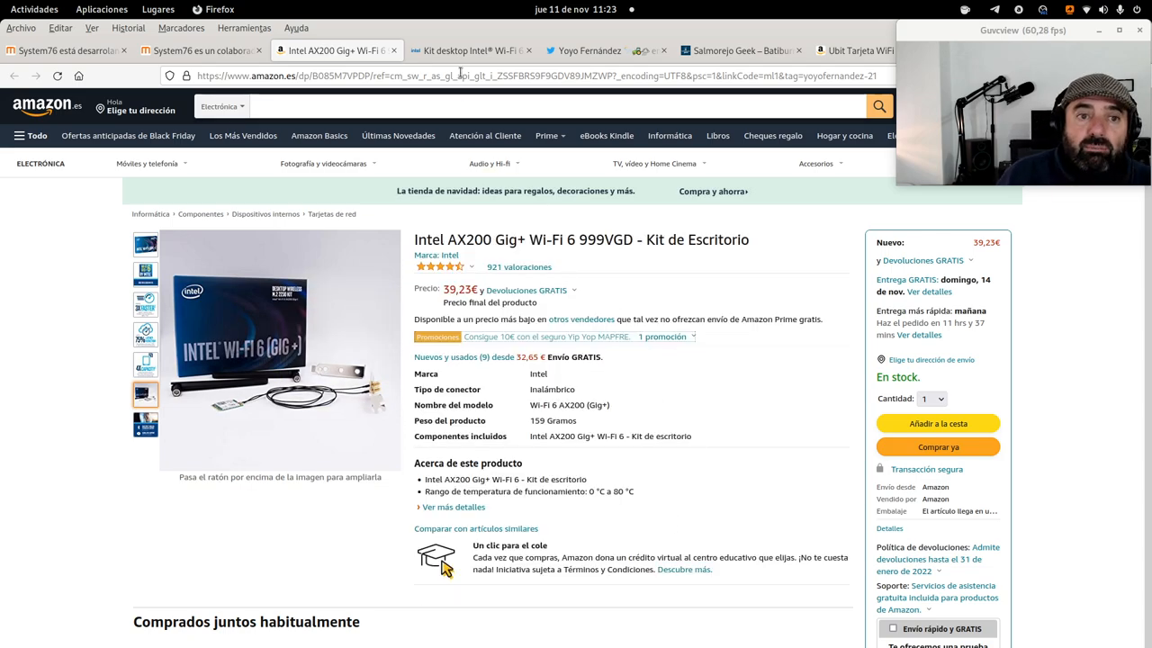
click(470, 49)
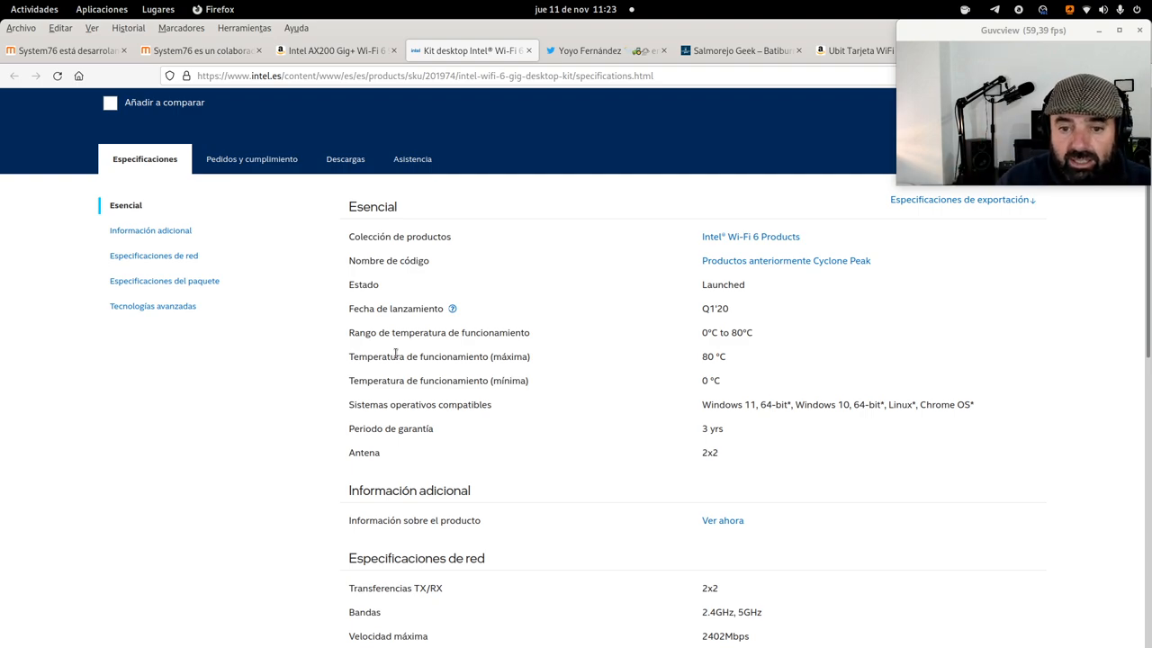
mouse_move(644, 362)
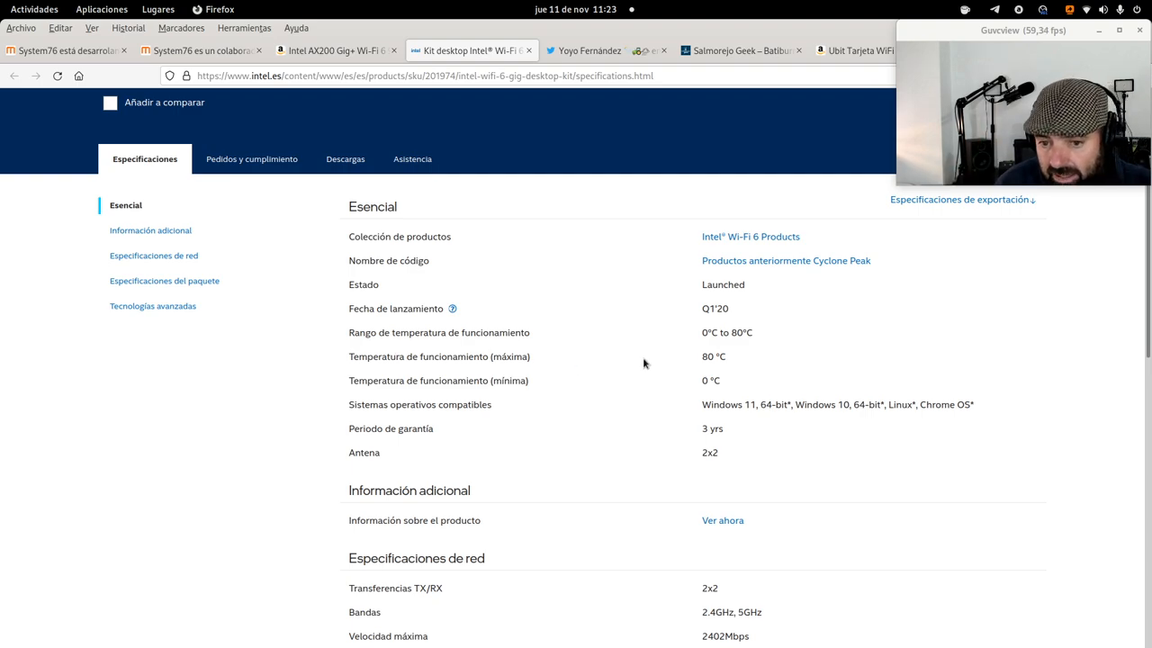
mouse_move(727, 405)
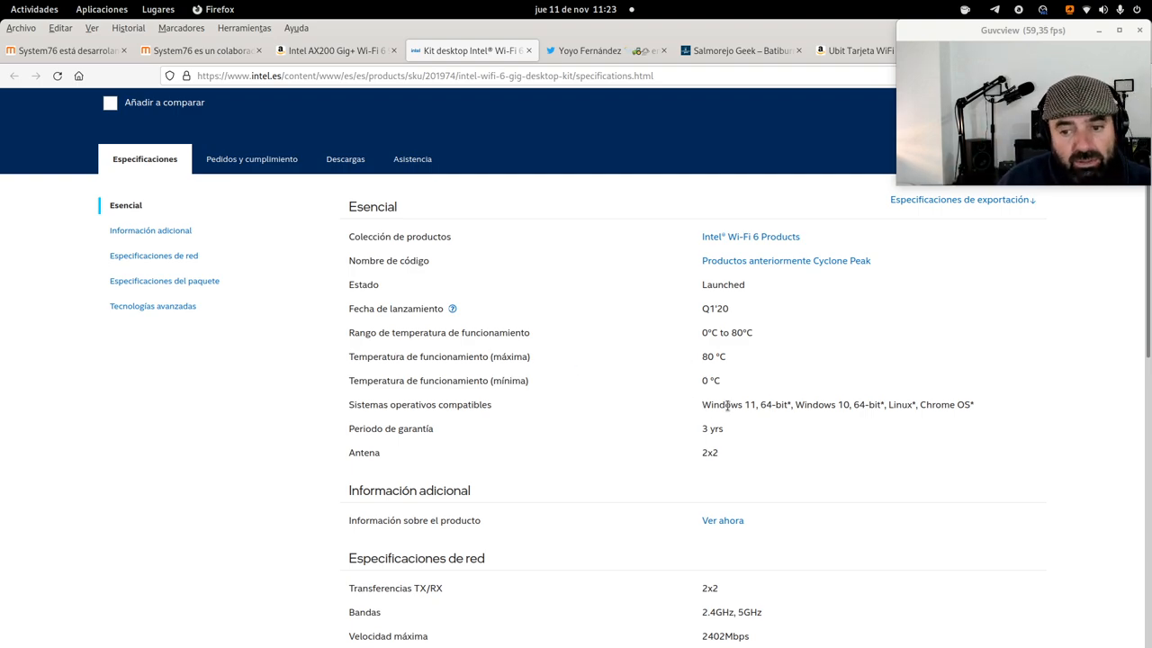
mouse_move(852, 424)
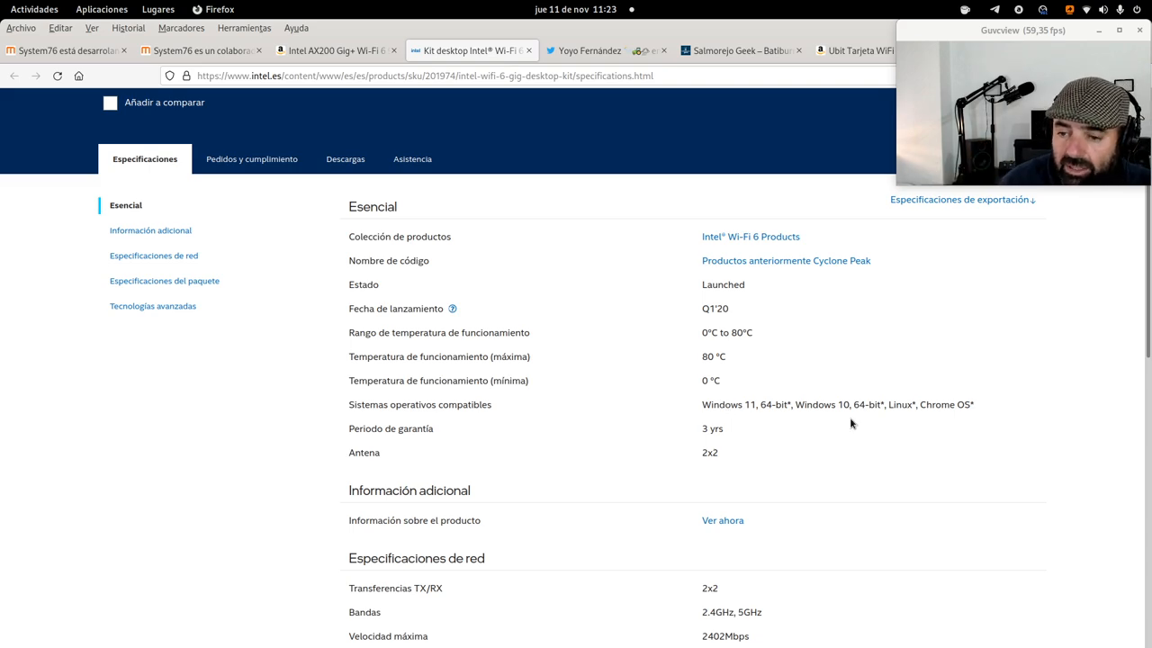
Scroll to the network specs: 2402 Mbps Wi-Fi 6, Bluetooth 5.2, M.2 2230 form factor.
scroll(down, 3)
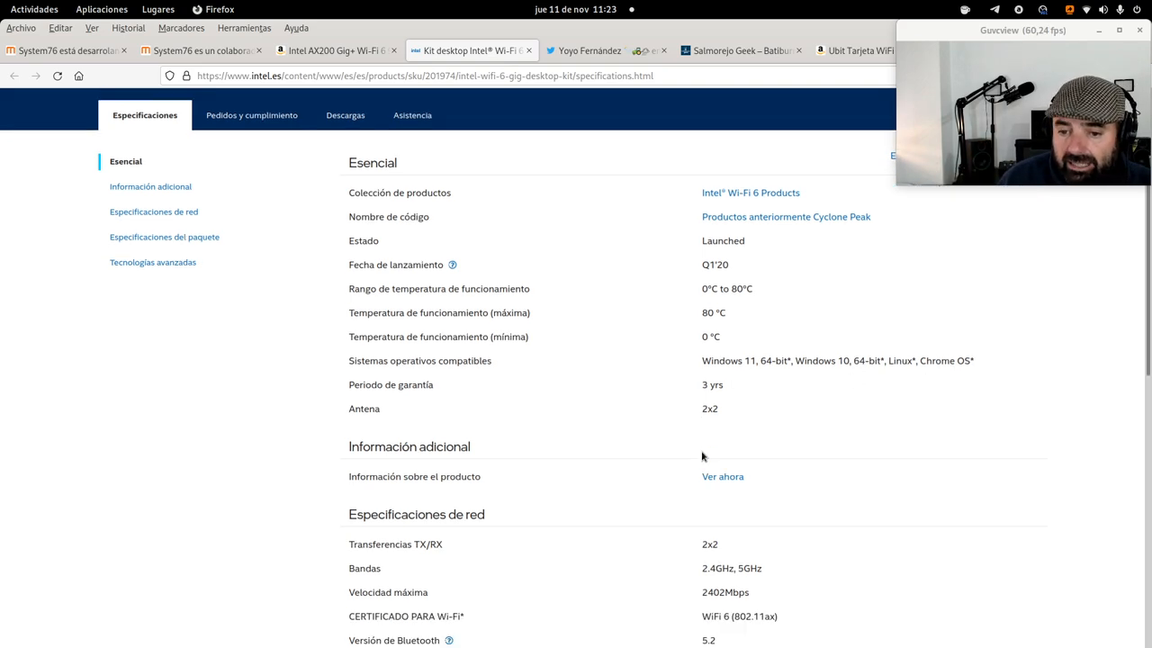
scroll(down, 3)
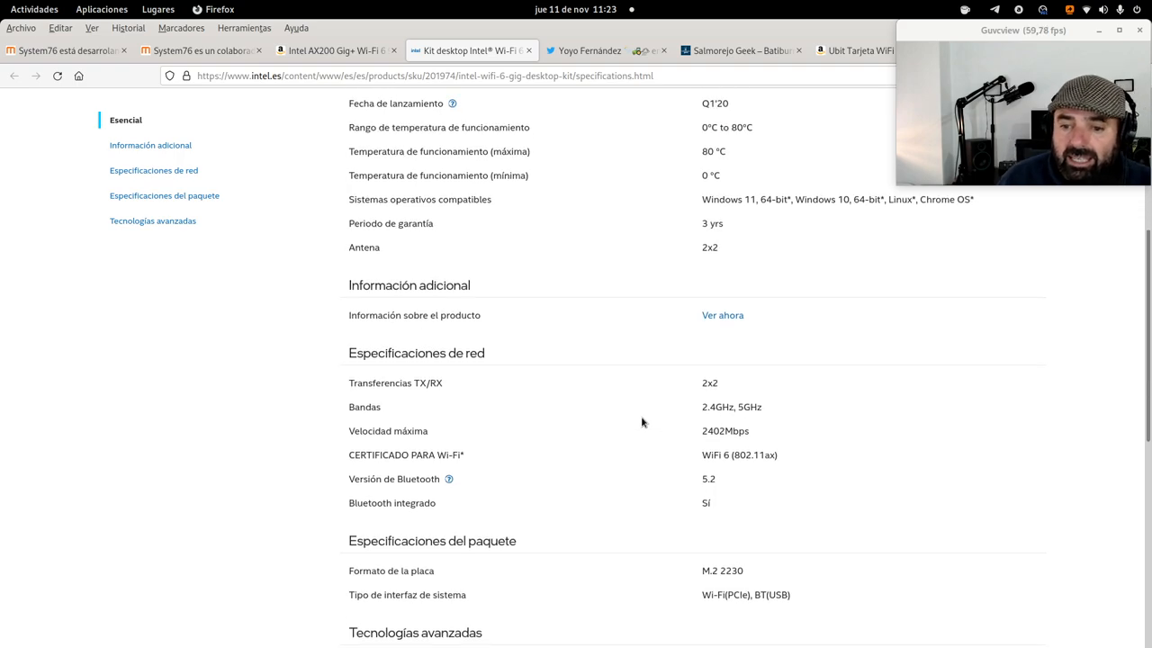
mouse_move(729, 424)
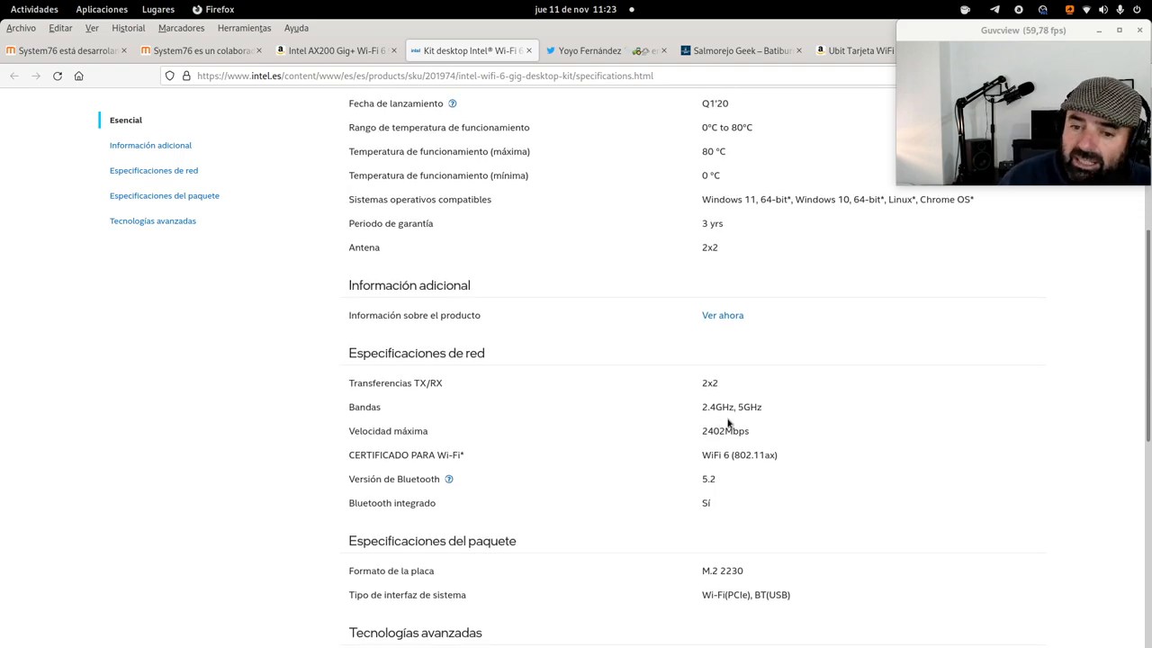
mouse_move(772, 414)
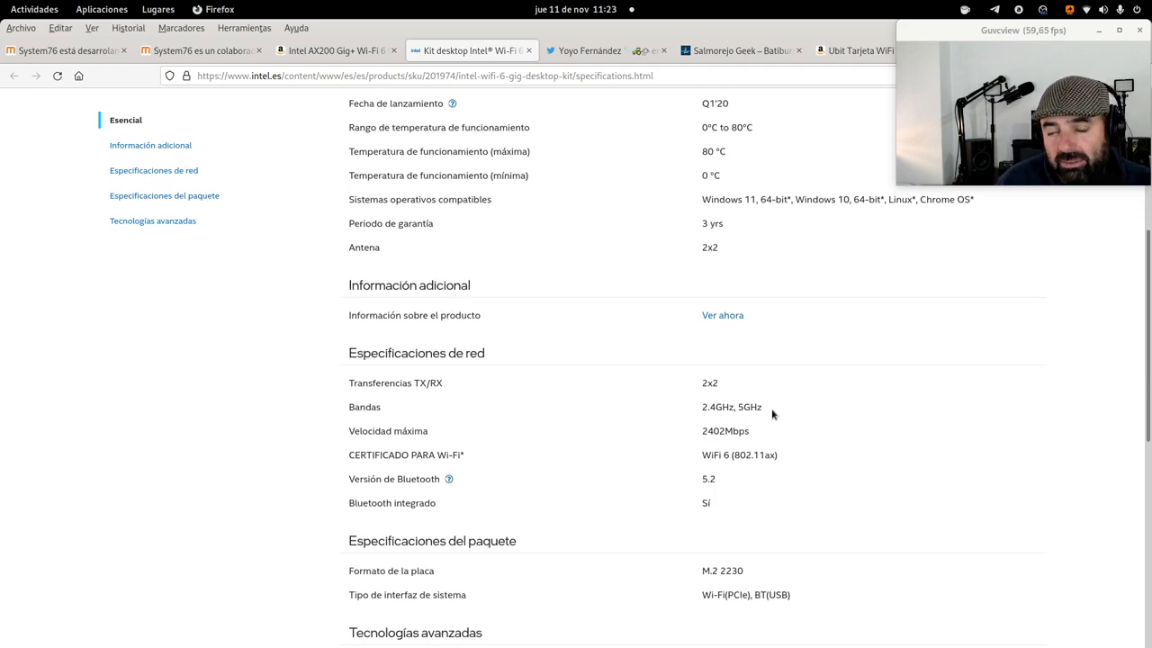
mouse_move(742, 470)
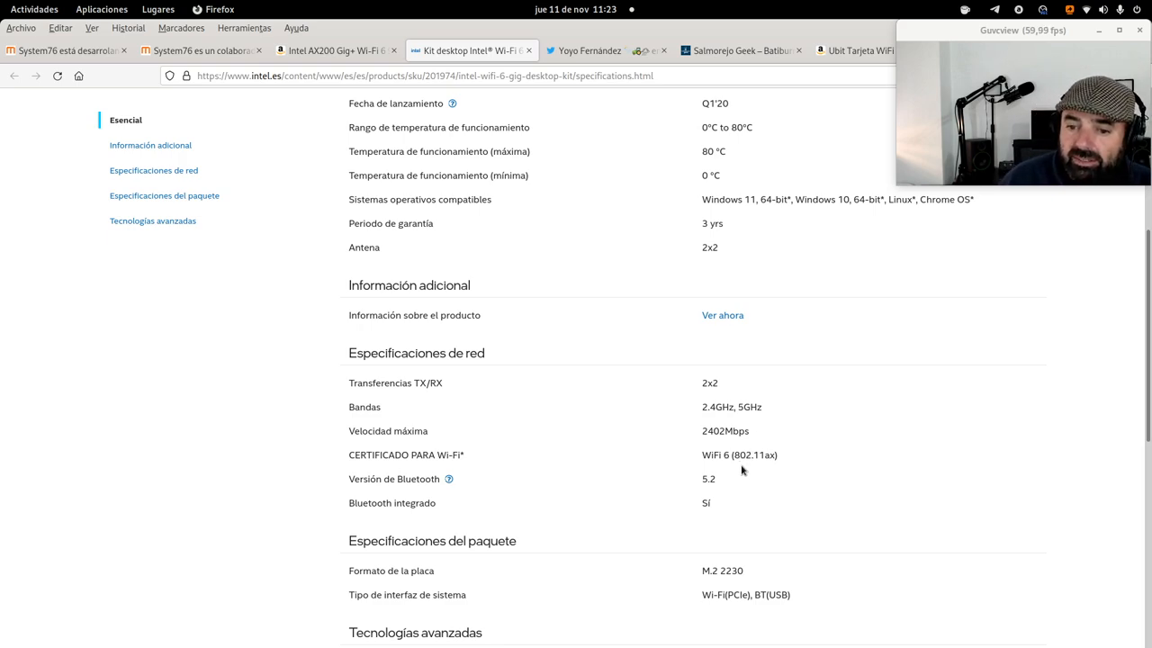
mouse_move(759, 461)
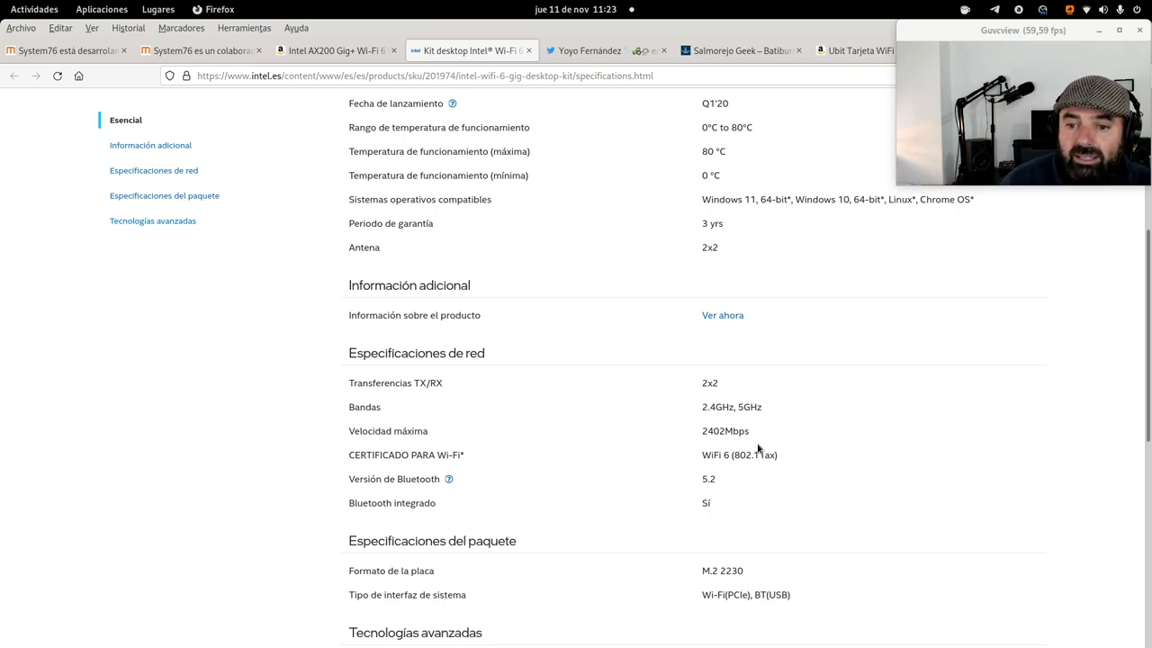
mouse_move(708, 445)
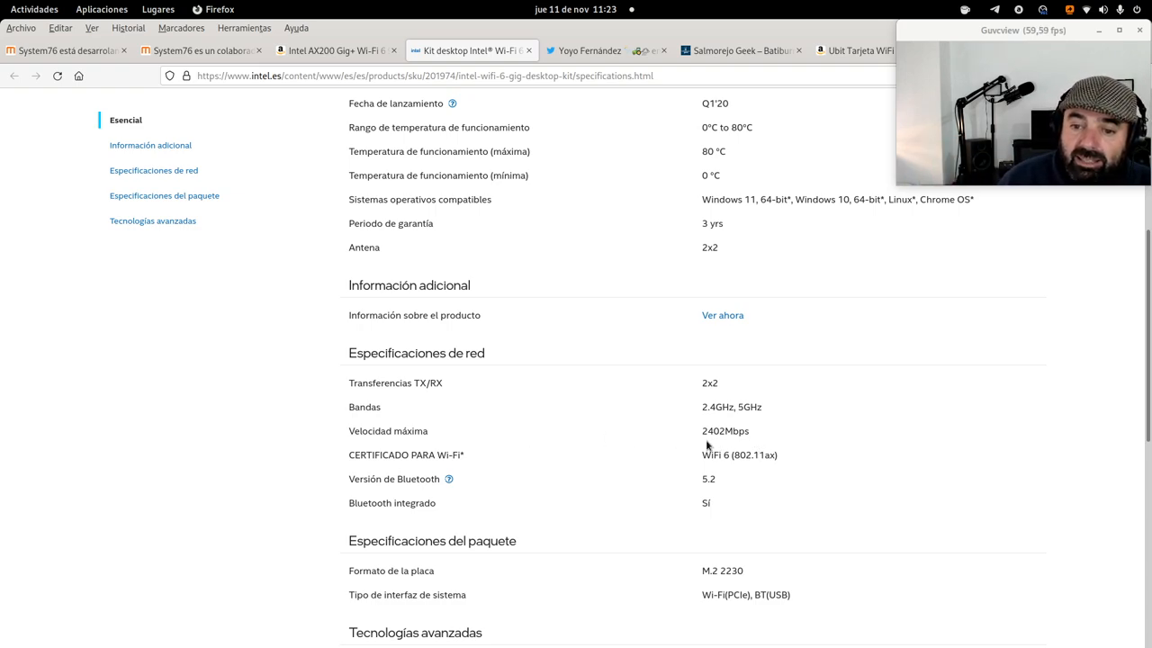
mouse_move(716, 442)
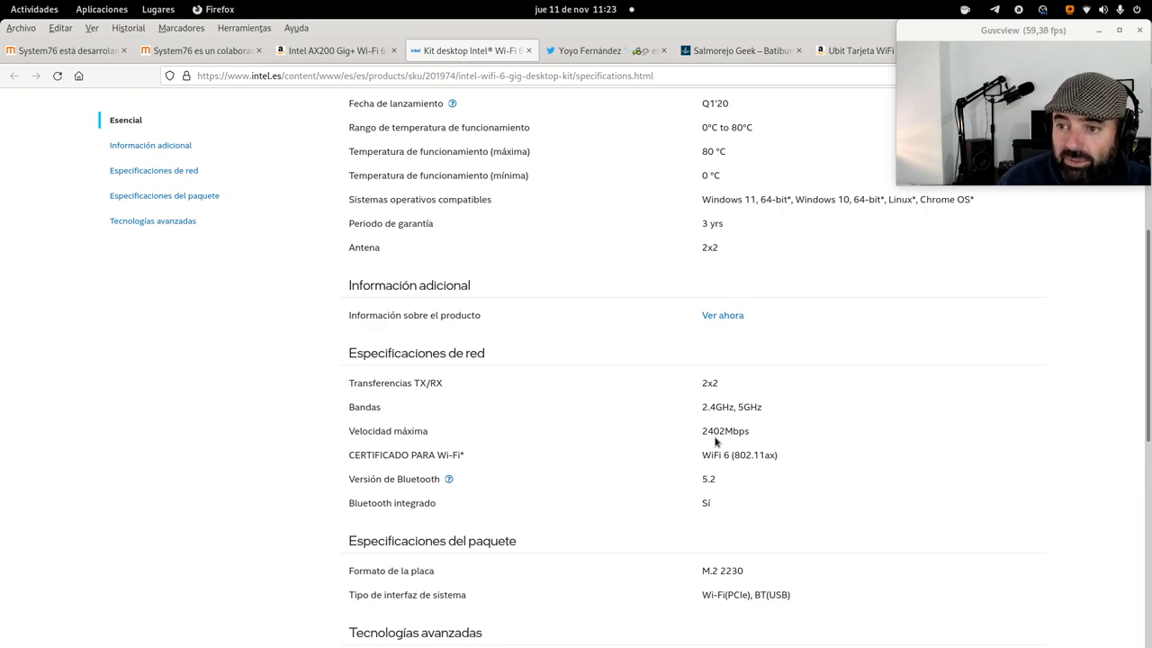
mouse_move(713, 438)
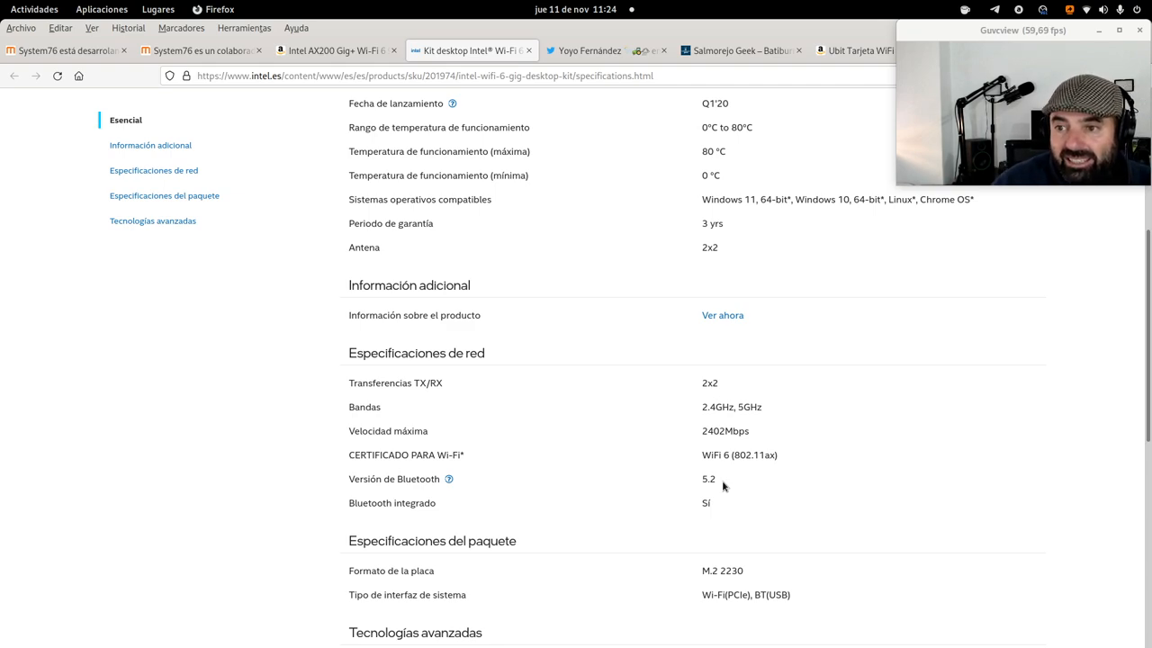
mouse_move(482, 497)
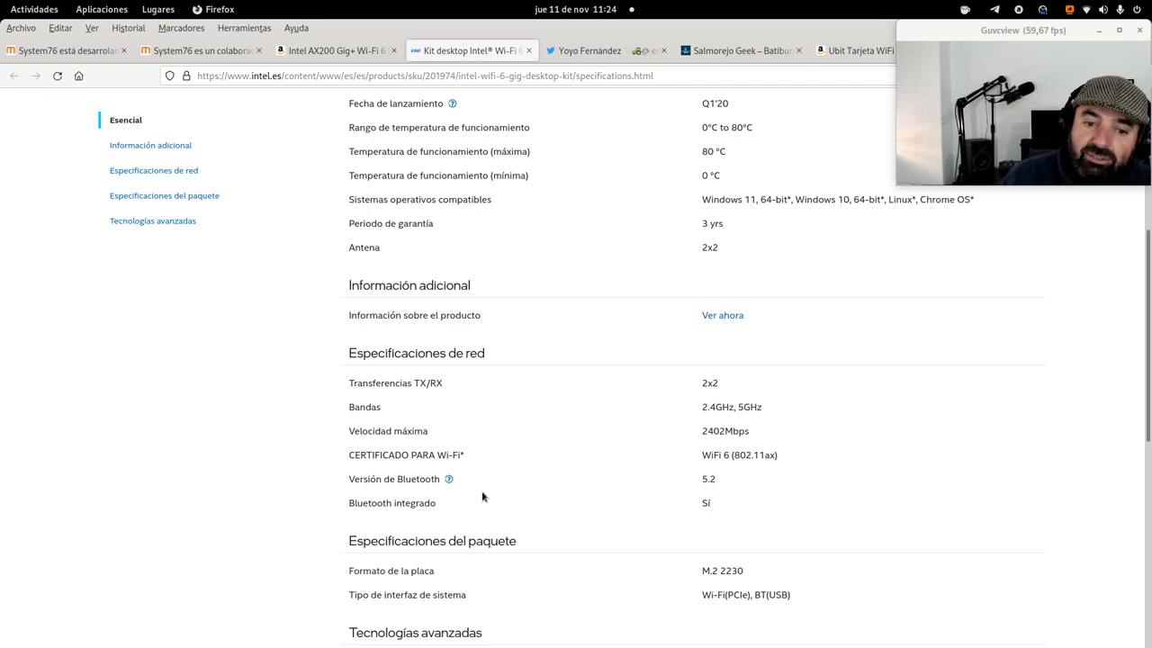
mouse_move(713, 486)
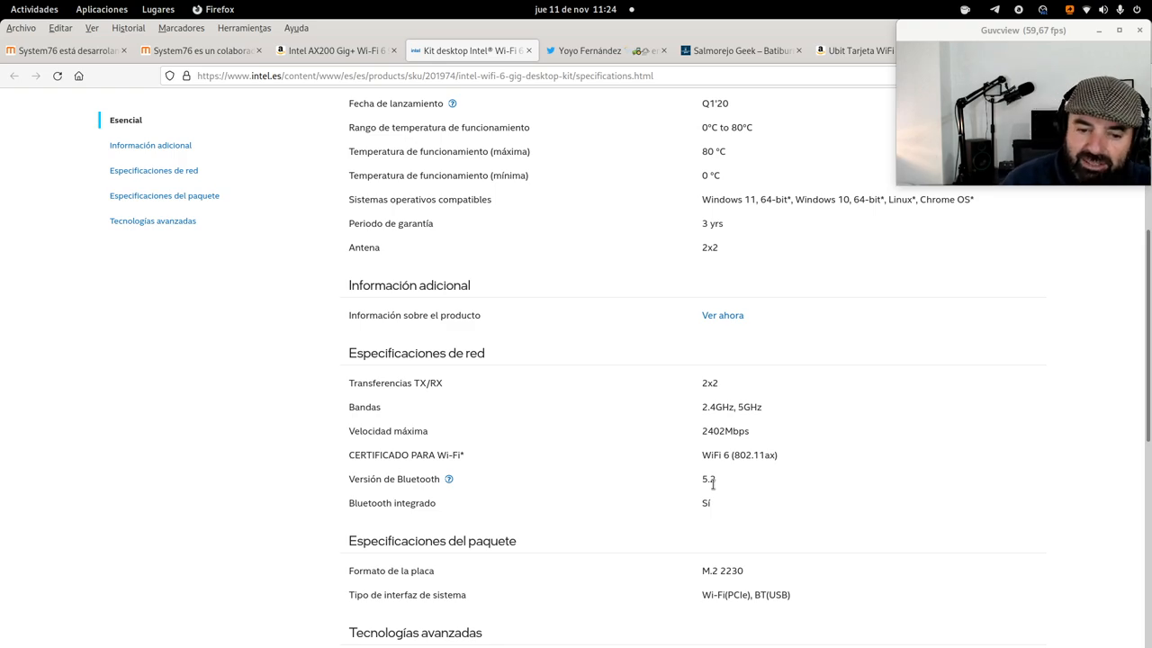
scroll(down, 3)
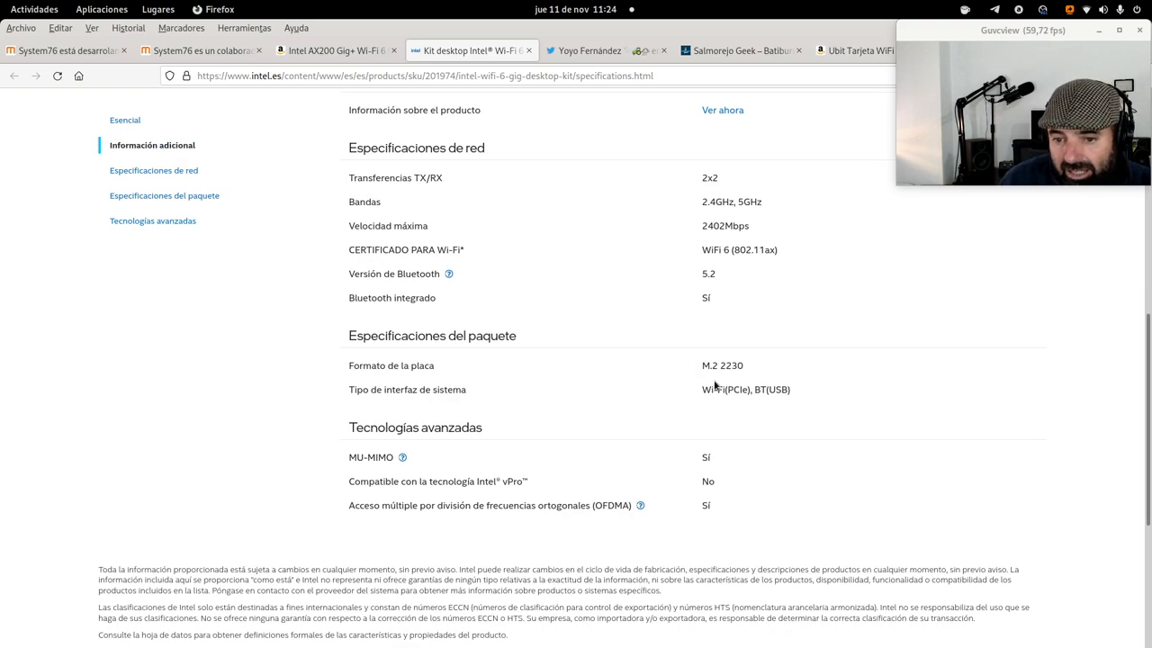
double_click(730, 366)
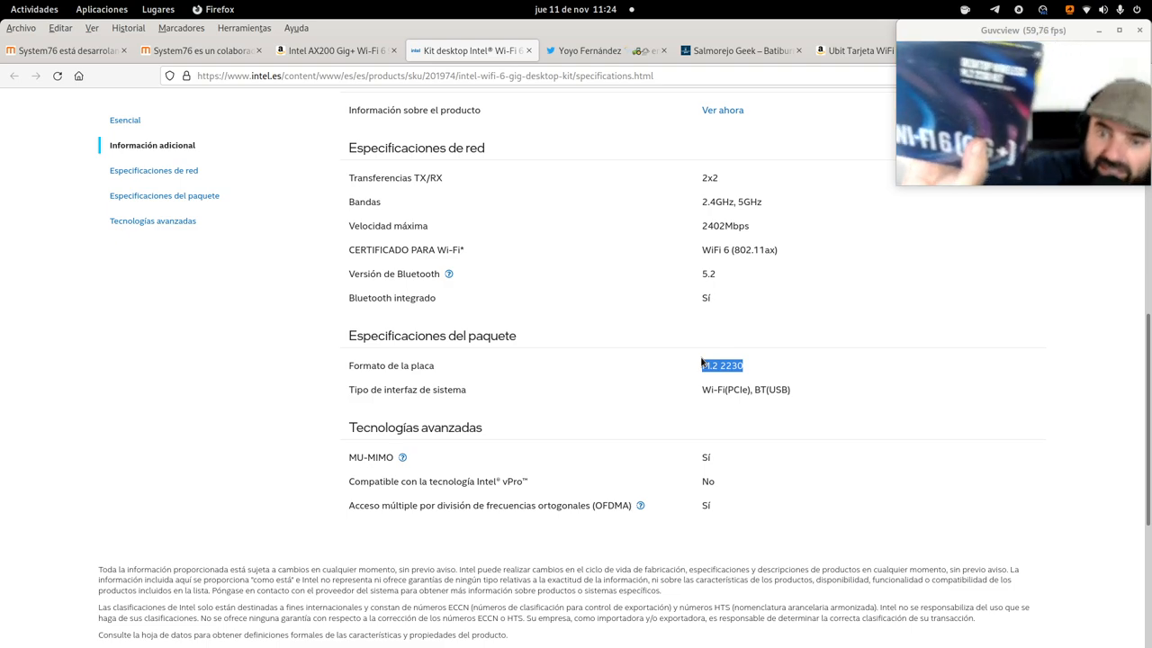
mouse_move(582, 475)
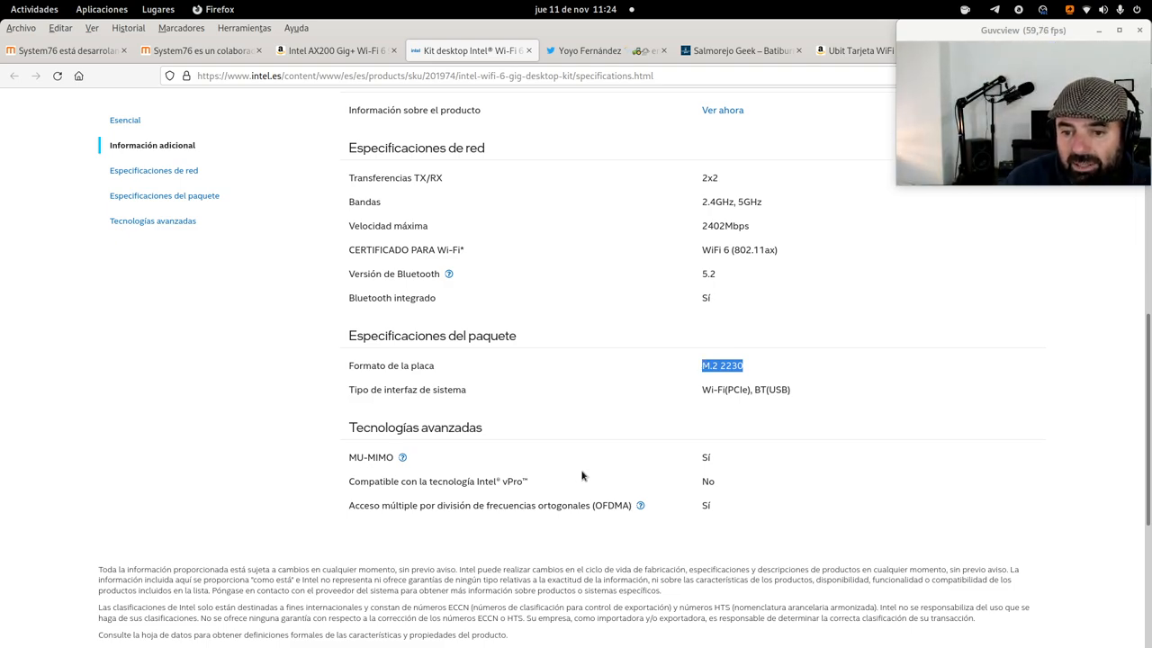
mouse_move(238, 454)
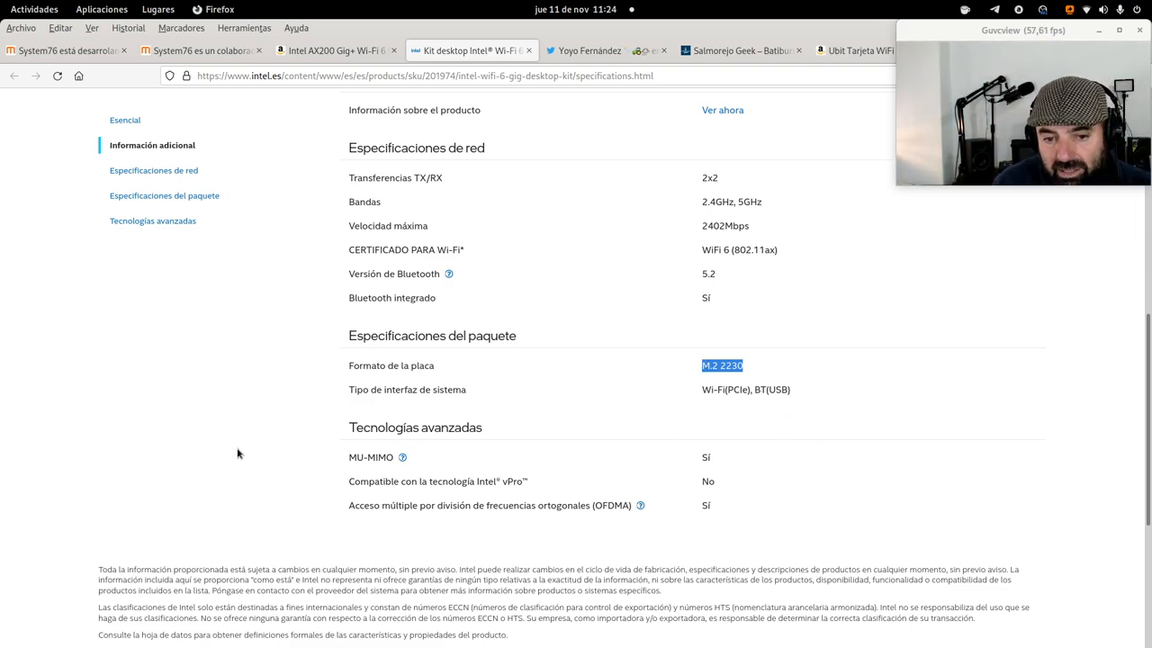
scroll(up, 3)
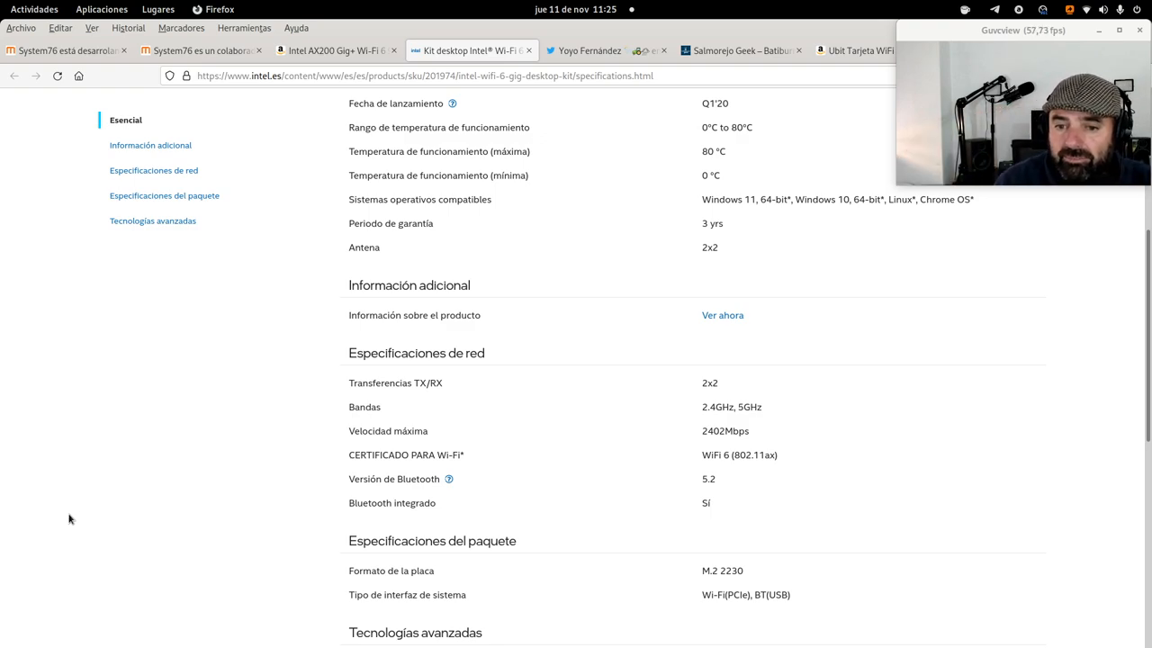
mouse_move(2, 543)
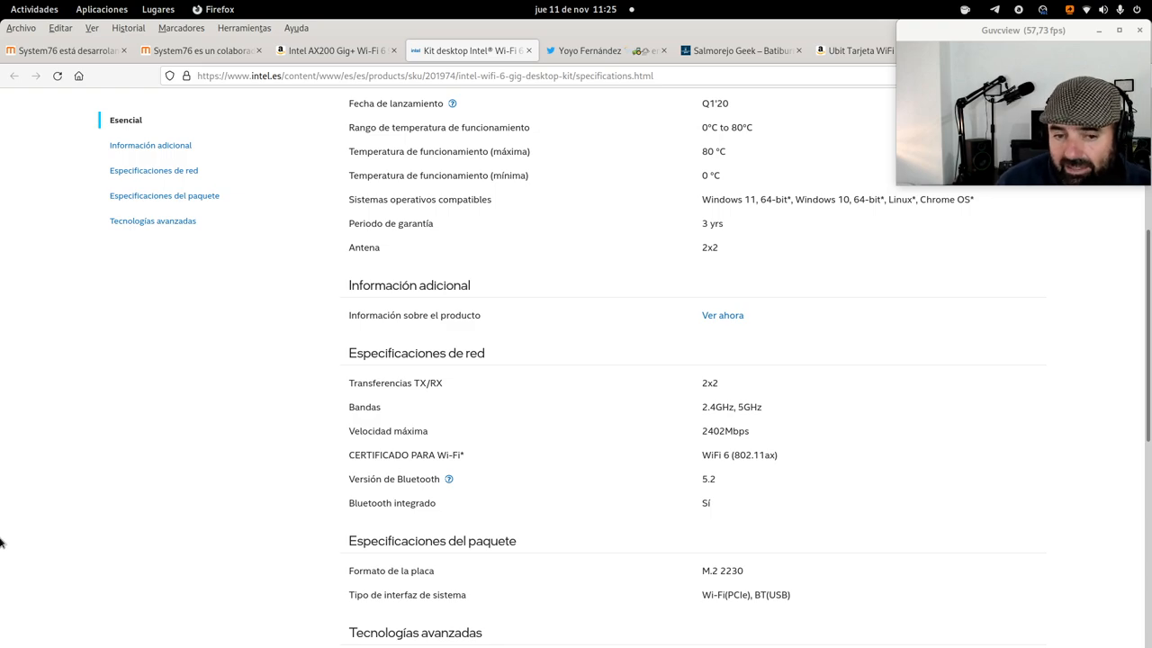
scroll(up, 3)
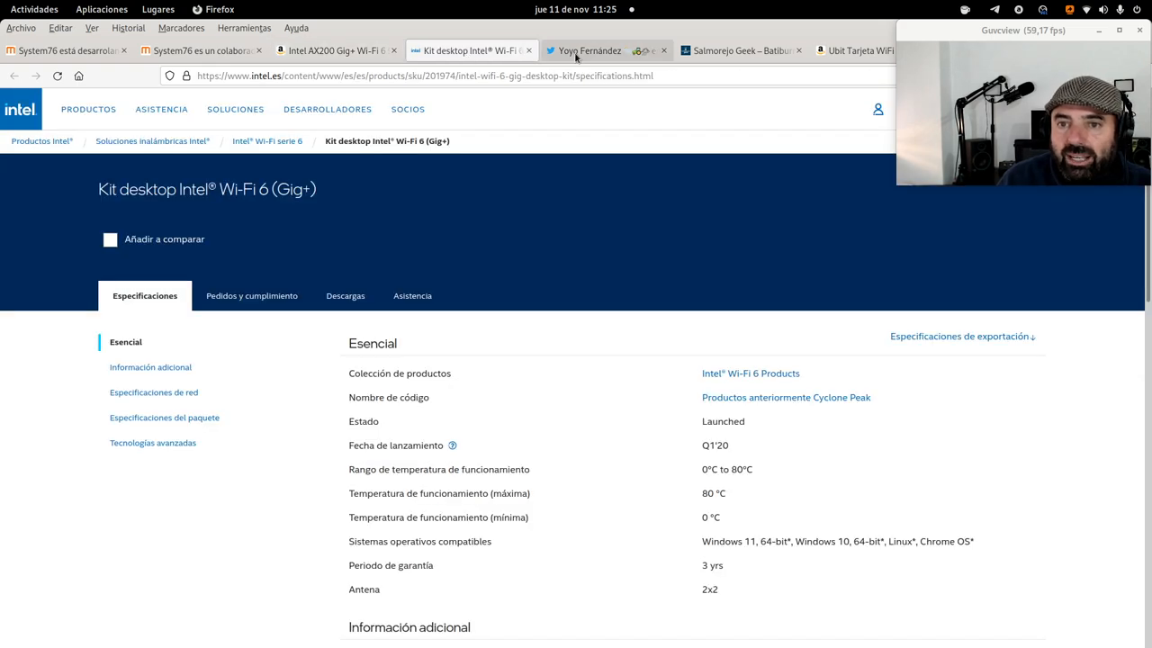
Open the tweet's amzn.to kit link in another tab, then return to the AX200 tweet thread.
click(588, 50)
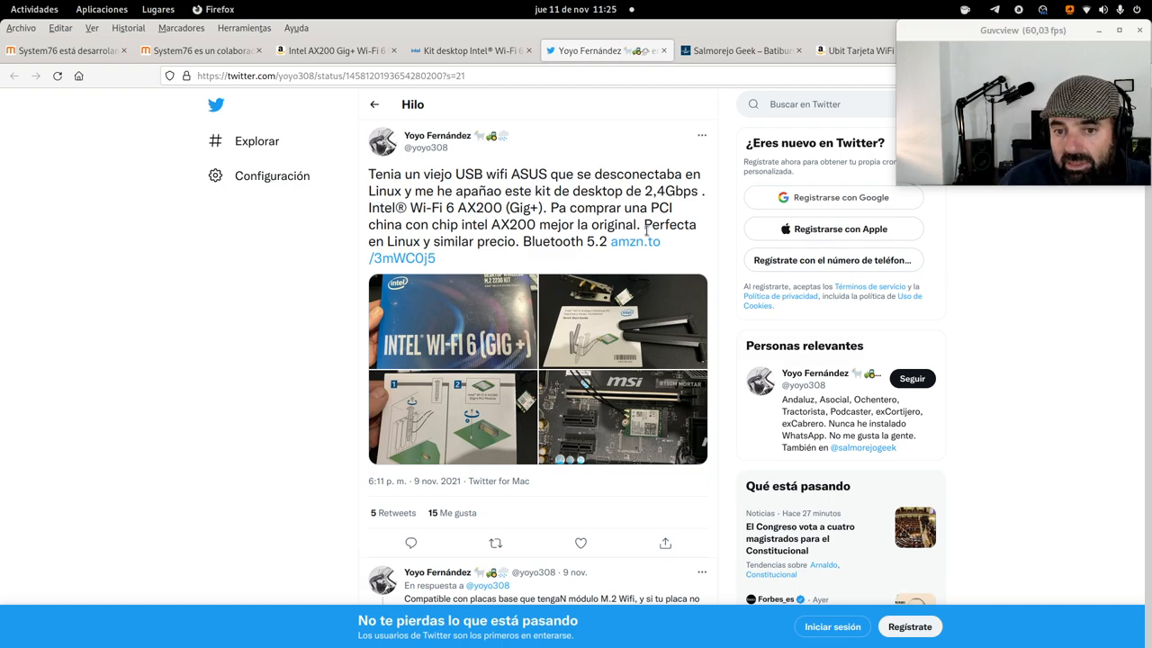
mouse_move(635, 249)
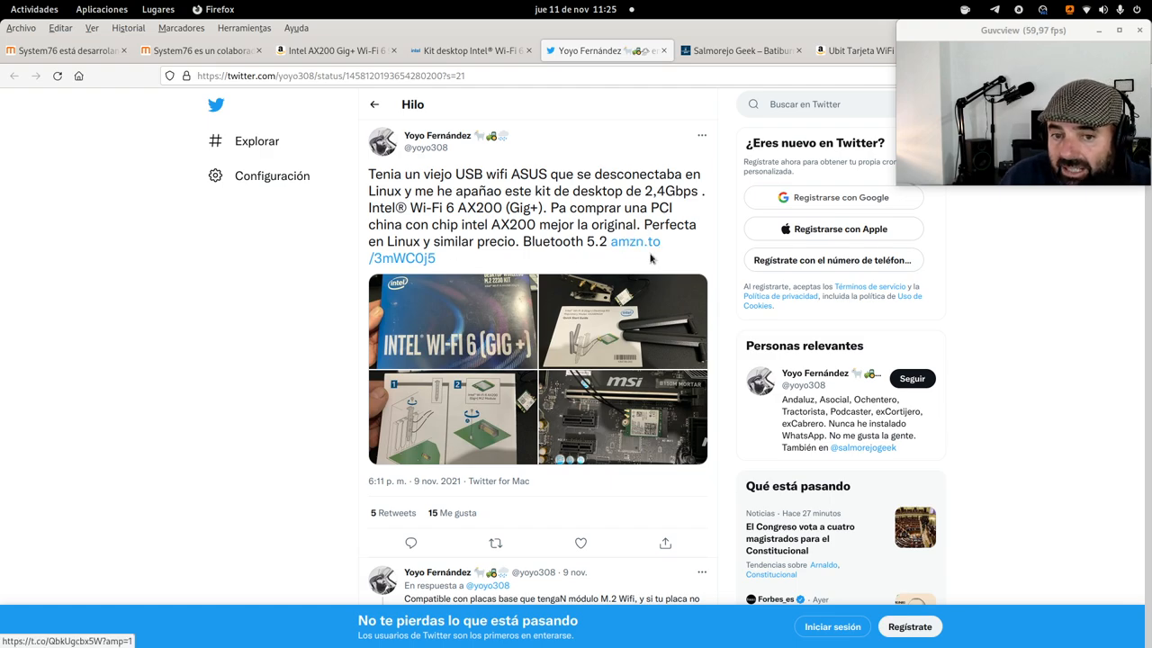
mouse_move(634, 242)
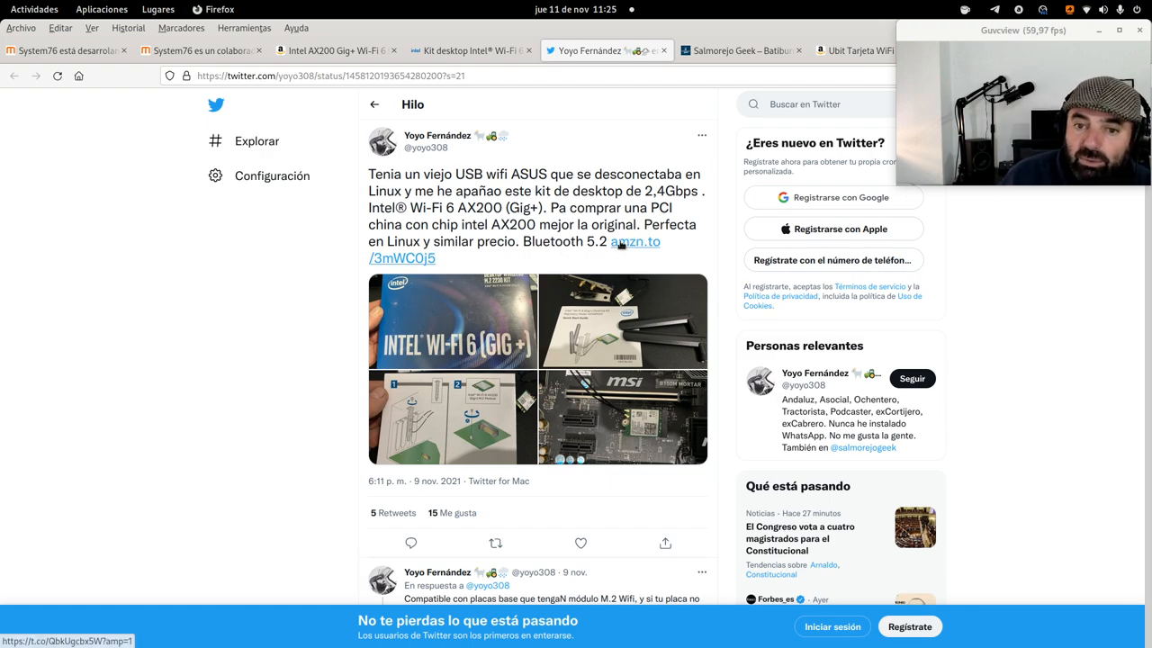
click(634, 241)
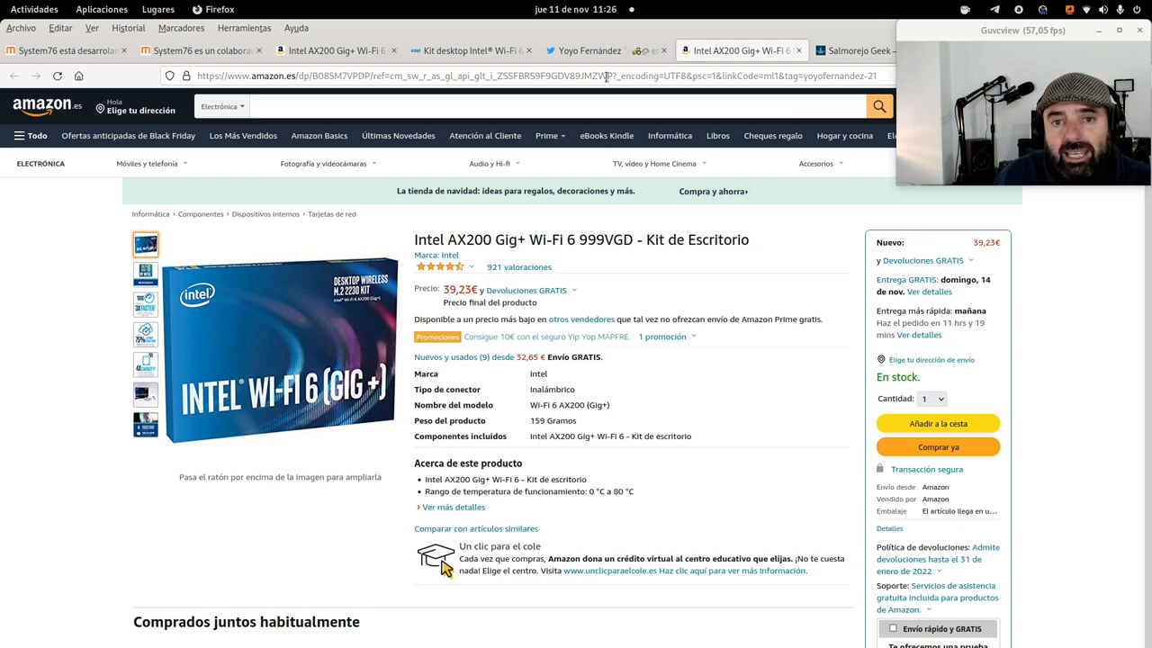
click(590, 50)
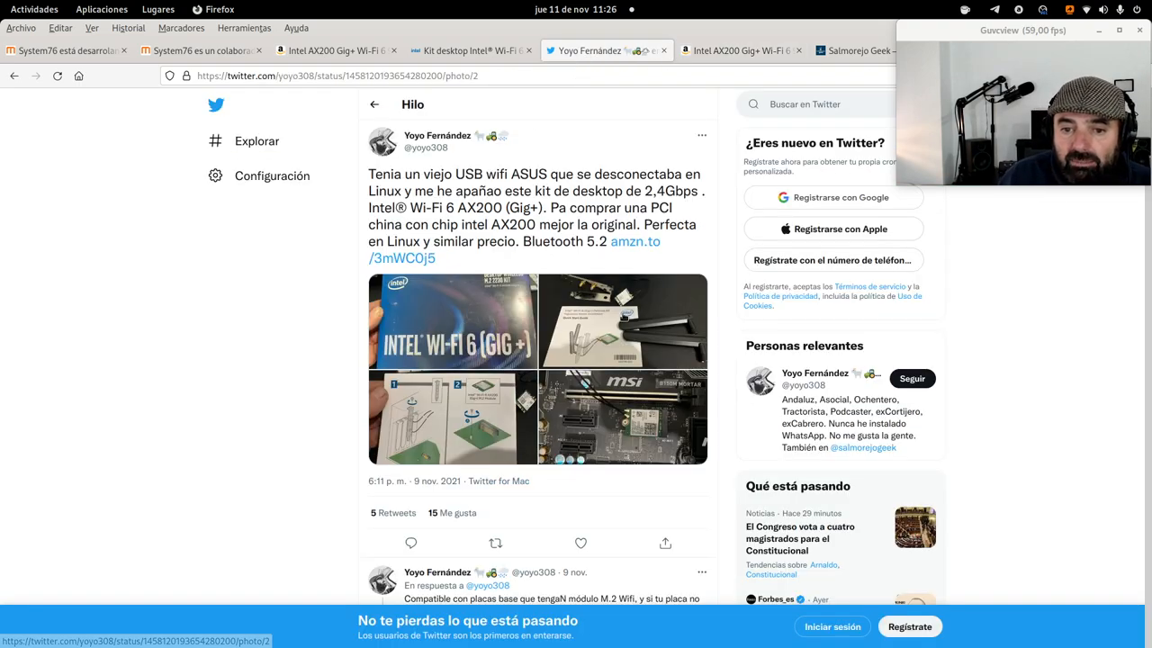
View the kit photo and the MSI B150M Mortar motherboard photo full size, then close the viewer.
click(452, 416)
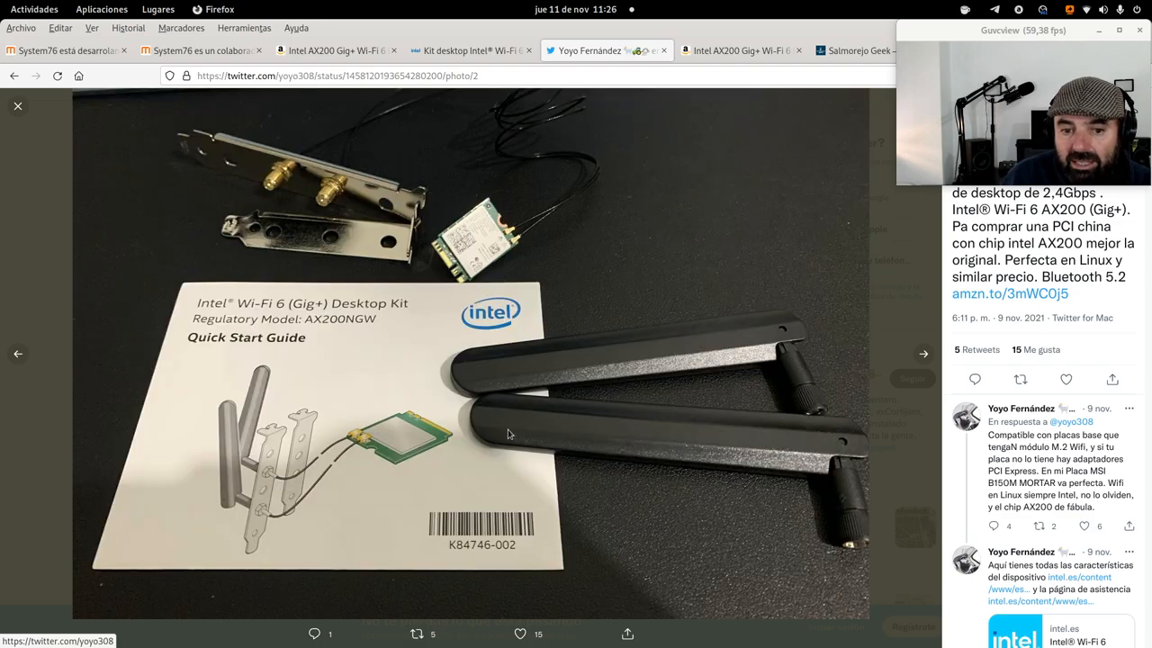
mouse_move(522, 227)
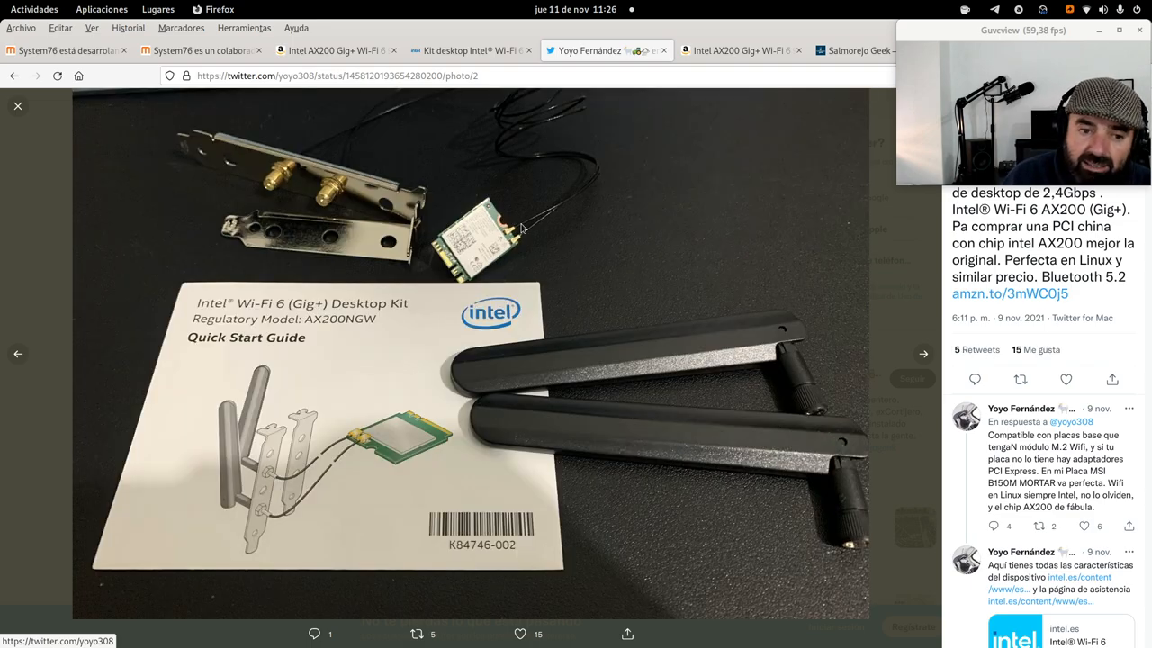
mouse_move(510, 309)
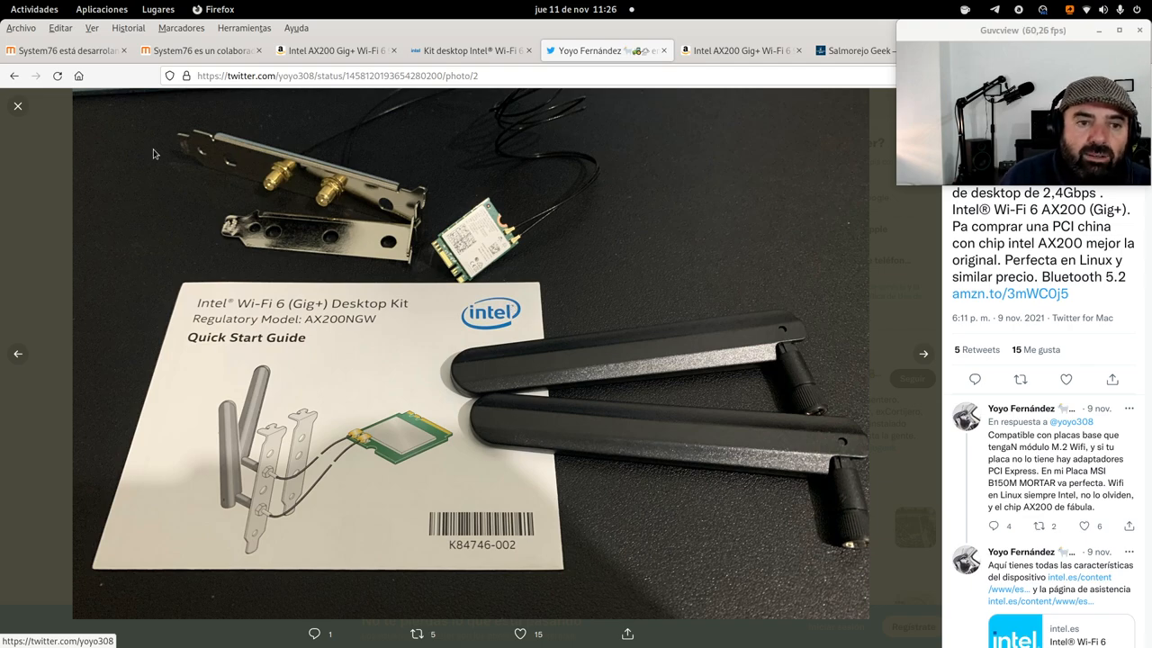
mouse_move(309, 250)
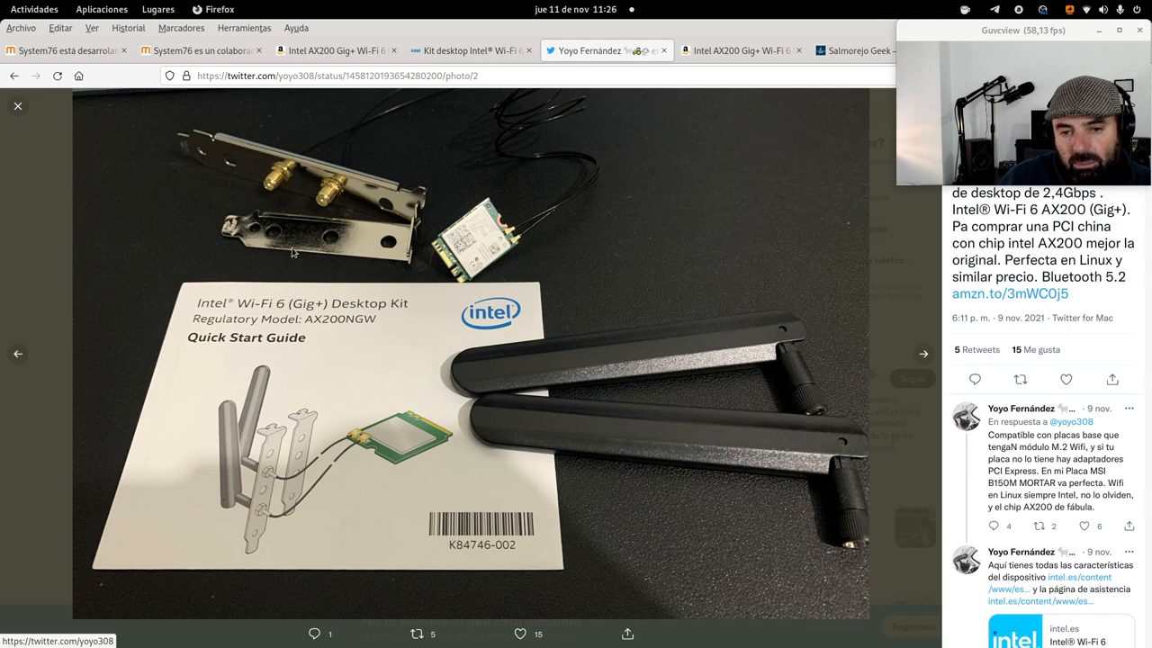
mouse_move(249, 180)
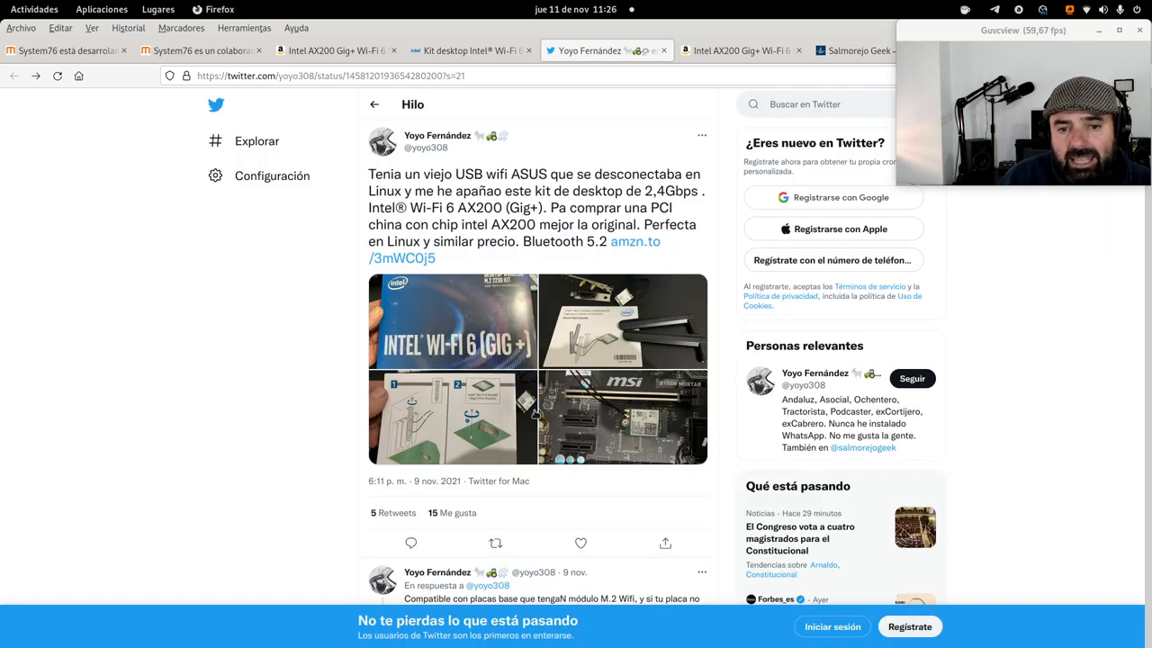
click(621, 417)
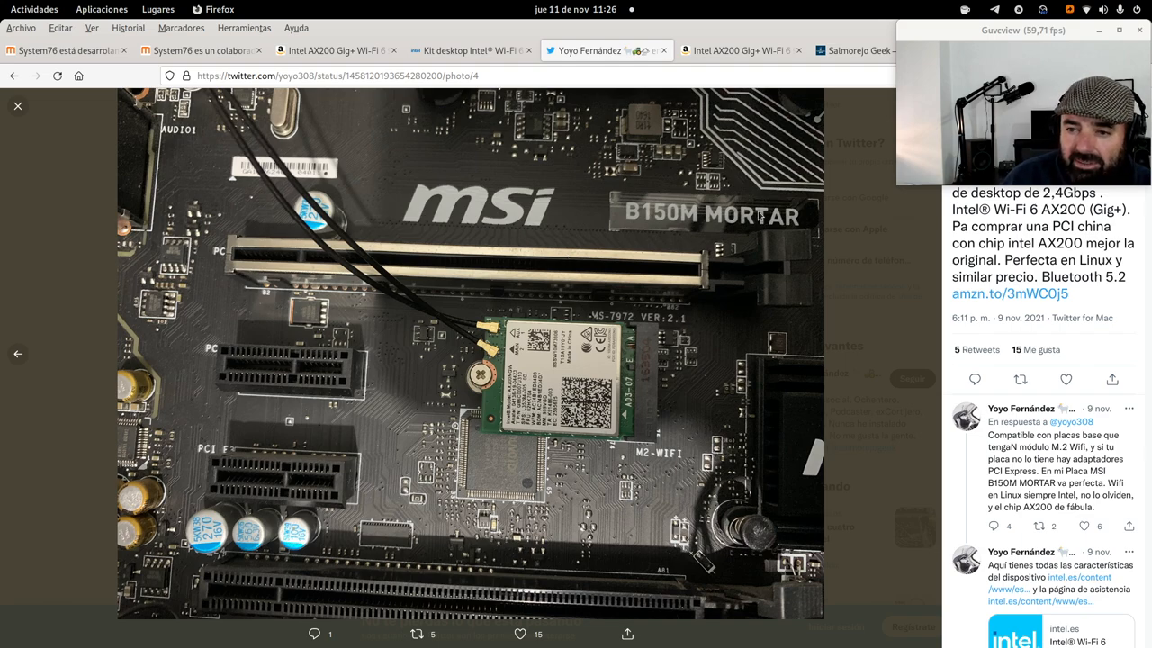
mouse_move(567, 379)
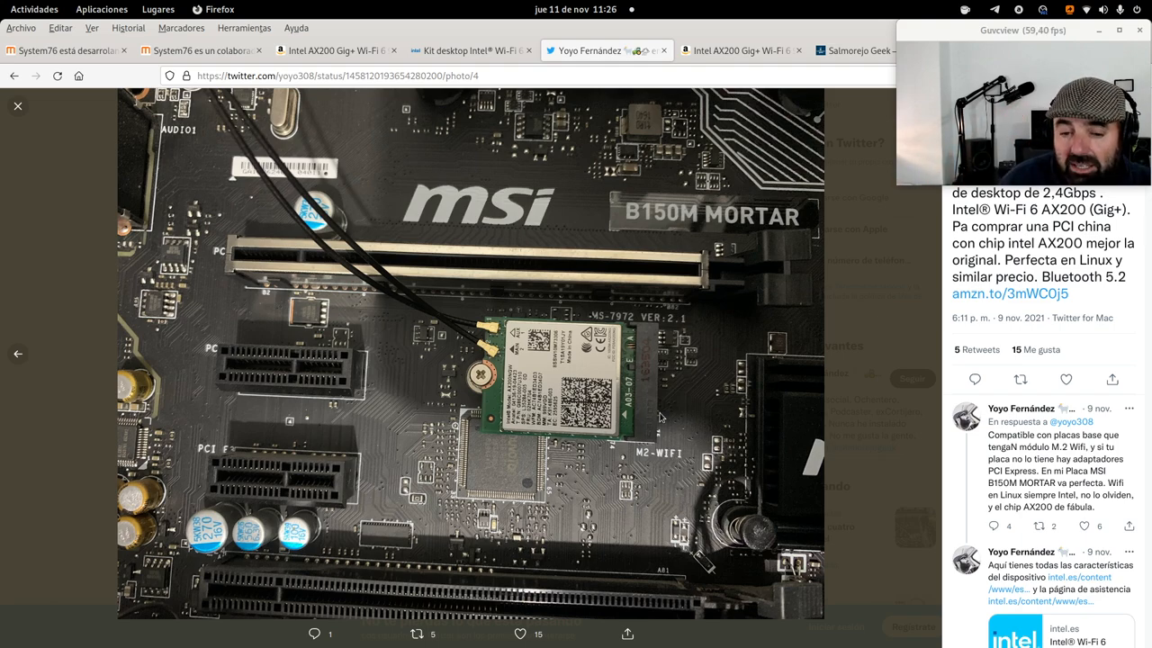
mouse_move(601, 488)
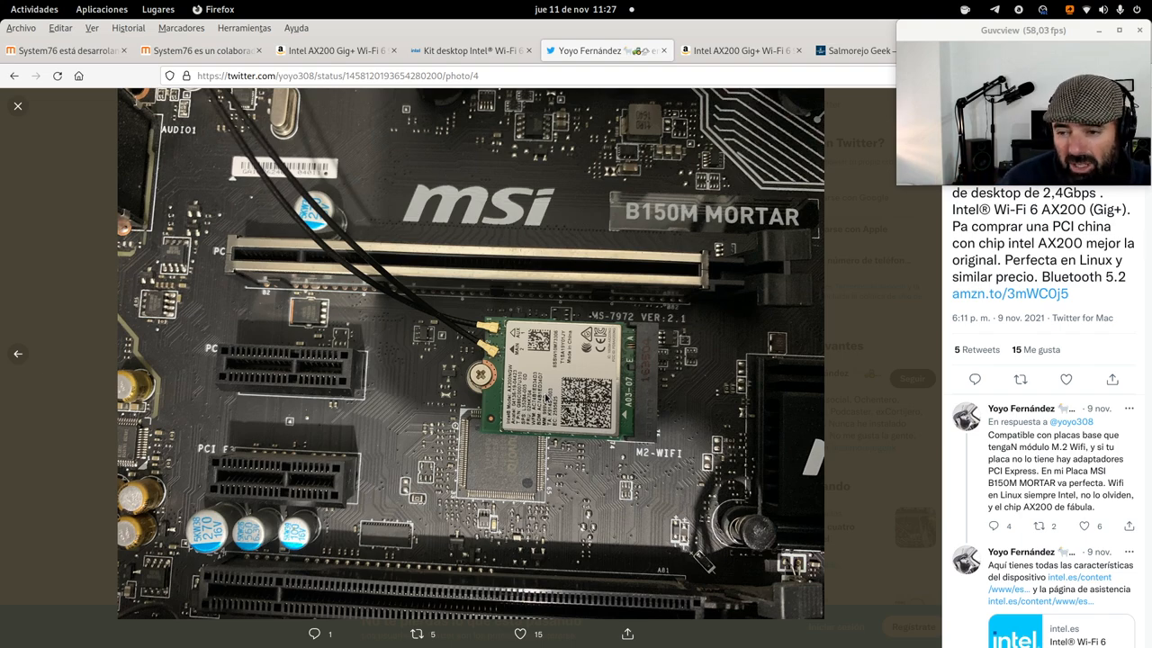
mouse_move(565, 385)
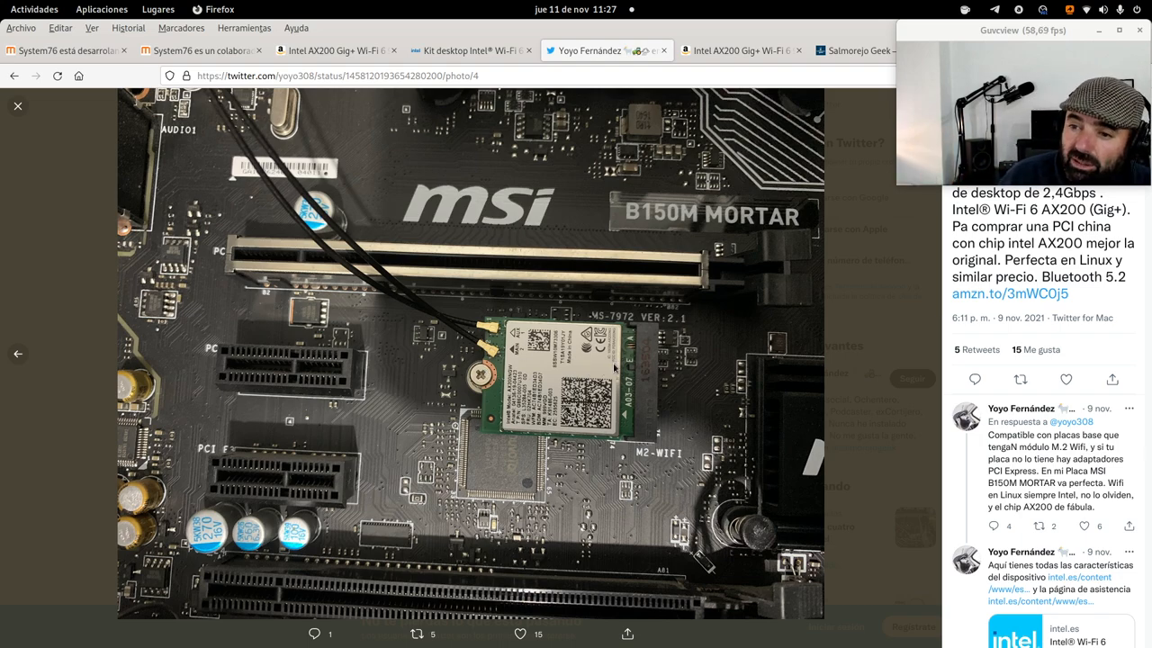
mouse_move(619, 378)
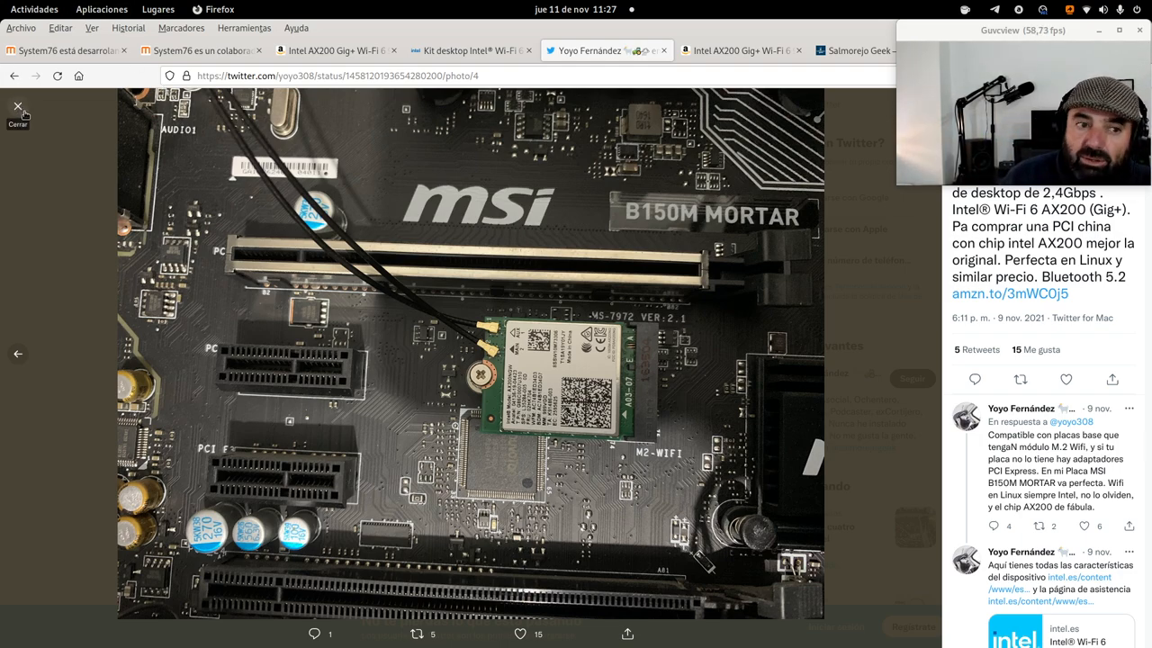
click(18, 112)
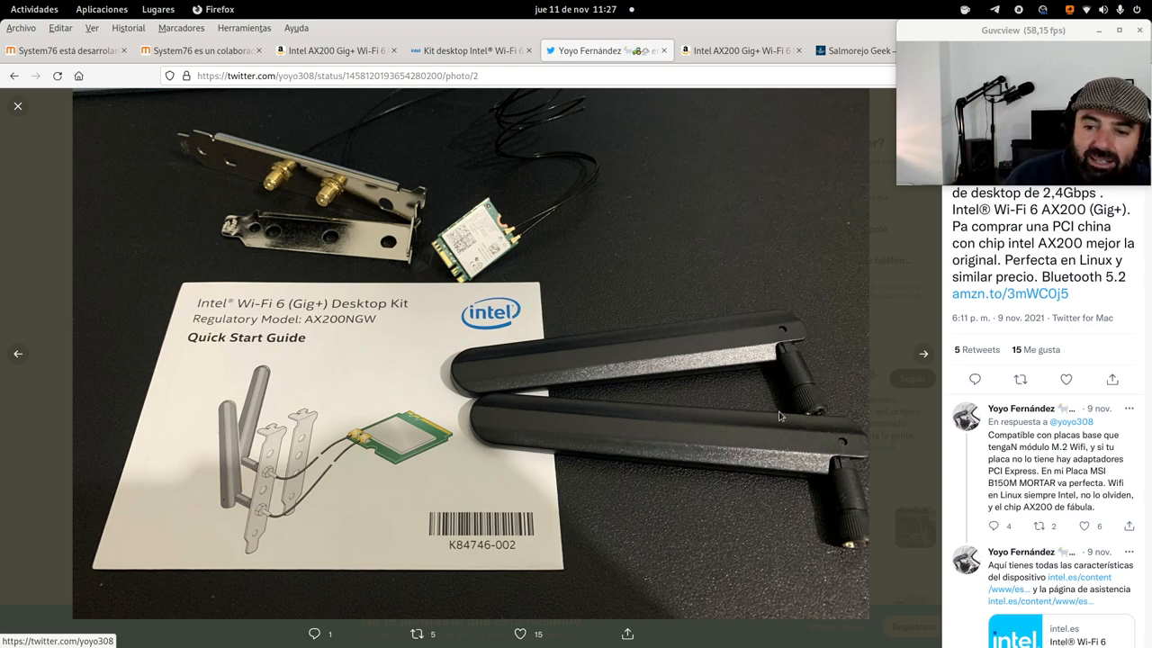
mouse_move(40, 137)
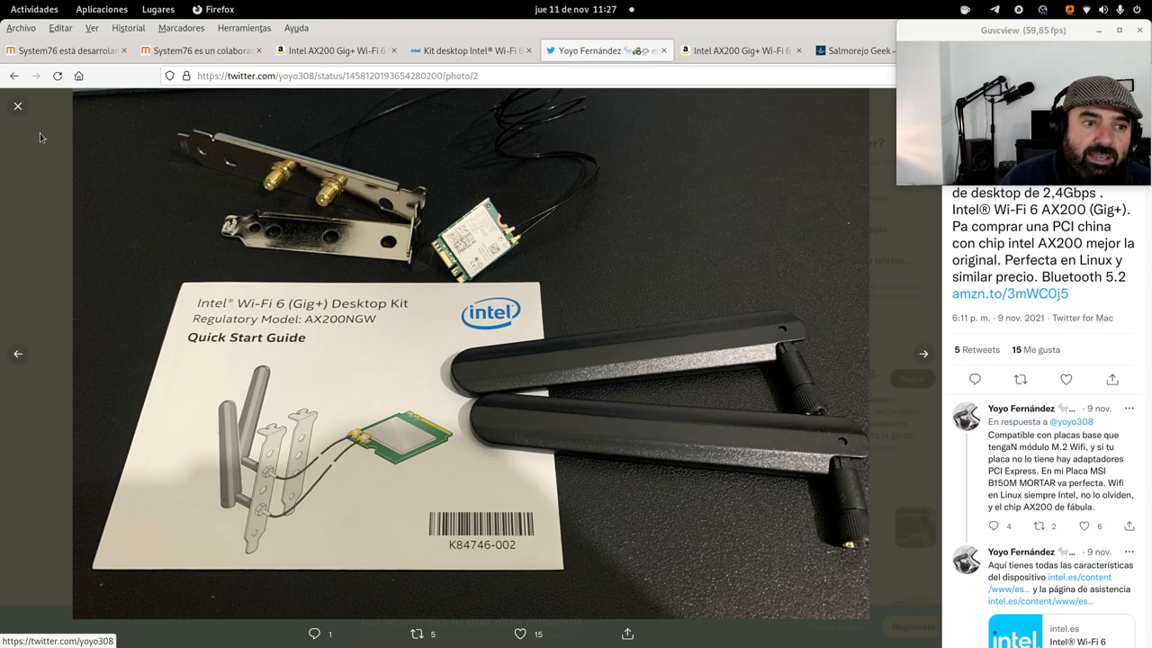
Close the kit-contents photo to return to the tweet's four-photo grid.
click(17, 106)
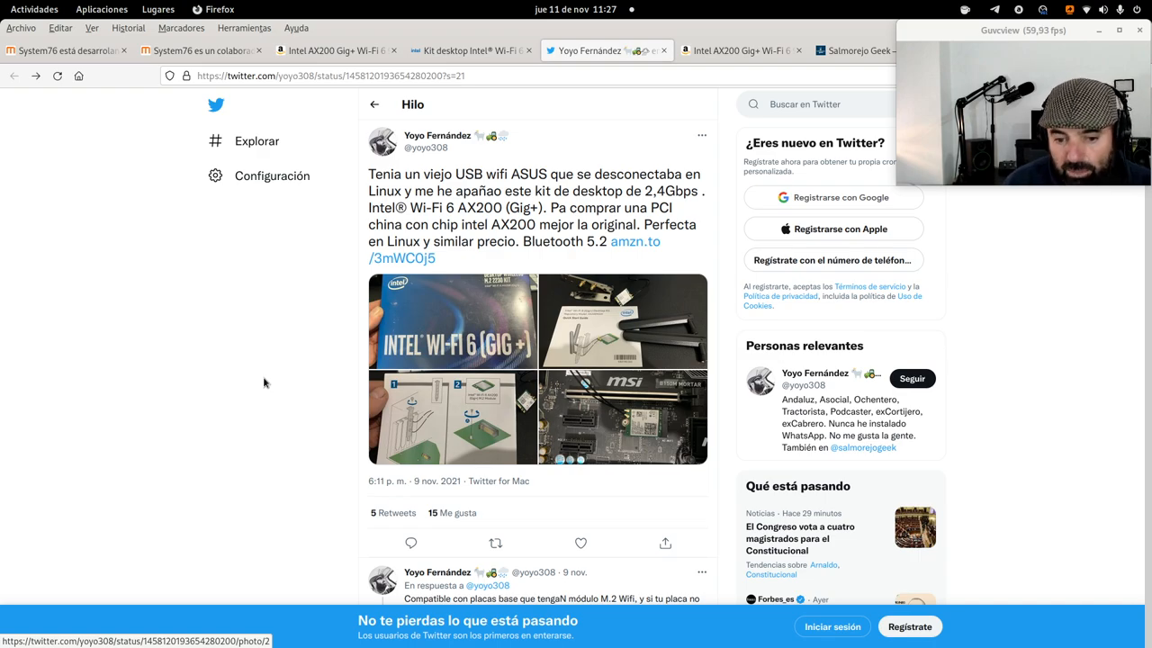
mouse_move(240, 366)
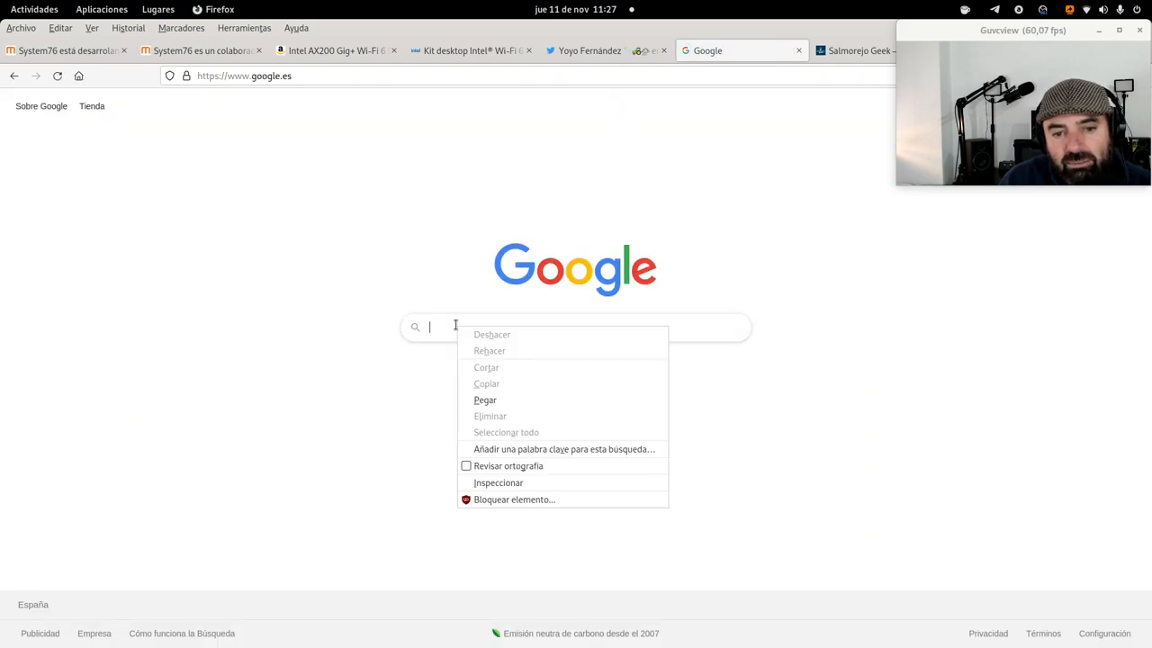
Paste and search 'intel ax200 gig+ wi-fi 6 2230', then open the YouTube kit video result.
click(485, 400)
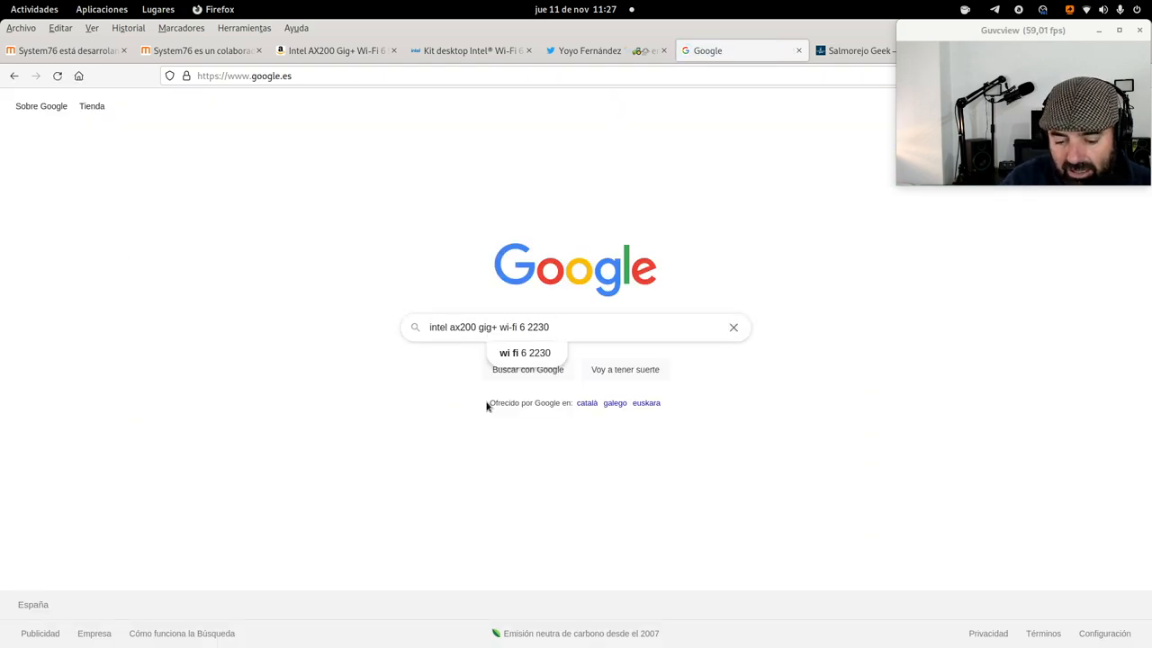
key(Return)
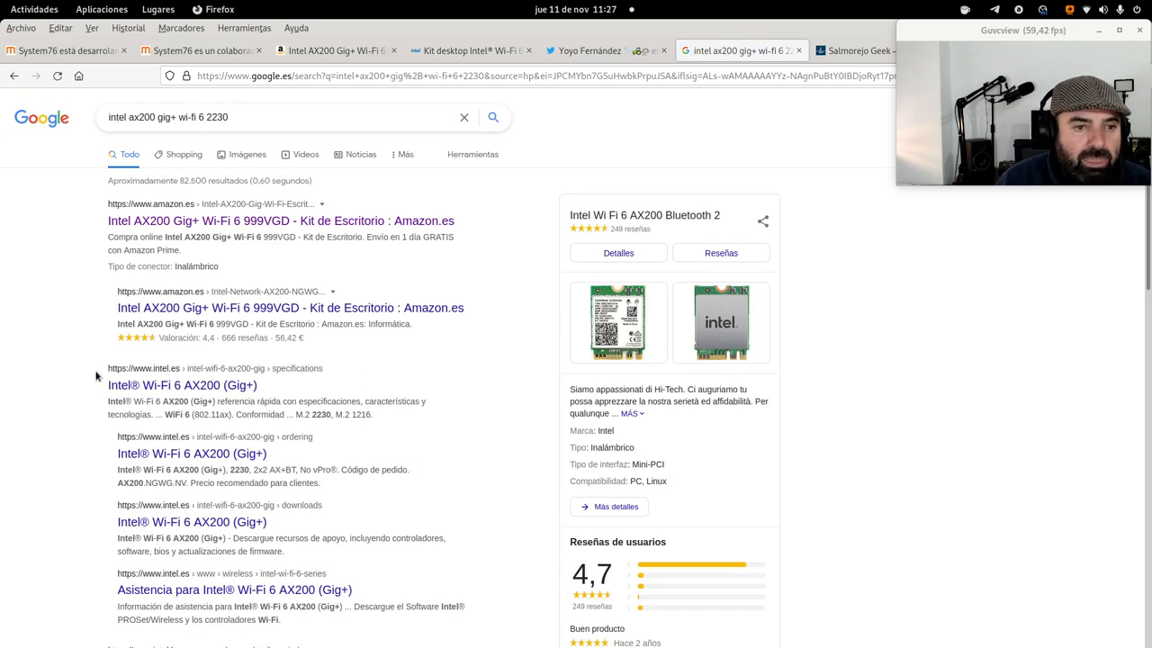
scroll(down, 3)
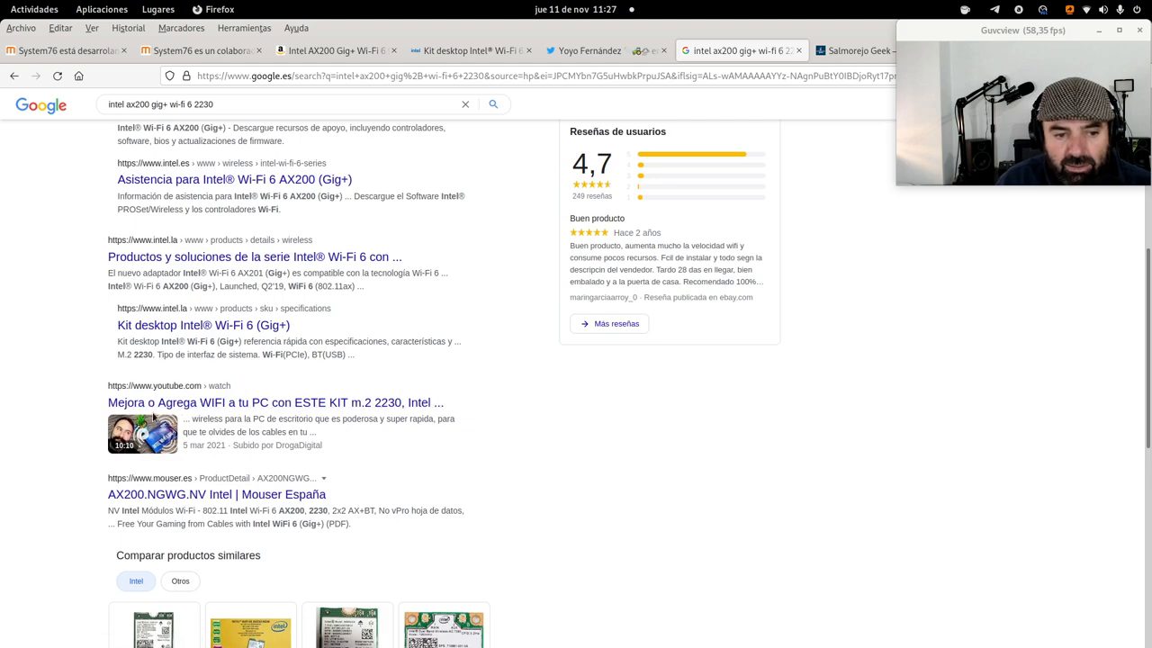
click(275, 403)
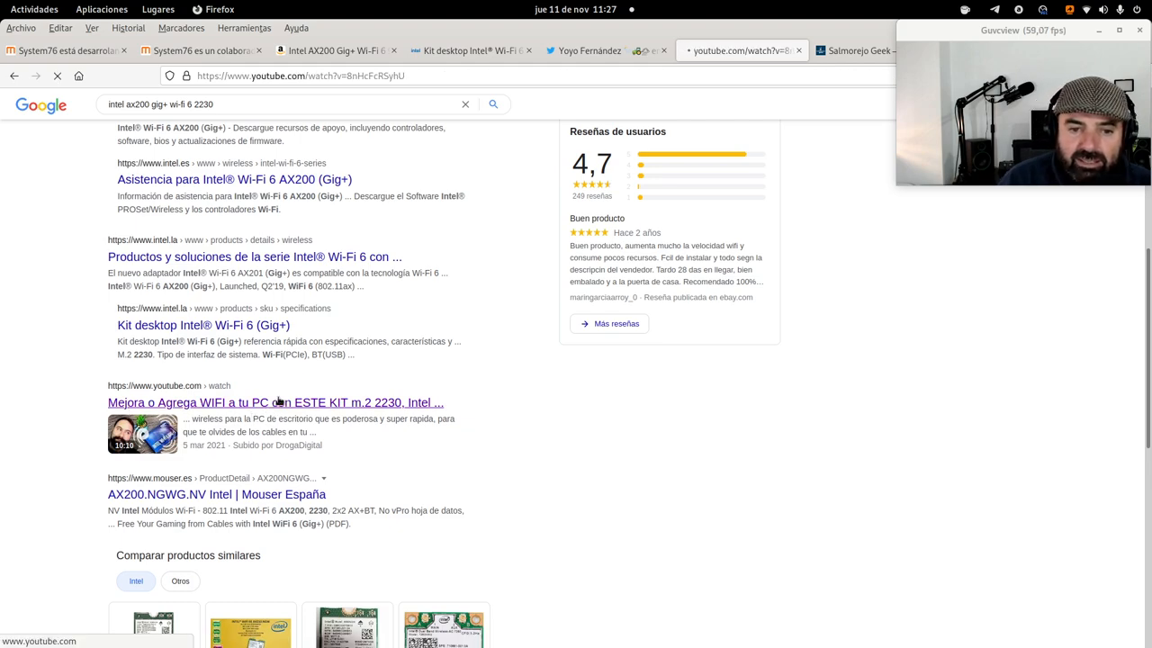
Play the kit video from about 5:19 through the M.2 card installation, pause, then return to Twitter.
click(275, 403)
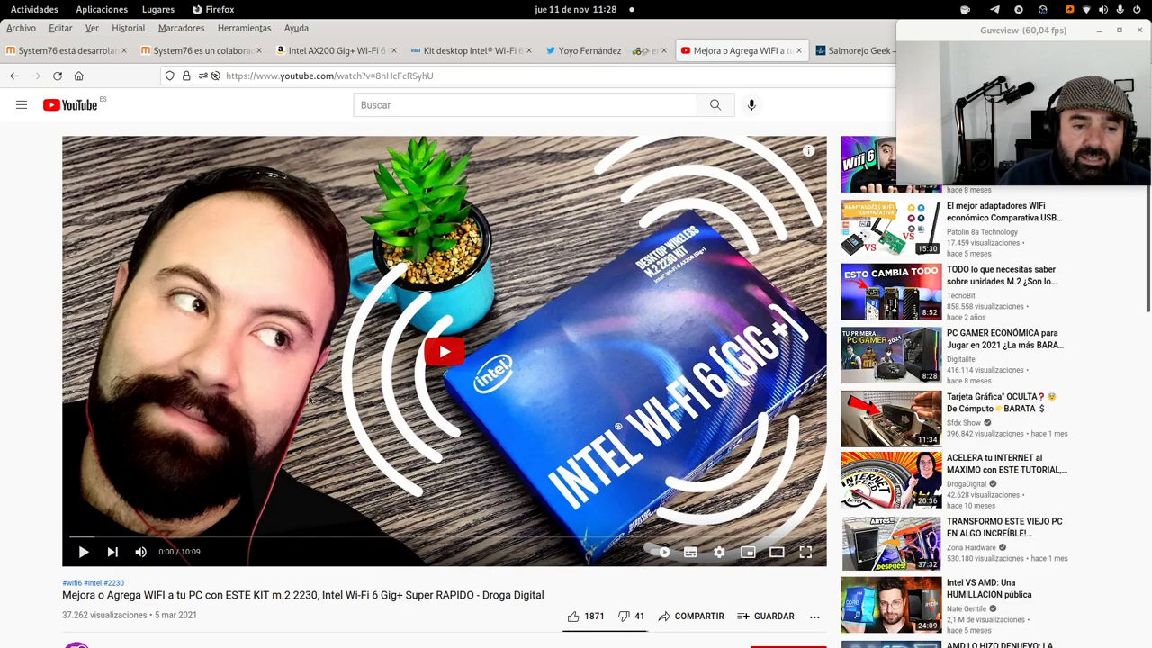
scroll(down, 3)
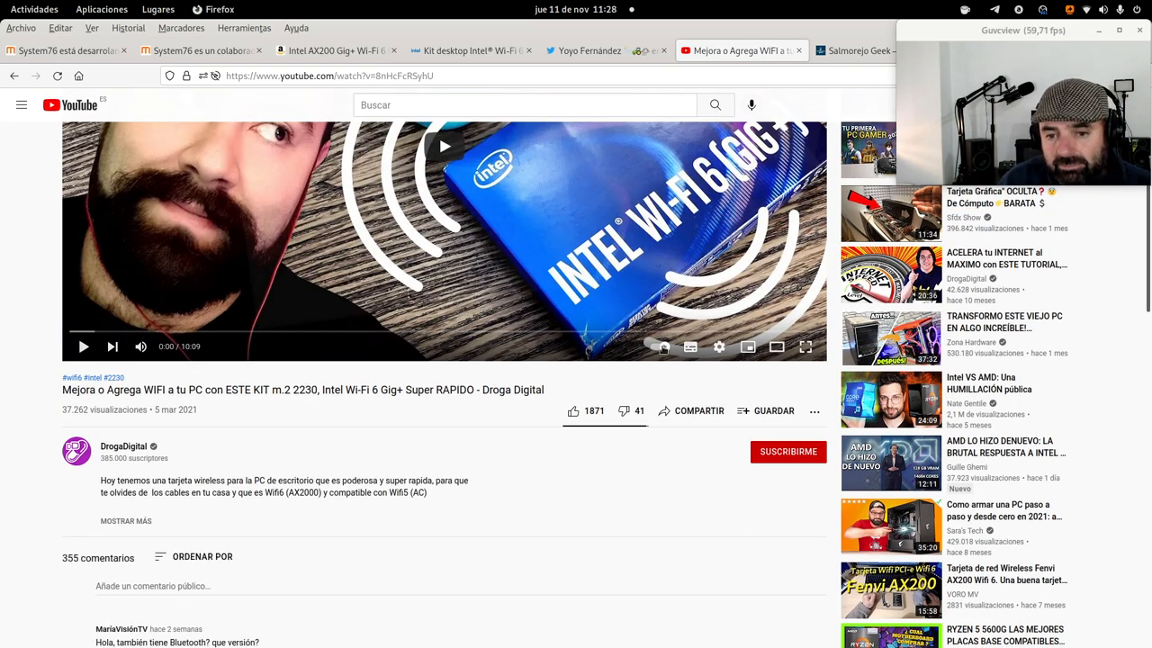
click(720, 347)
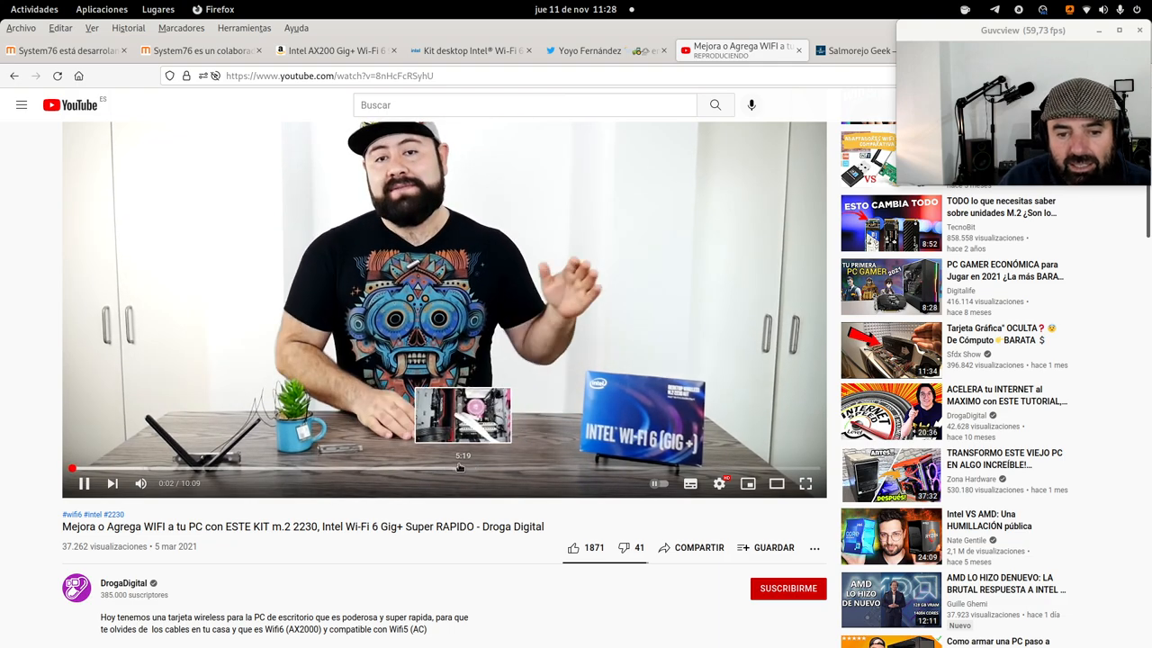
click(463, 469)
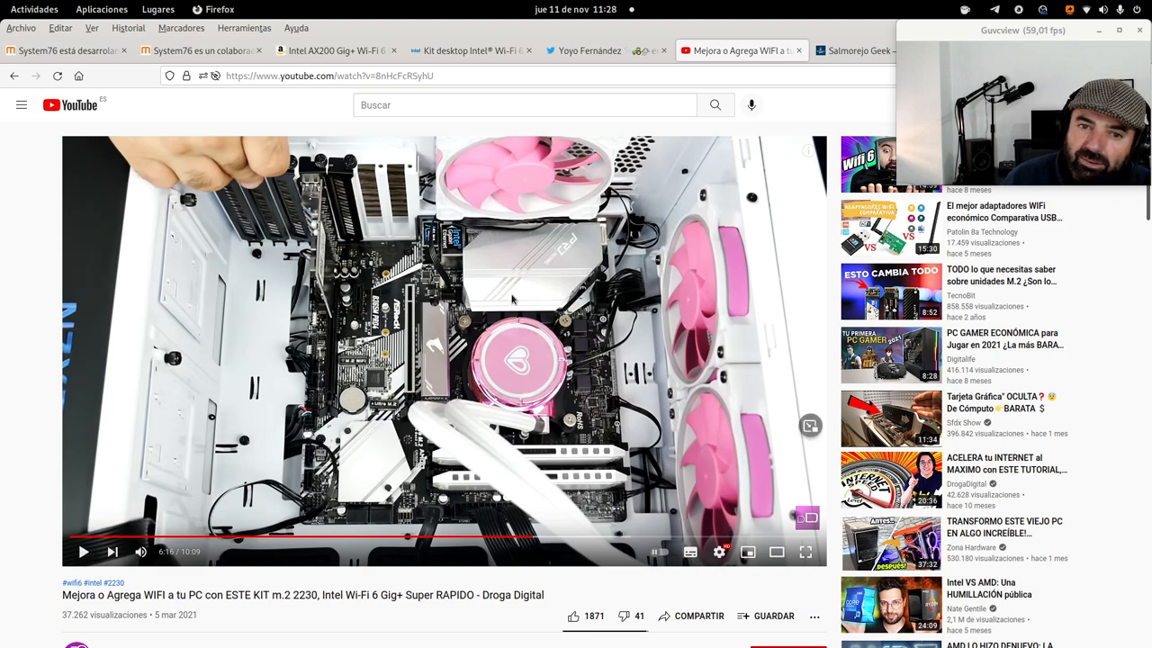
mouse_move(516, 379)
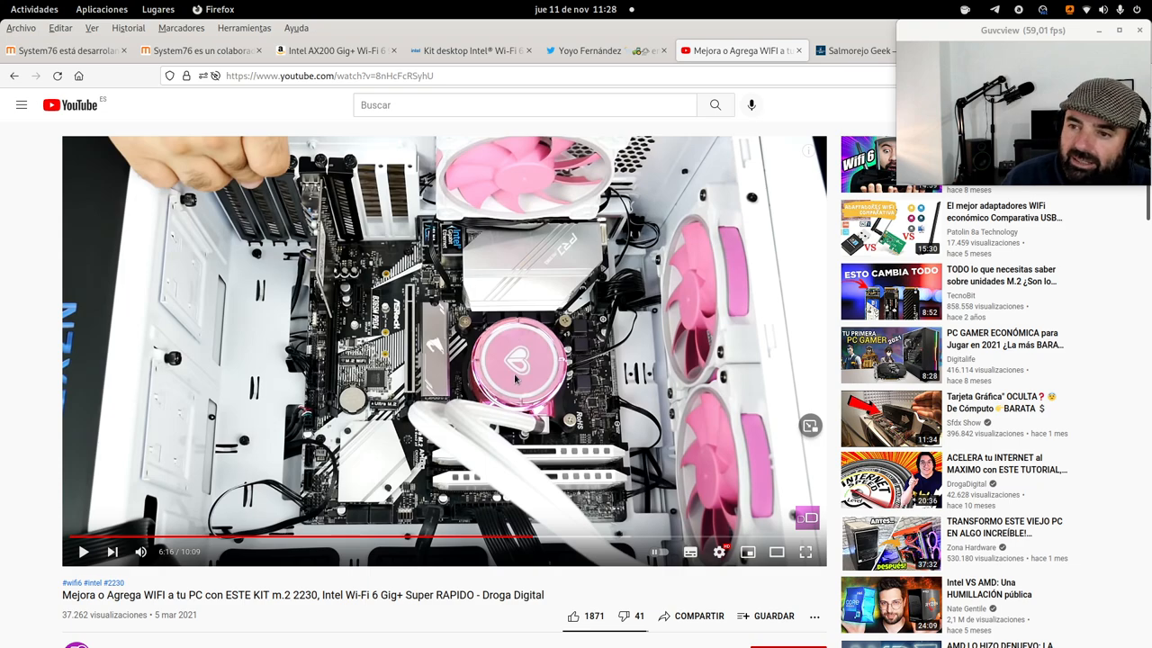
scroll(down, 3)
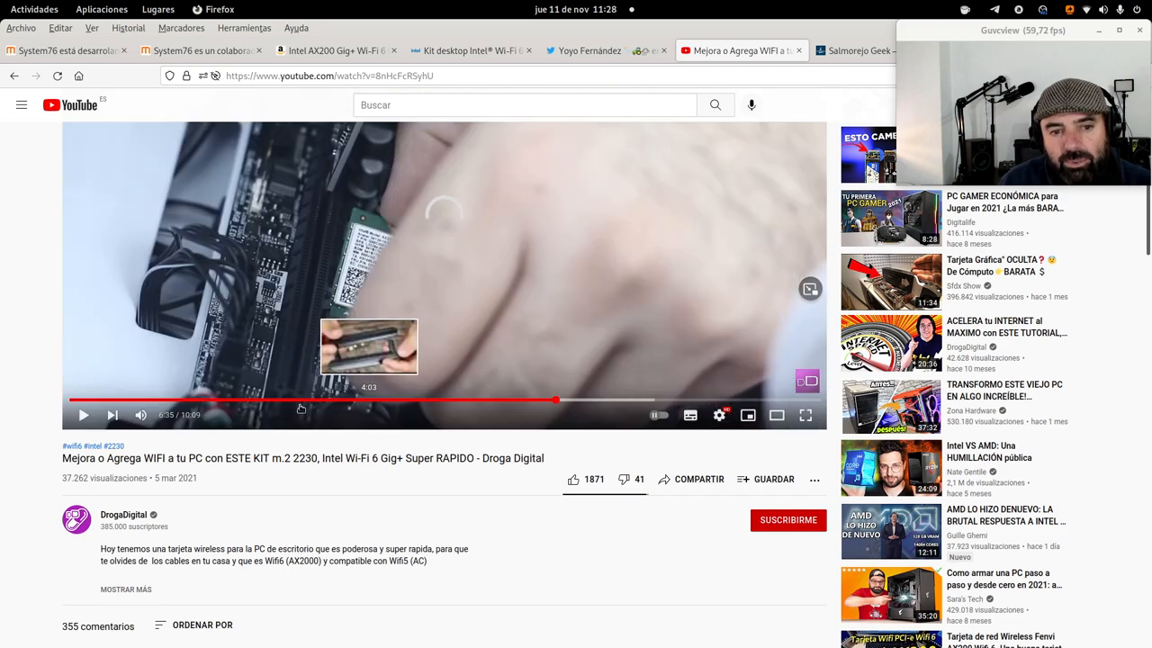
mouse_move(315, 317)
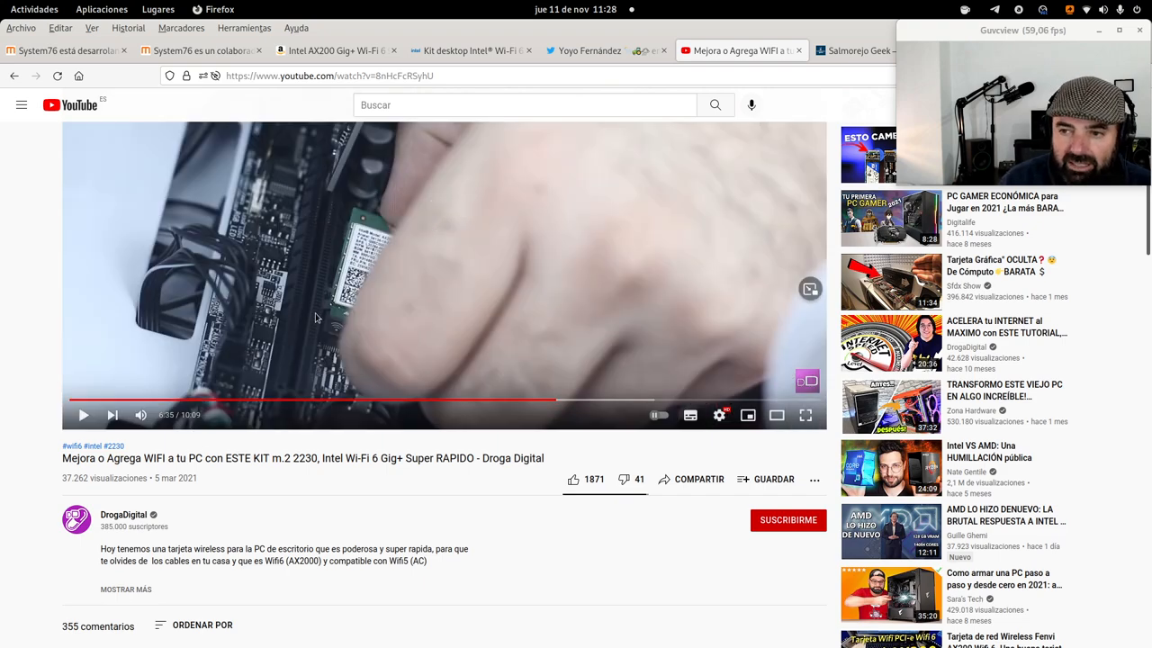
click(83, 415)
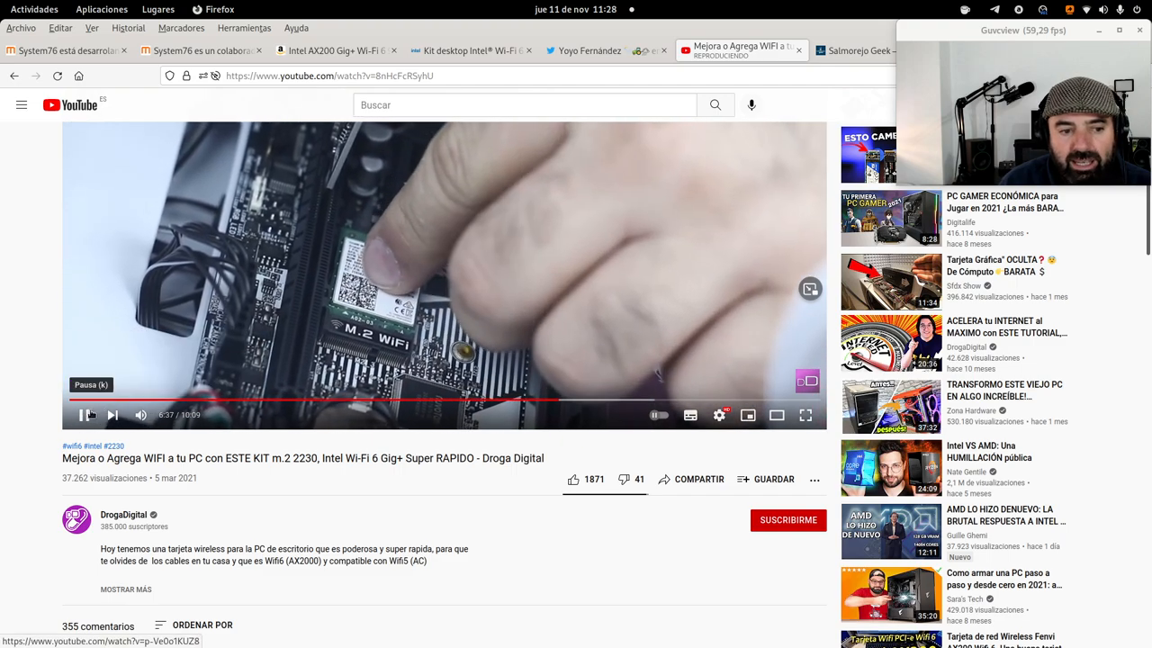
click(82, 415)
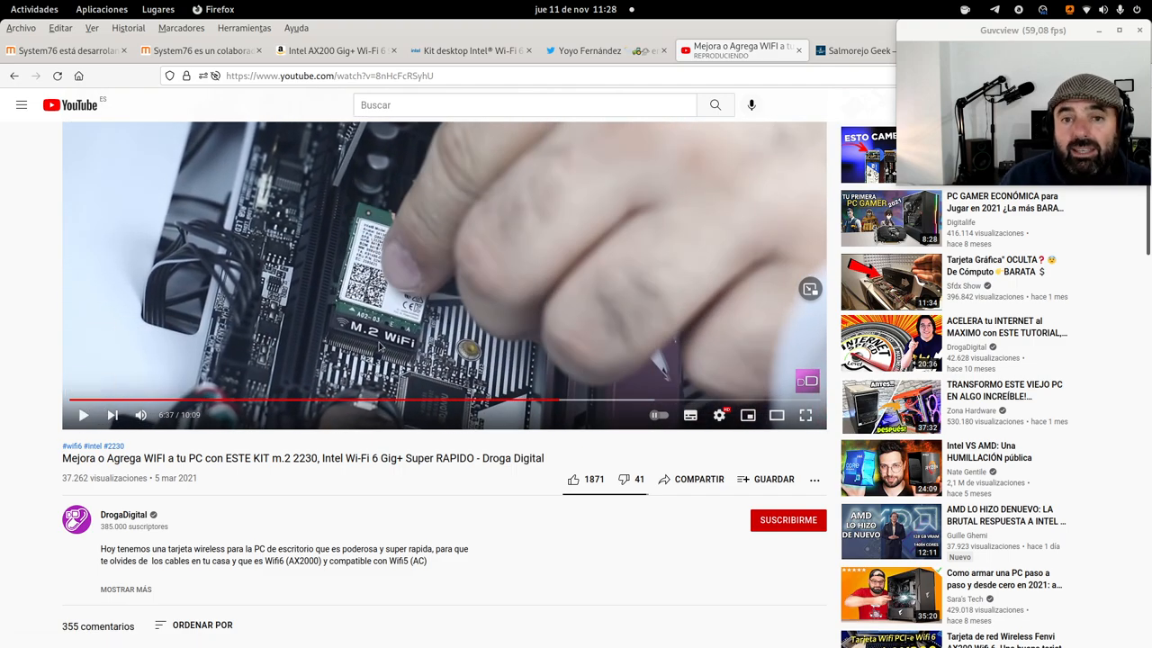
click(590, 51)
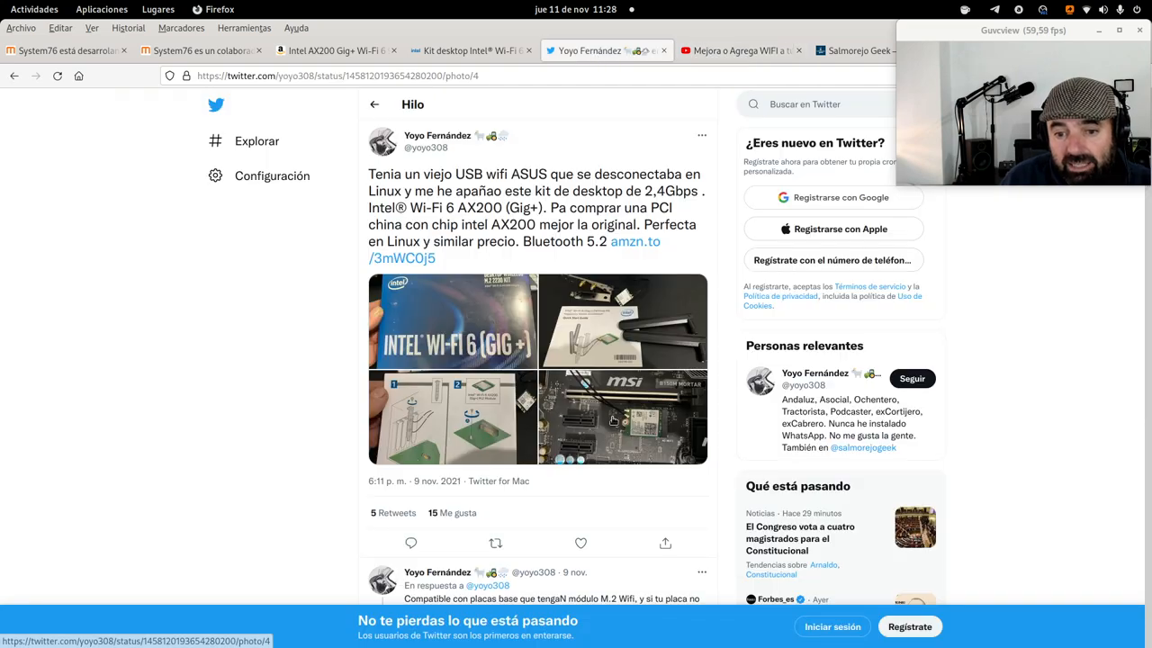
Reopen the full-size MSI B150M Mortar motherboard photo, then show the Actividades window overview.
click(622, 416)
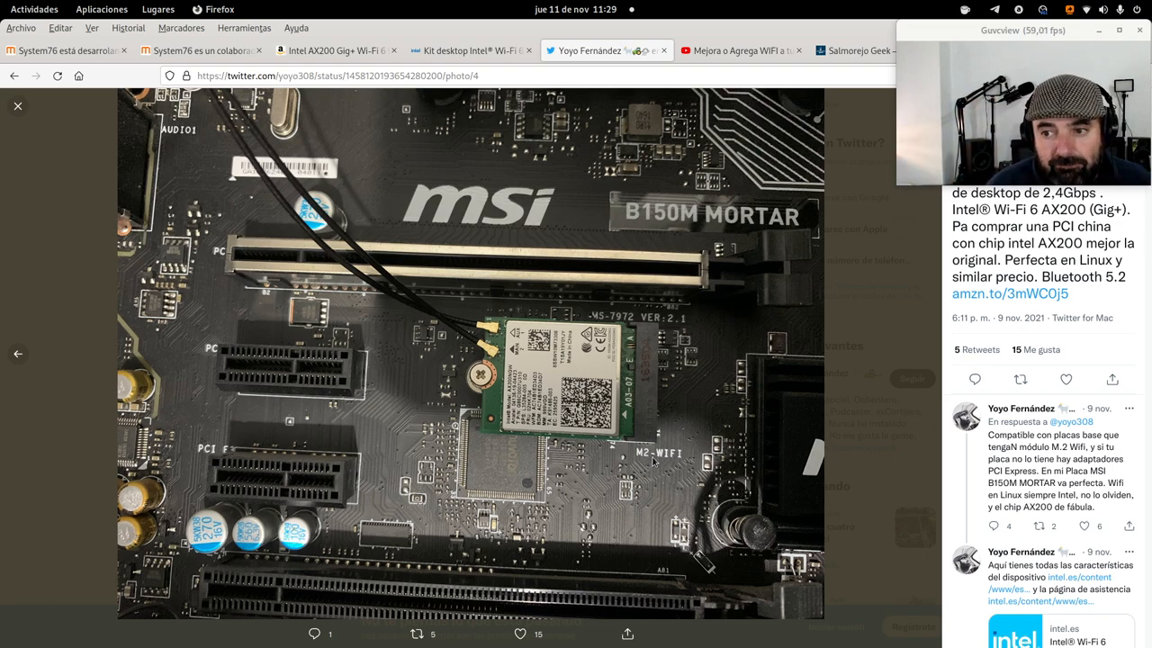
mouse_move(763, 416)
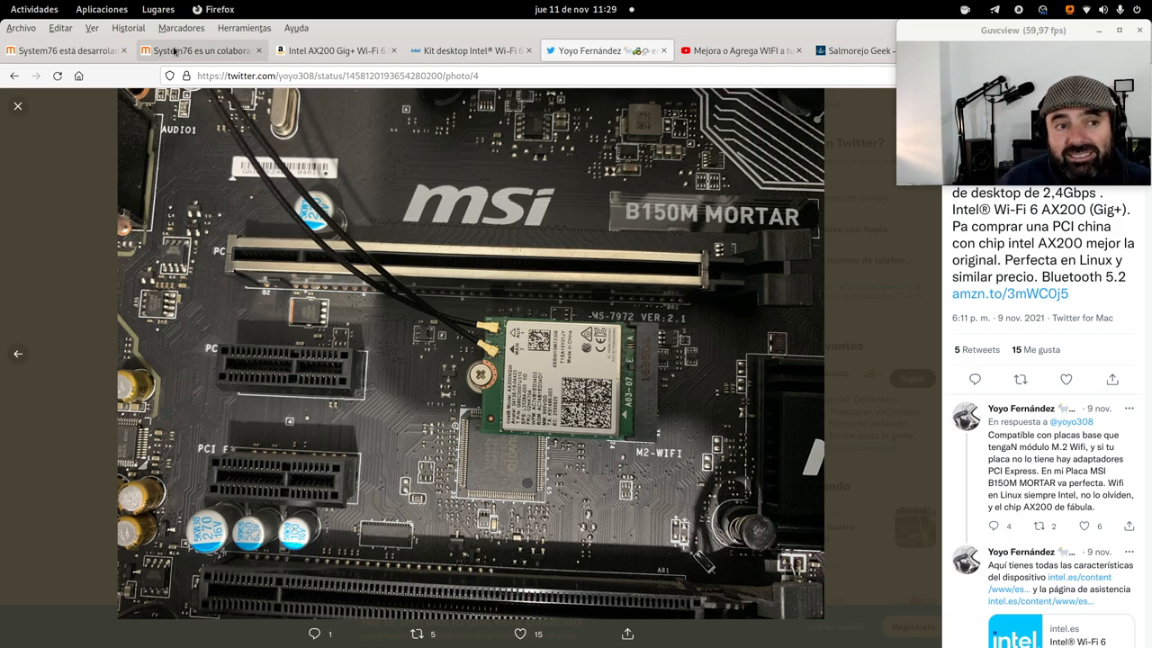
mouse_move(203, 186)
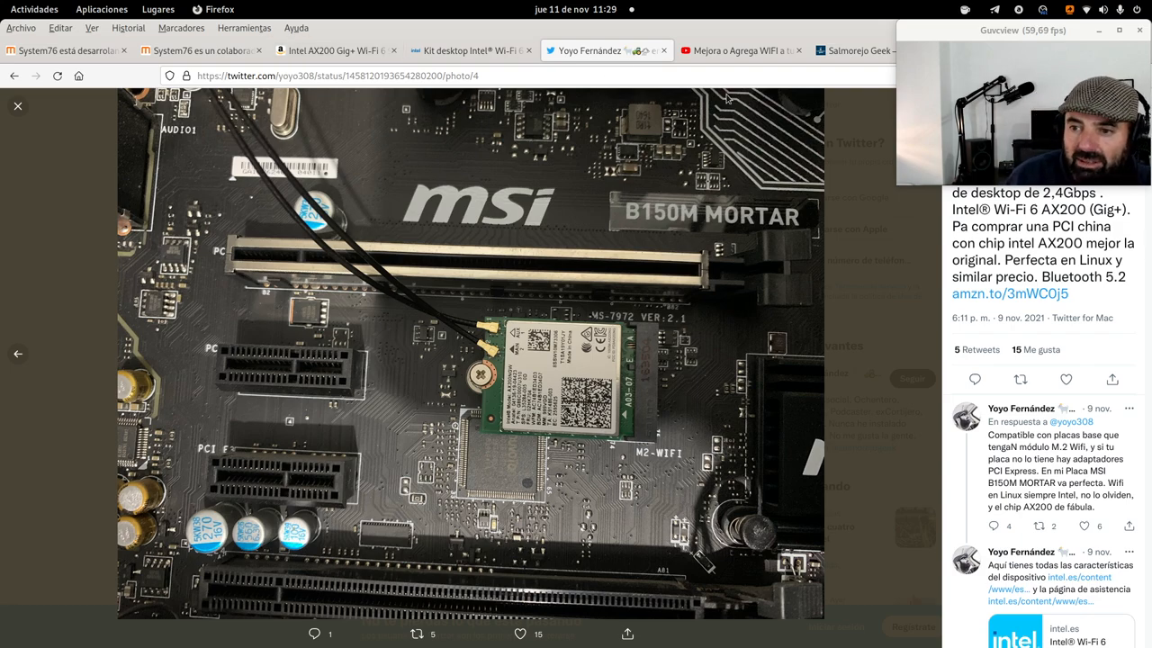
mouse_move(629, 83)
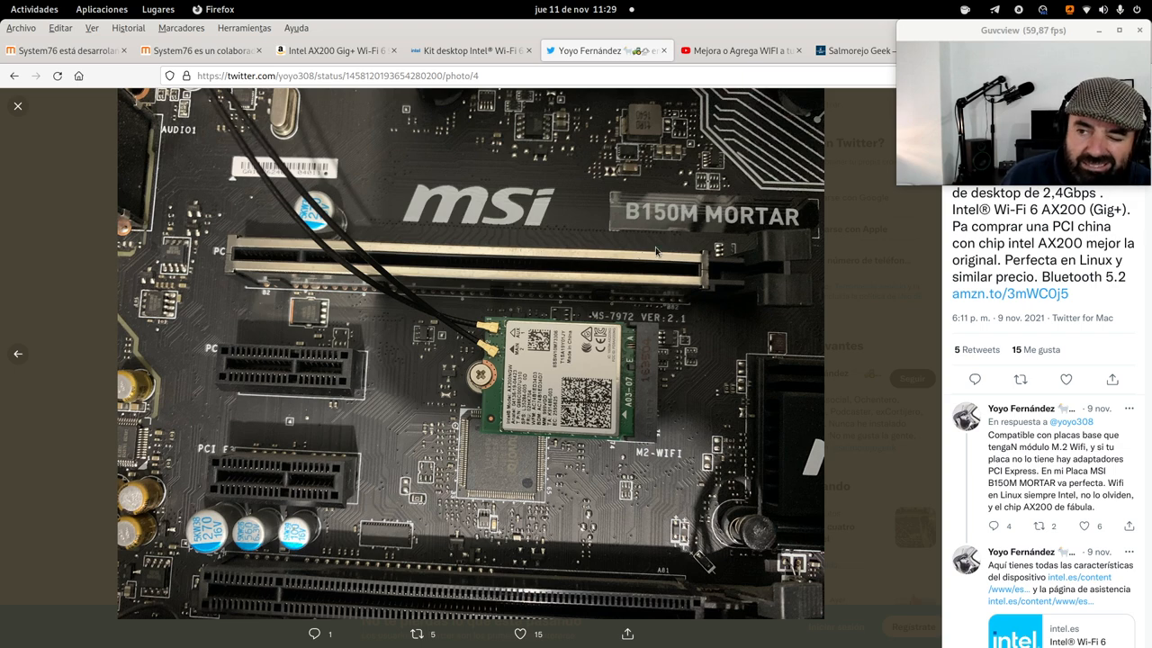
click(35, 9)
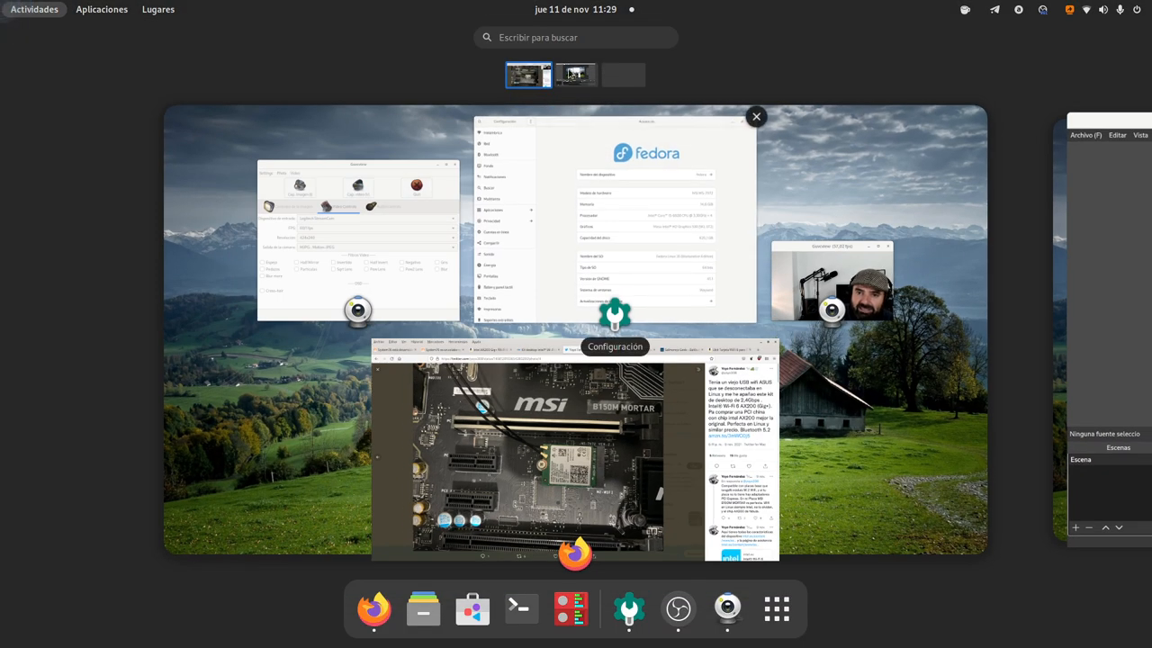